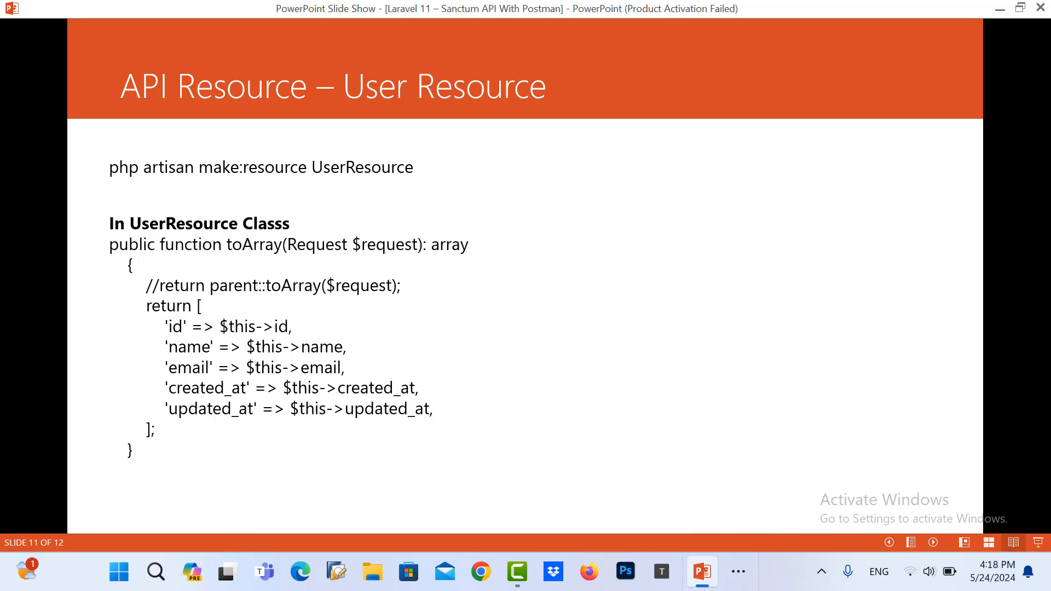
{"action": "mouse_move", "coordinate": [976, 204]}
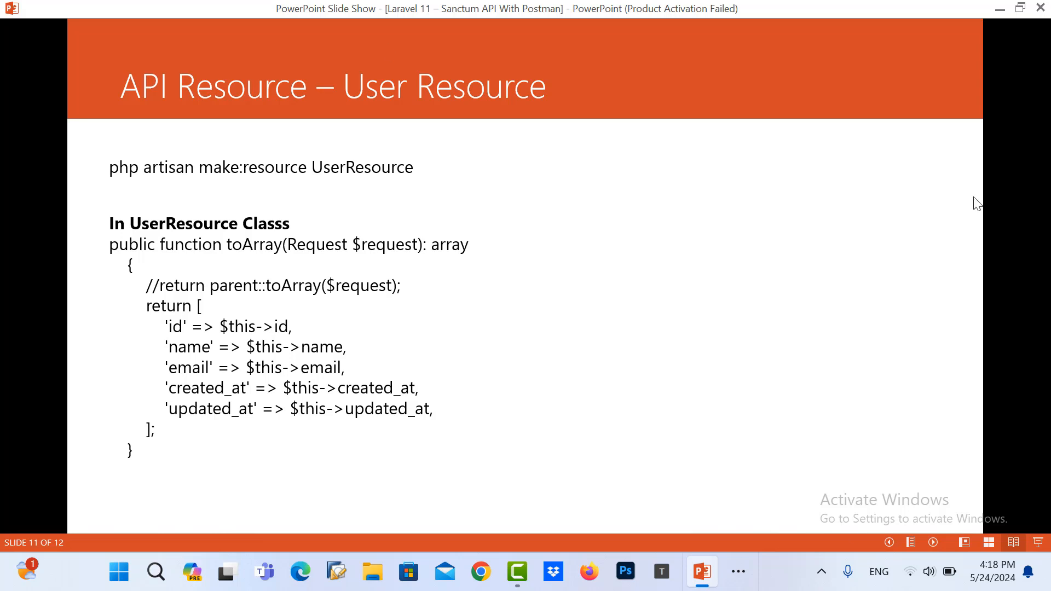
{"action": "mouse_move", "coordinate": [390, 109]}
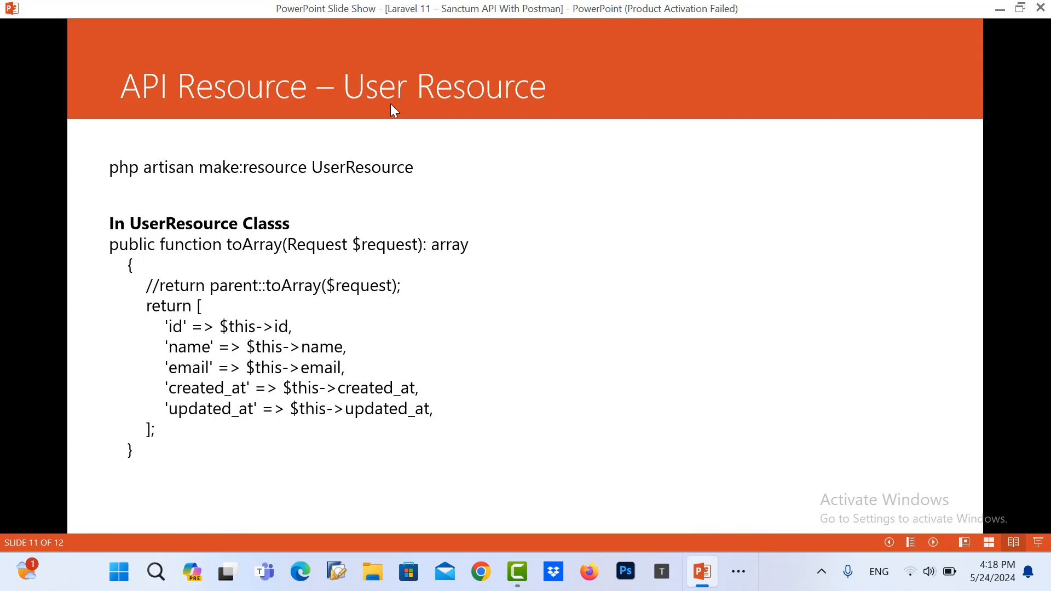
{"action": "mouse_move", "coordinate": [562, 142]}
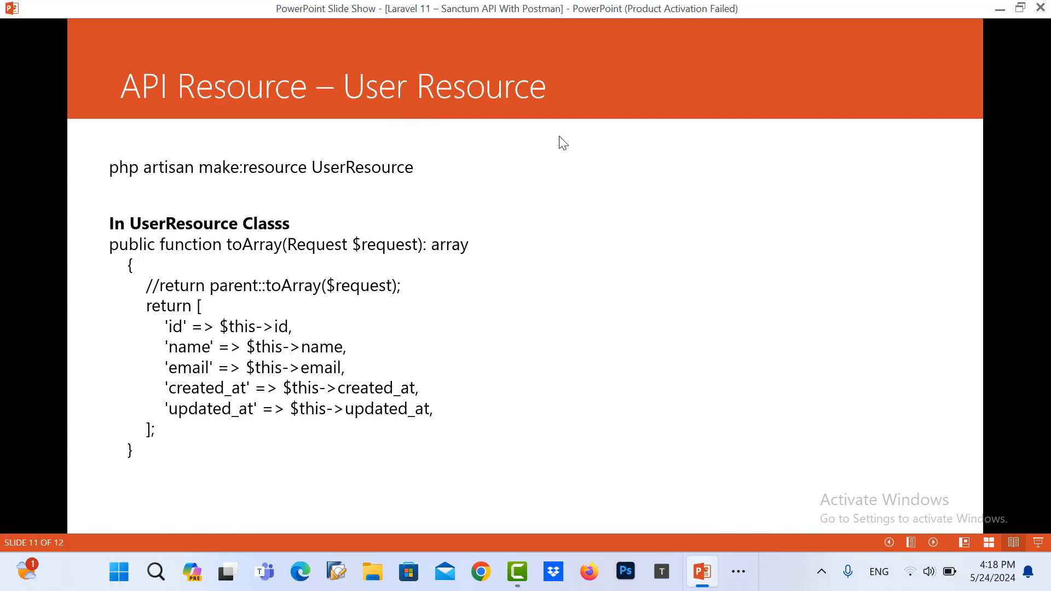
{"action": "mouse_move", "coordinate": [212, 181]}
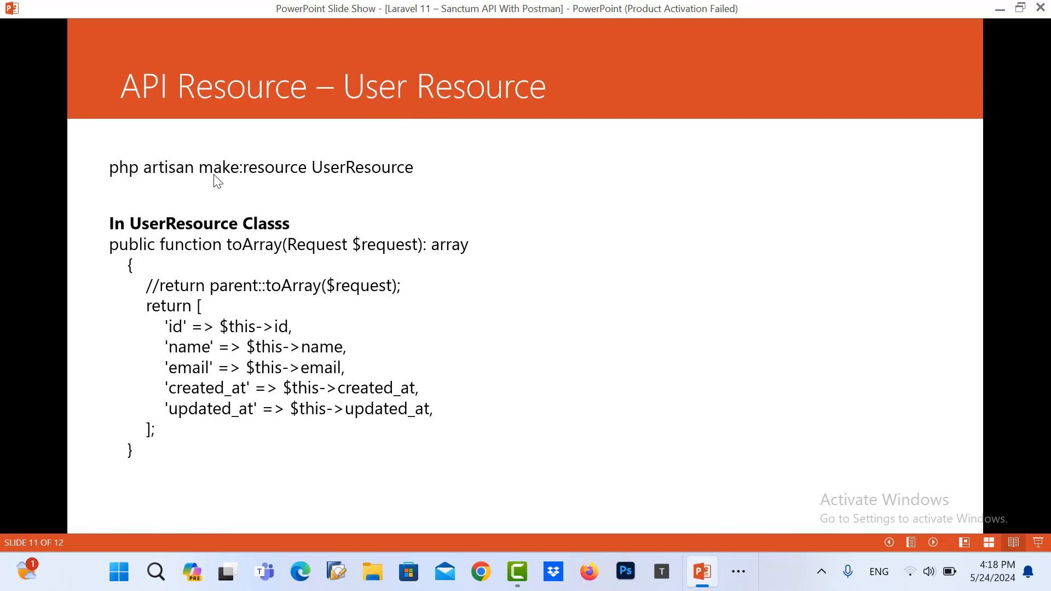
{"action": "mouse_move", "coordinate": [346, 184]}
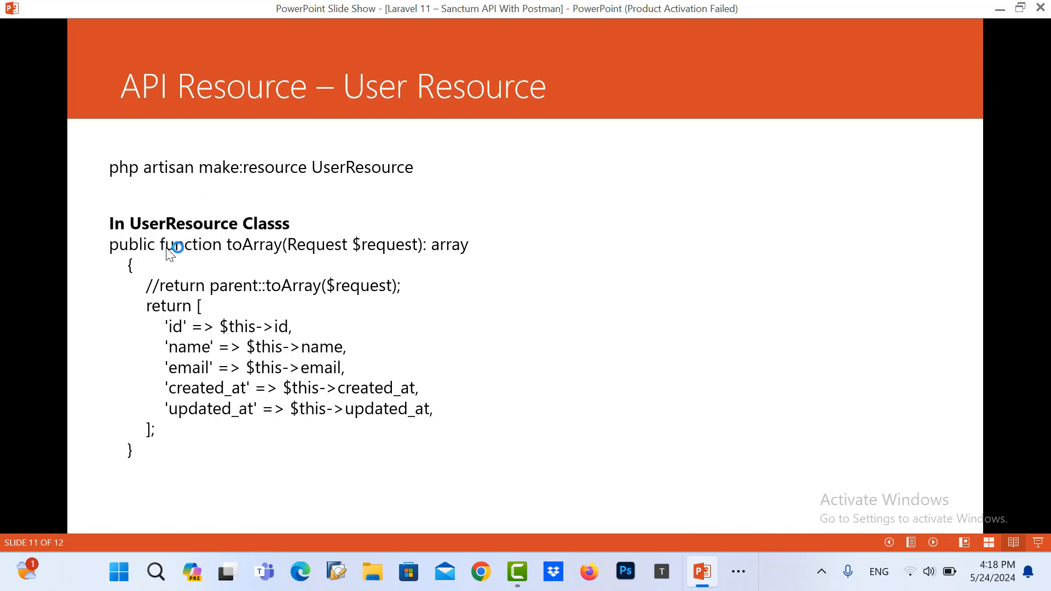
{"action": "mouse_move", "coordinate": [186, 356]}
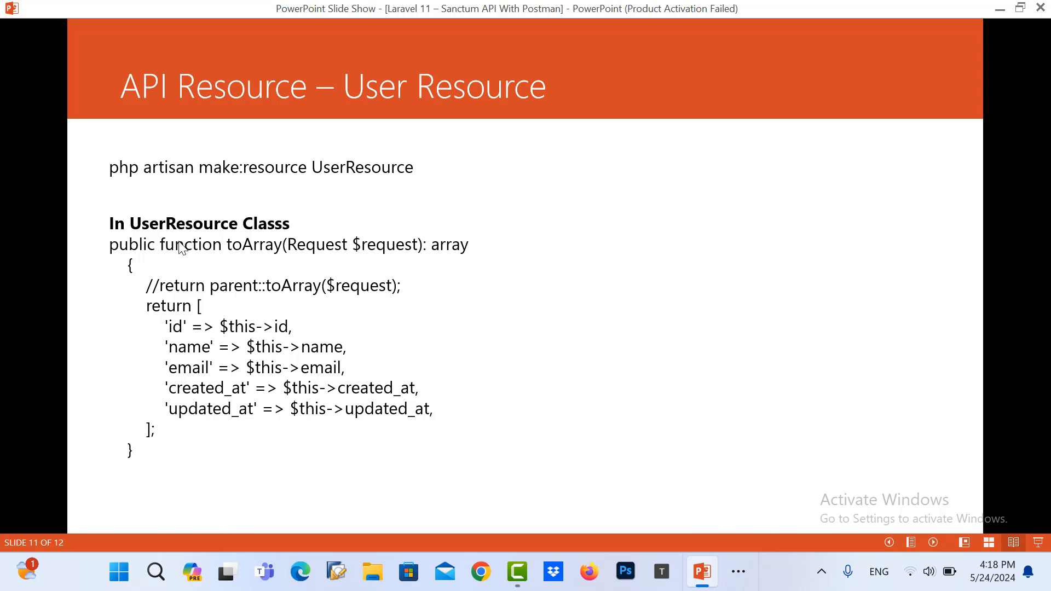
{"action": "mouse_move", "coordinate": [243, 254]}
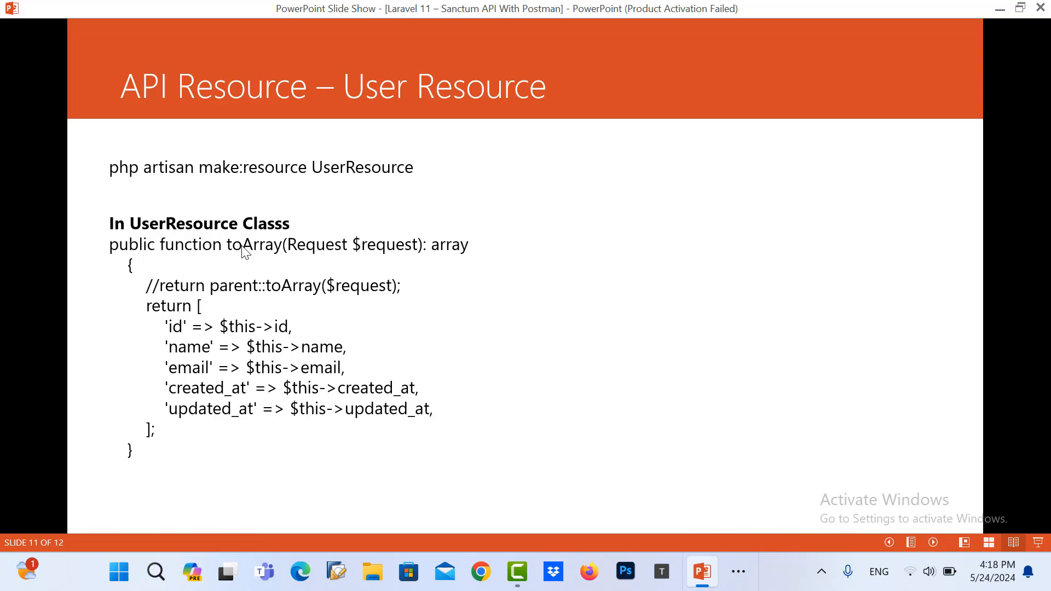
- Run php artisan serve in a new terminal to start the server on 127.0.0.1:8000
{"action": "key", "text": "Right"}
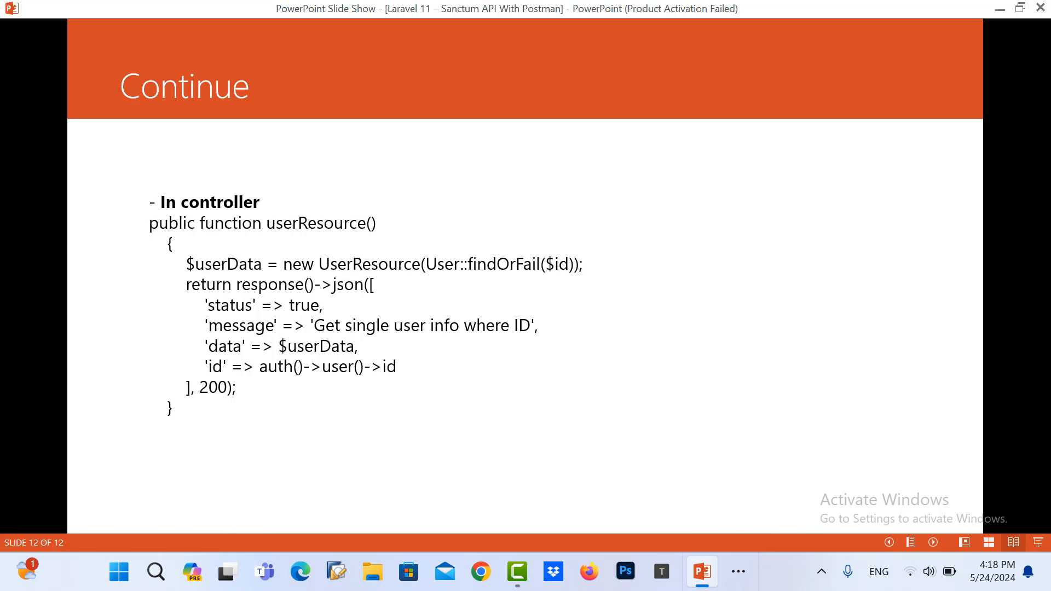
{"action": "key", "text": "Left"}
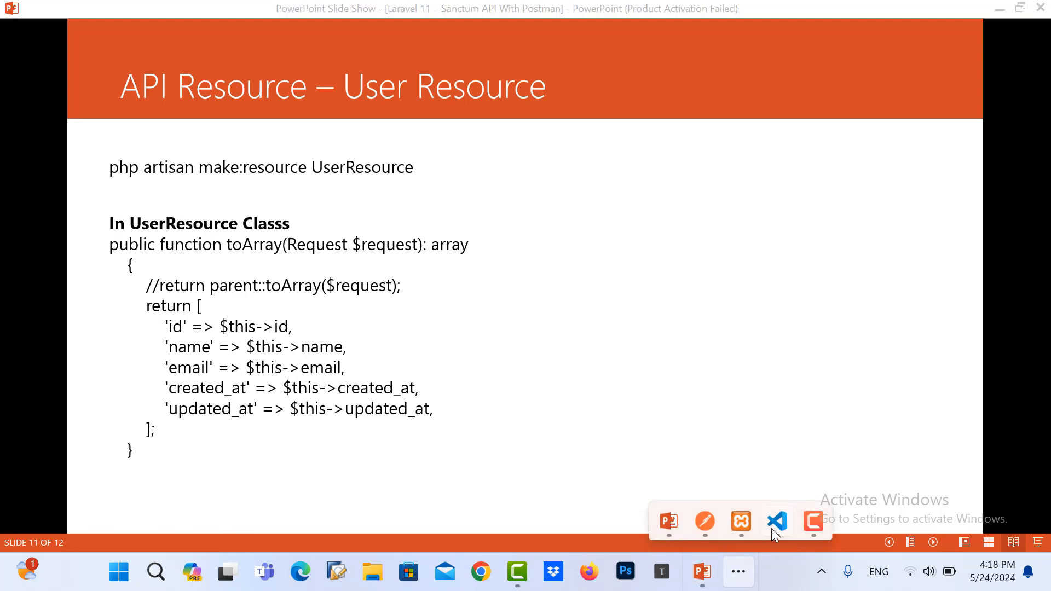
{"action": "left_click", "coordinate": [778, 521]}
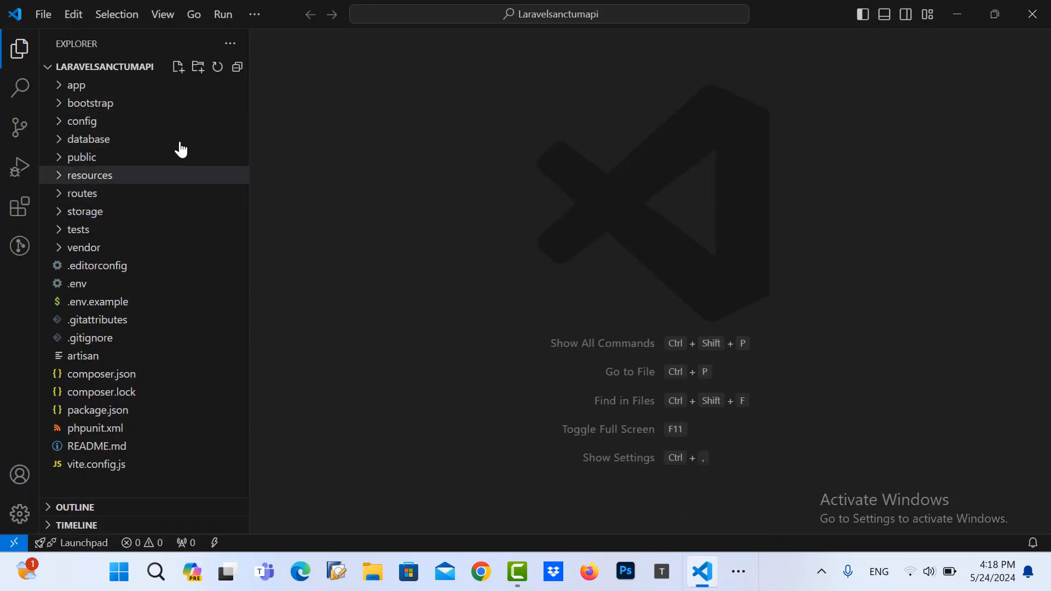
{"action": "left_click", "coordinate": [254, 15]}
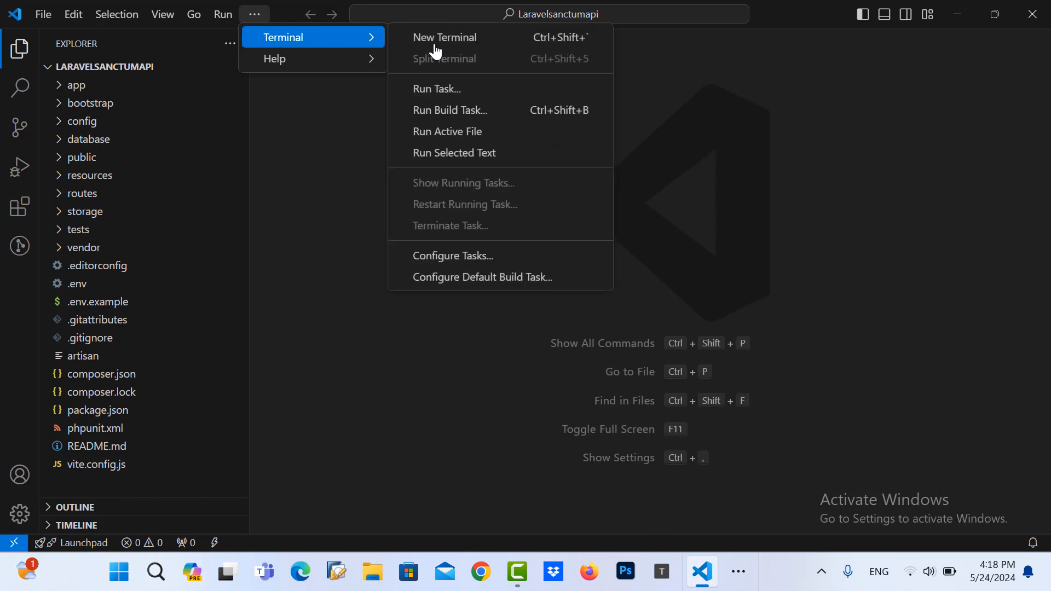
{"action": "left_click", "coordinate": [444, 38]}
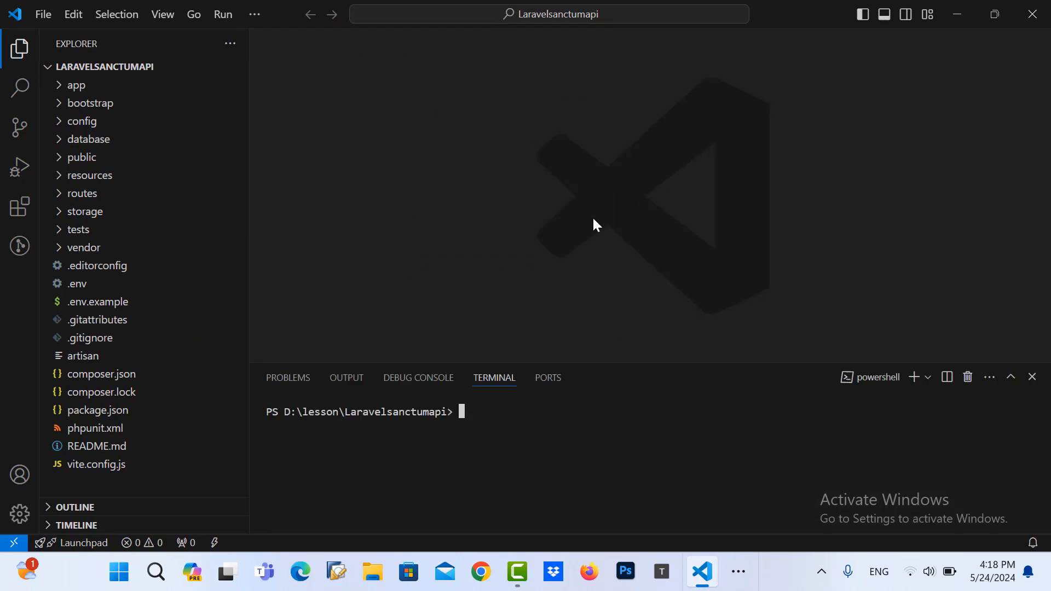
{"action": "type", "text": "php art"}
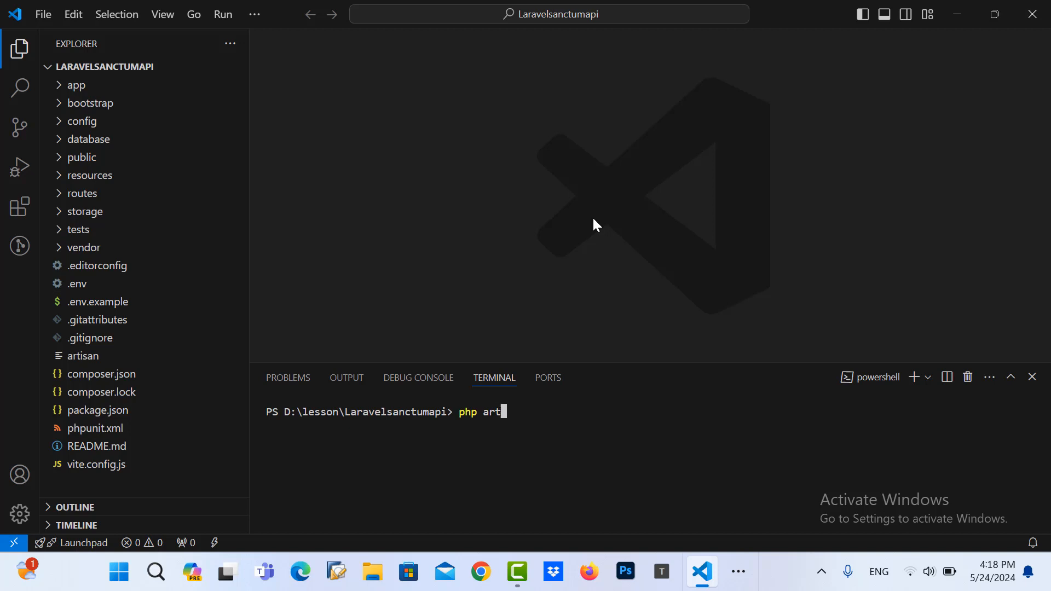
{"action": "type", "text": "isan serv"}
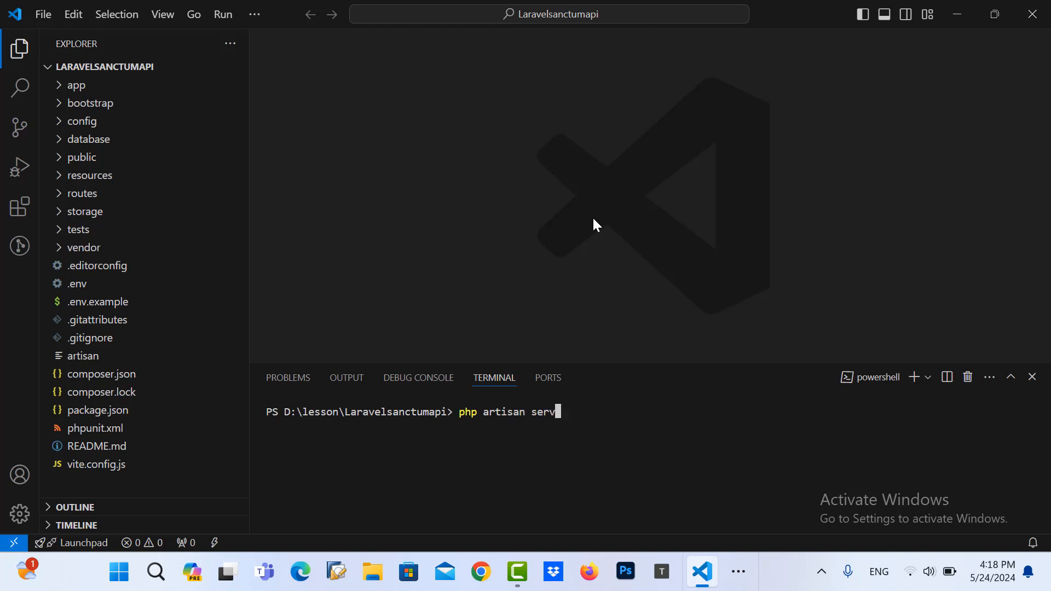
{"action": "key", "text": "Enter"}
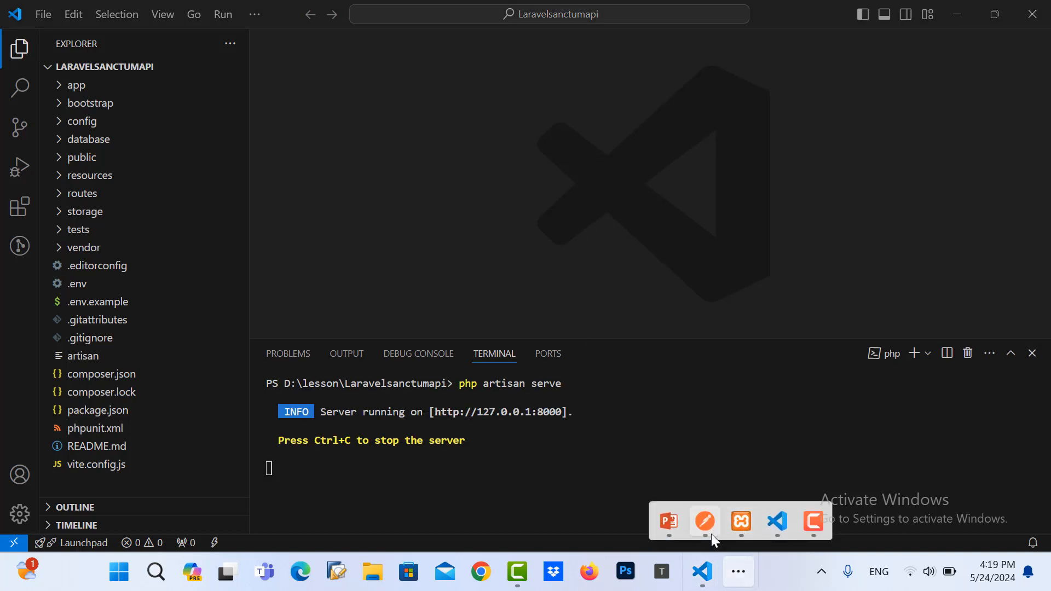
- Send the userProfile request under laravelsanctum and receive 200 OK with profile data
{"action": "left_click", "coordinate": [705, 521]}
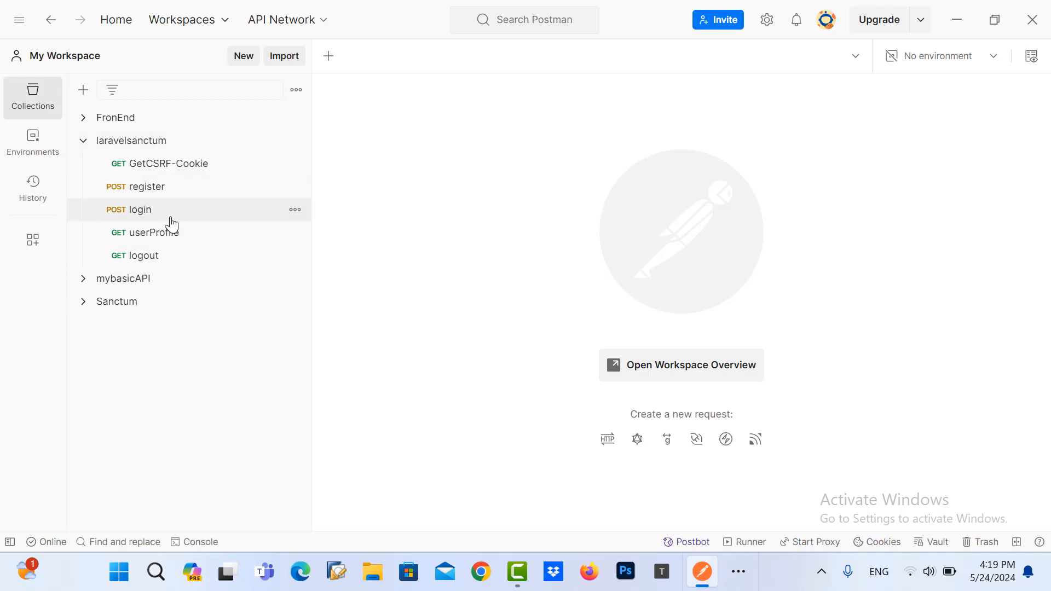
{"action": "mouse_move", "coordinate": [152, 237]}
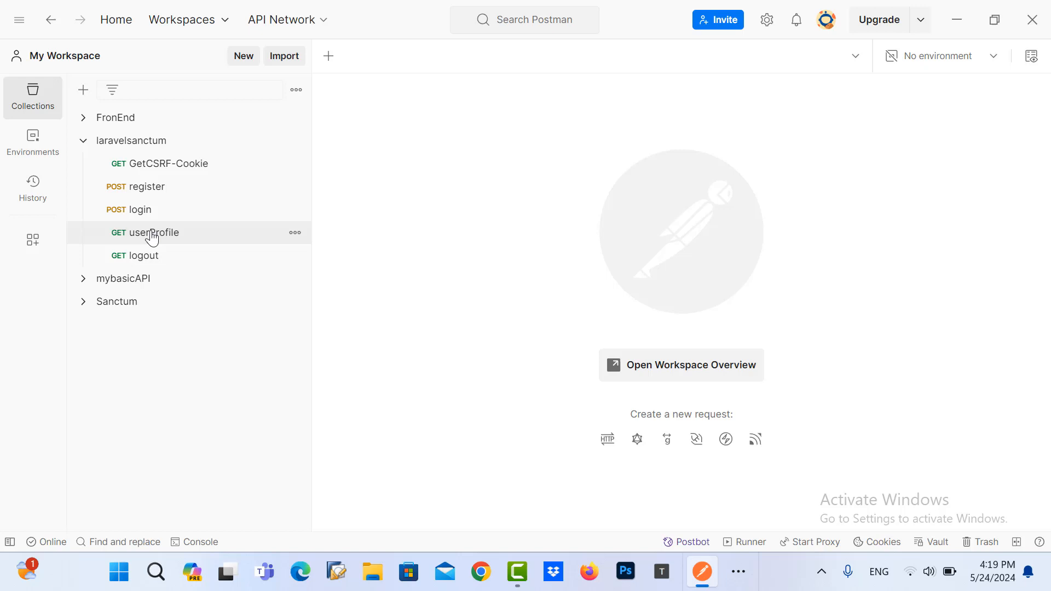
{"action": "left_click", "coordinate": [154, 232]}
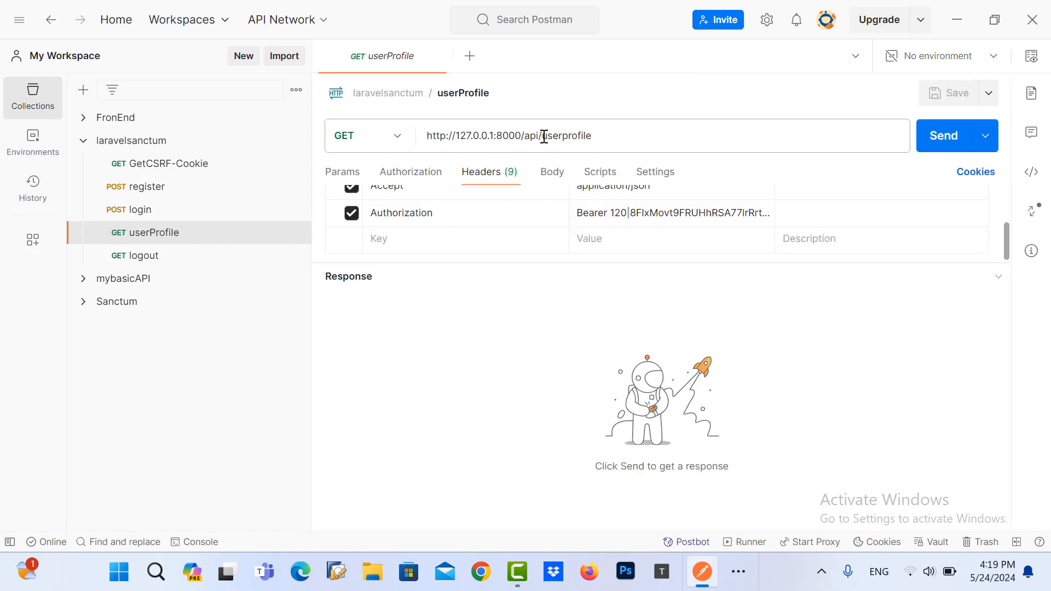
{"action": "left_click", "coordinate": [944, 136]}
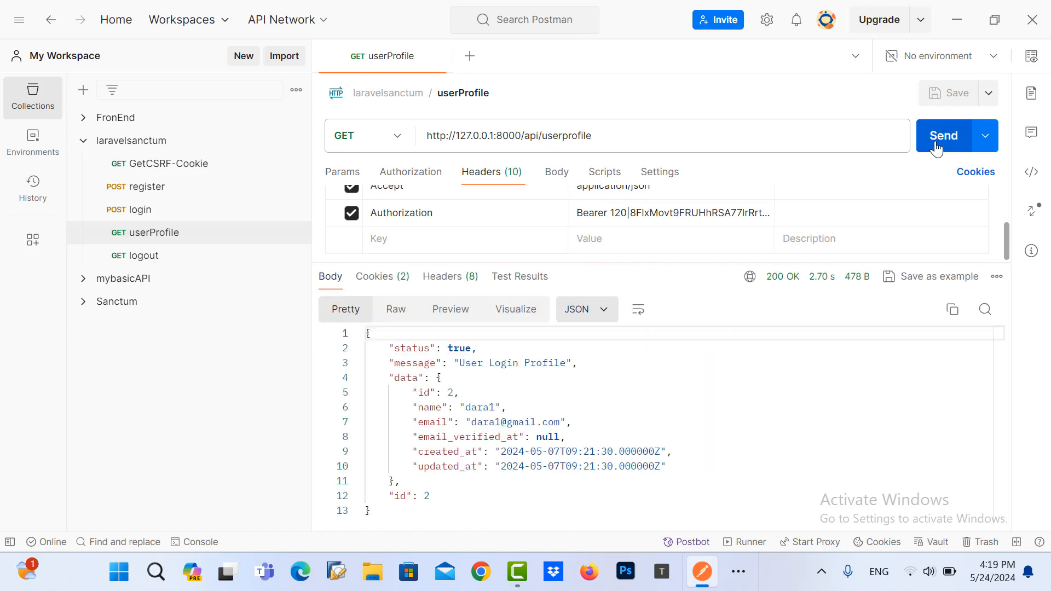
{"action": "mouse_move", "coordinate": [633, 389]}
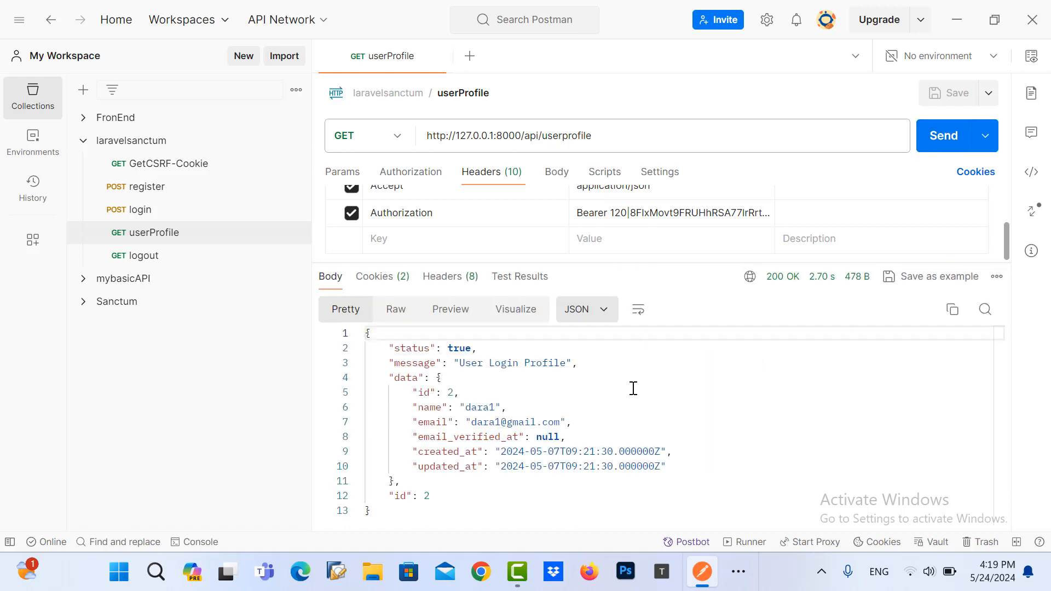
{"action": "mouse_move", "coordinate": [775, 560]}
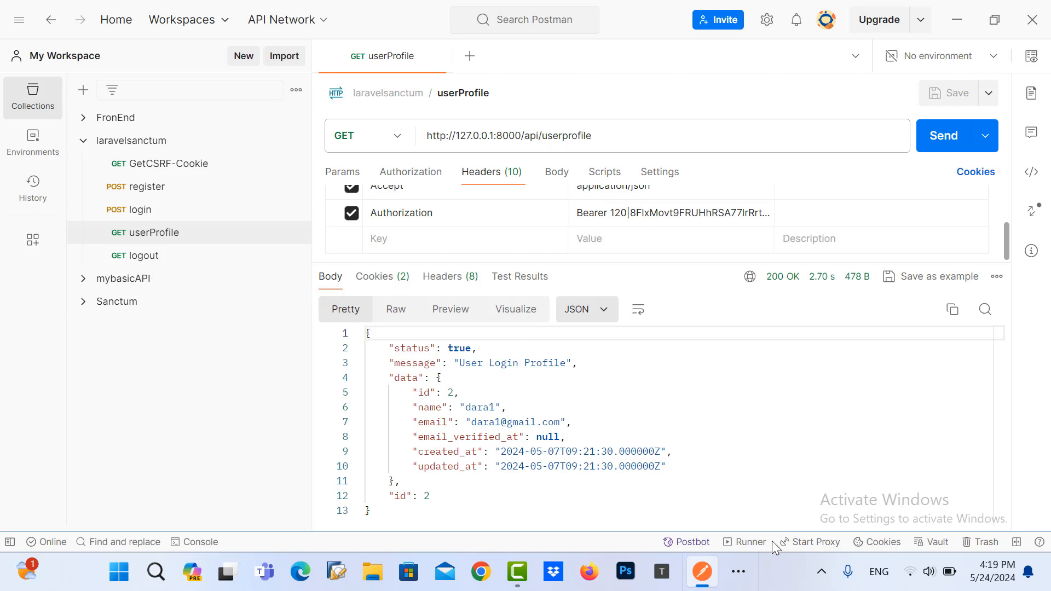
- Run php artisan make:resource UserResource in a second terminal, creating UserResource.php
{"action": "left_click", "coordinate": [777, 522]}
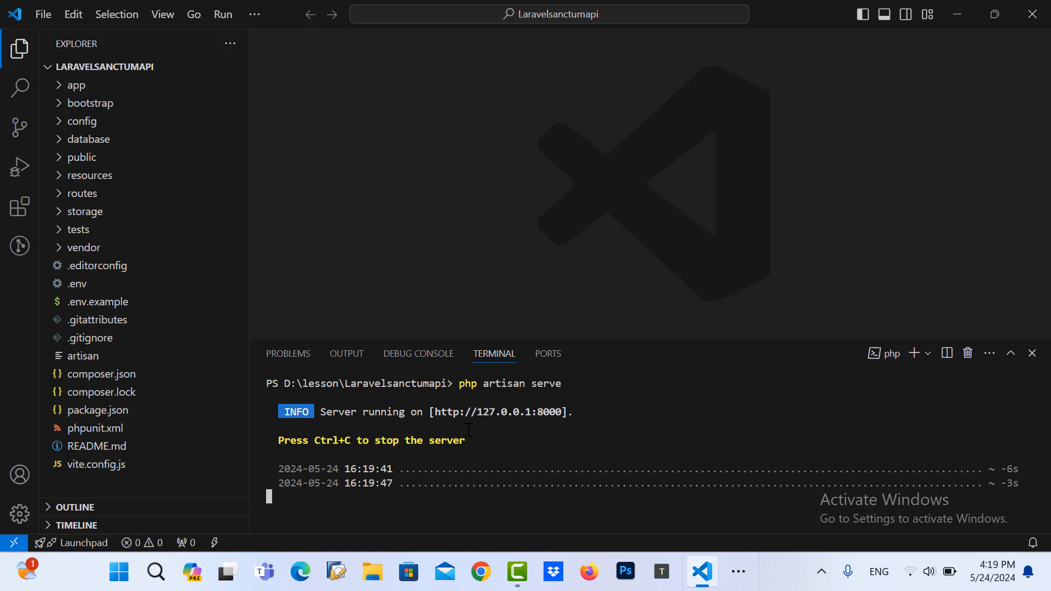
{"action": "mouse_move", "coordinate": [500, 411]}
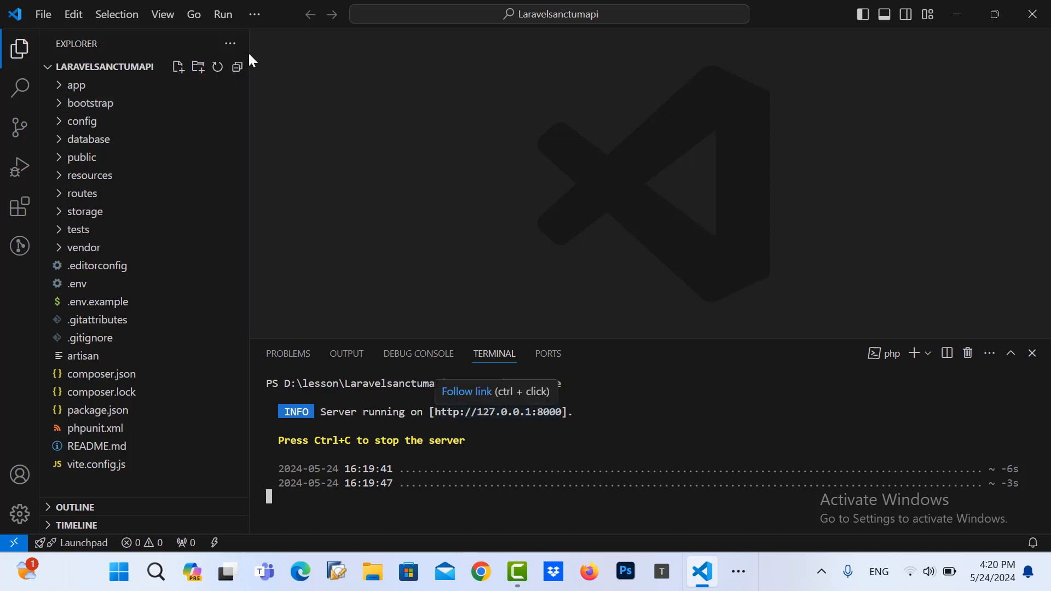
{"action": "left_click", "coordinate": [255, 14]}
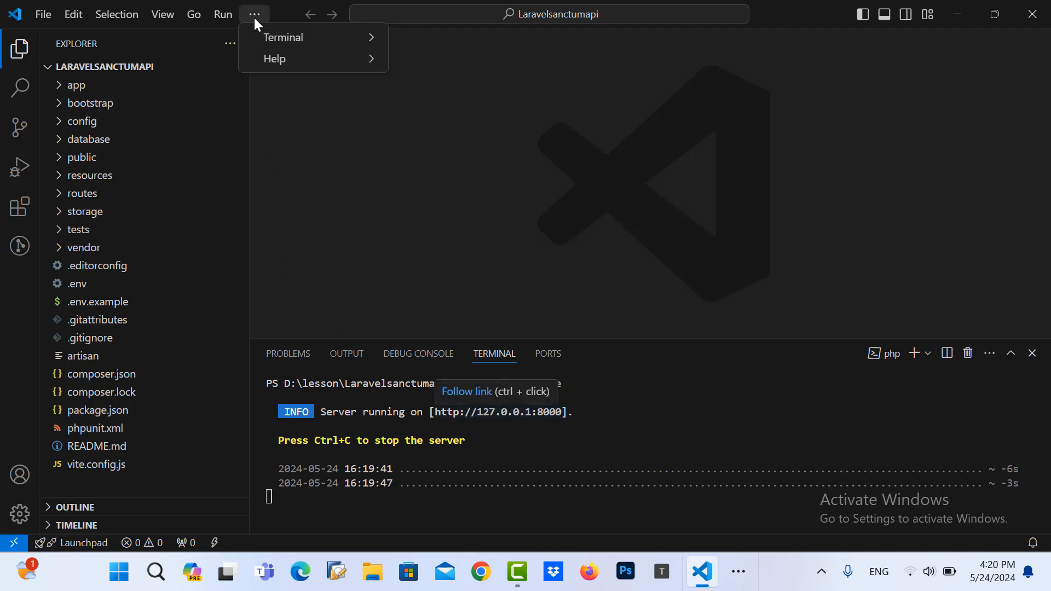
{"action": "mouse_move", "coordinate": [283, 37]}
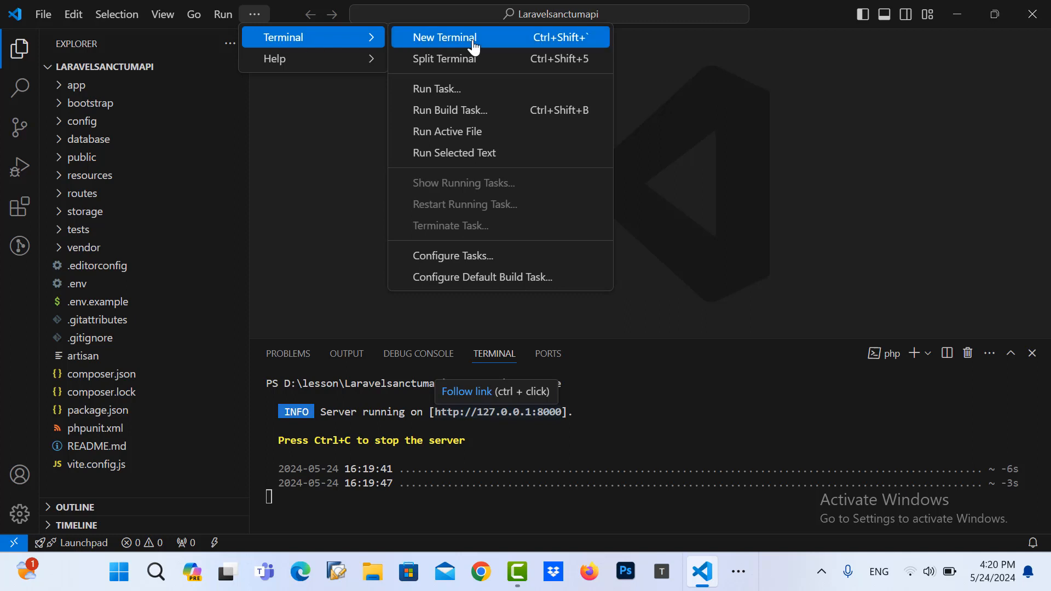
{"action": "left_click", "coordinate": [444, 37]}
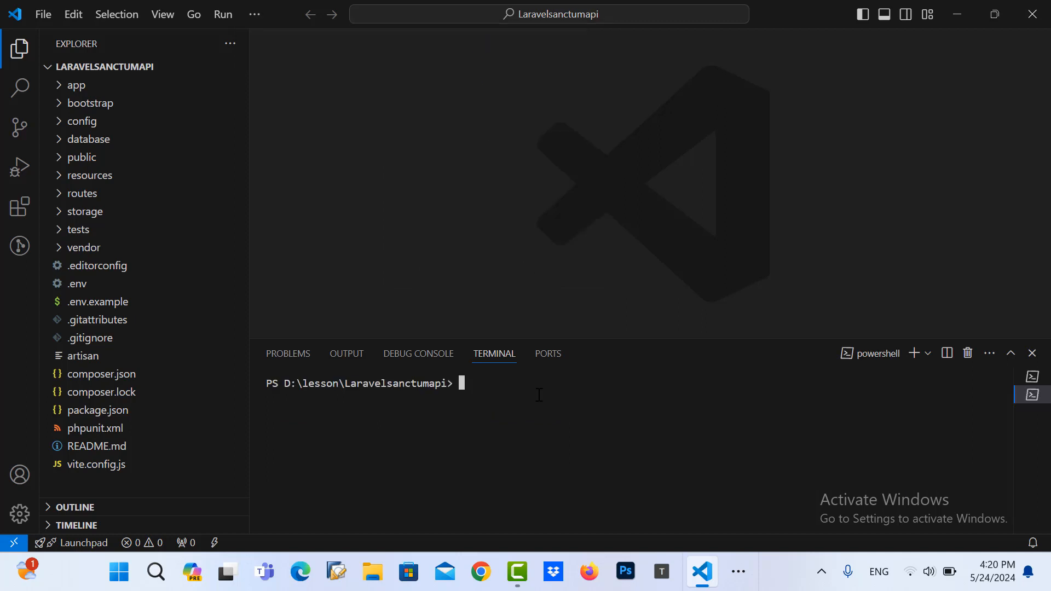
{"action": "type", "text": "php artisan make:"}
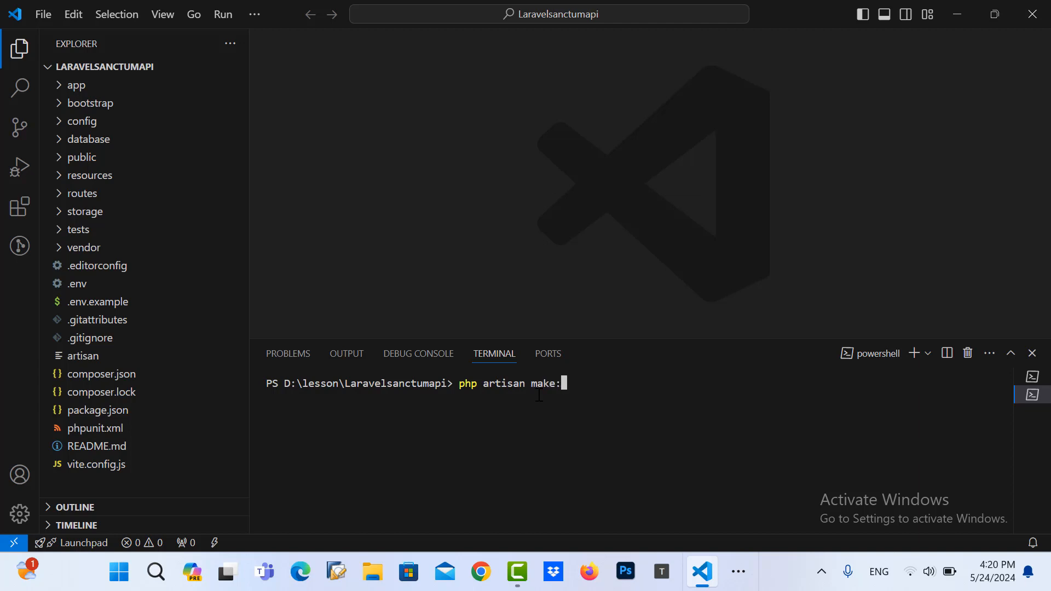
{"action": "type", "text": "resource"}
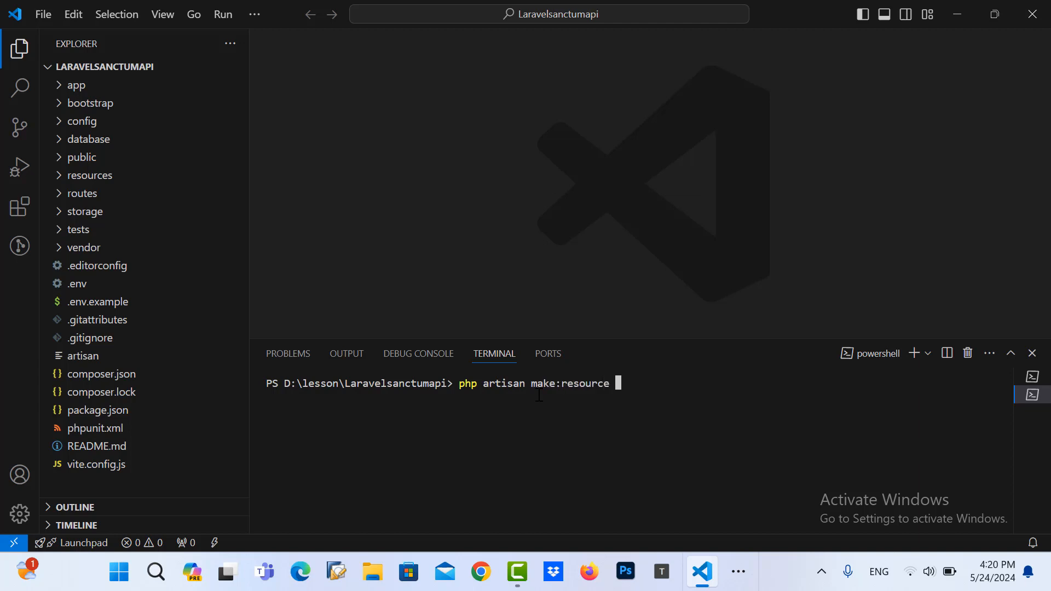
{"action": "type", "text": "User"}
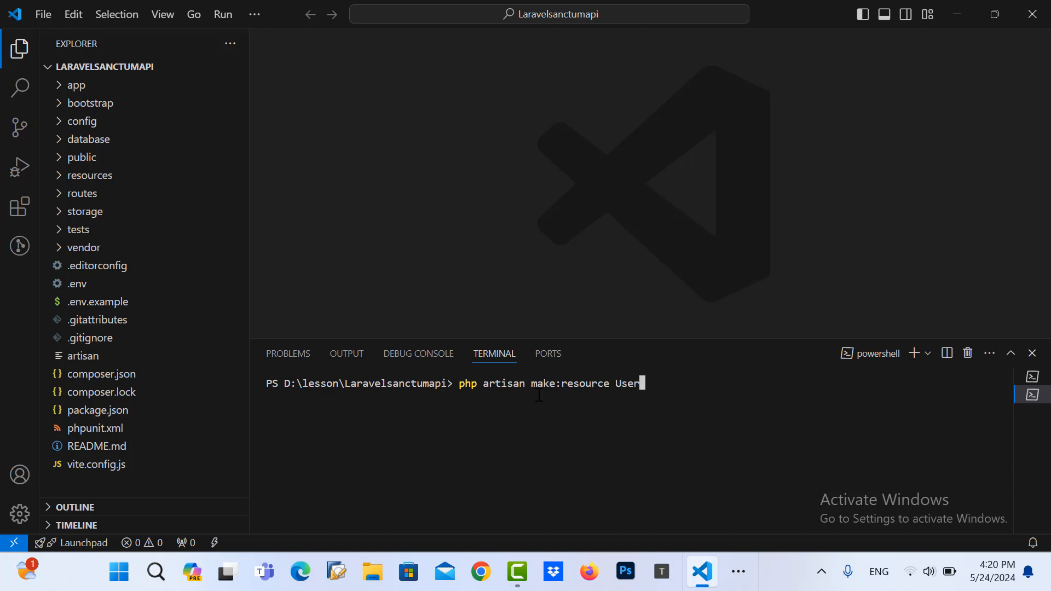
{"action": "type", "text": "Resour"}
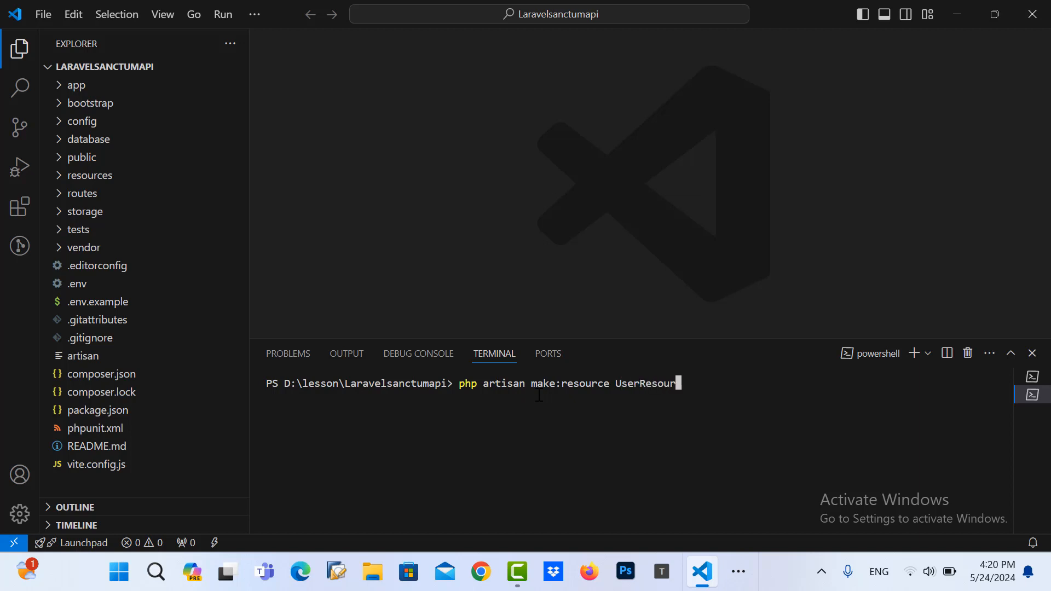
{"action": "type", "text": "ce"}
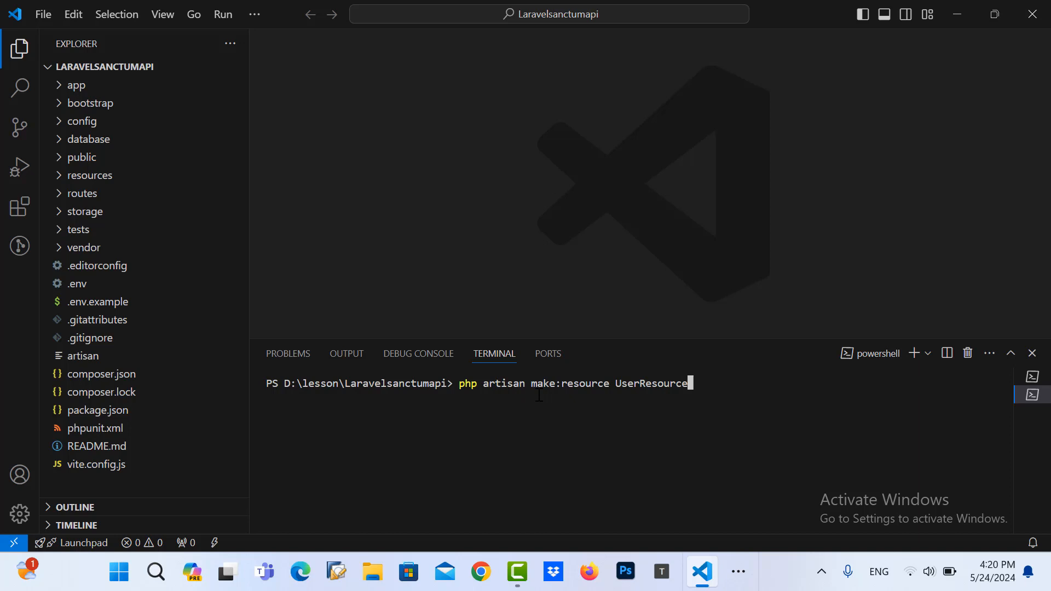
{"action": "key", "text": "Enter"}
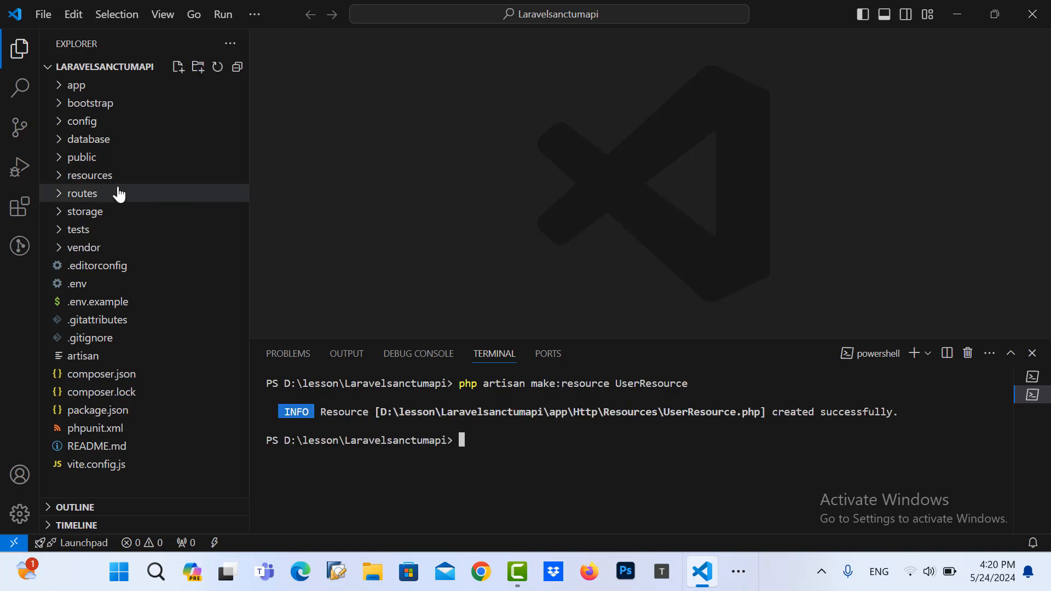
- Expand the app and Http folders to show Controllers and Resources
{"action": "left_click", "coordinate": [76, 85]}
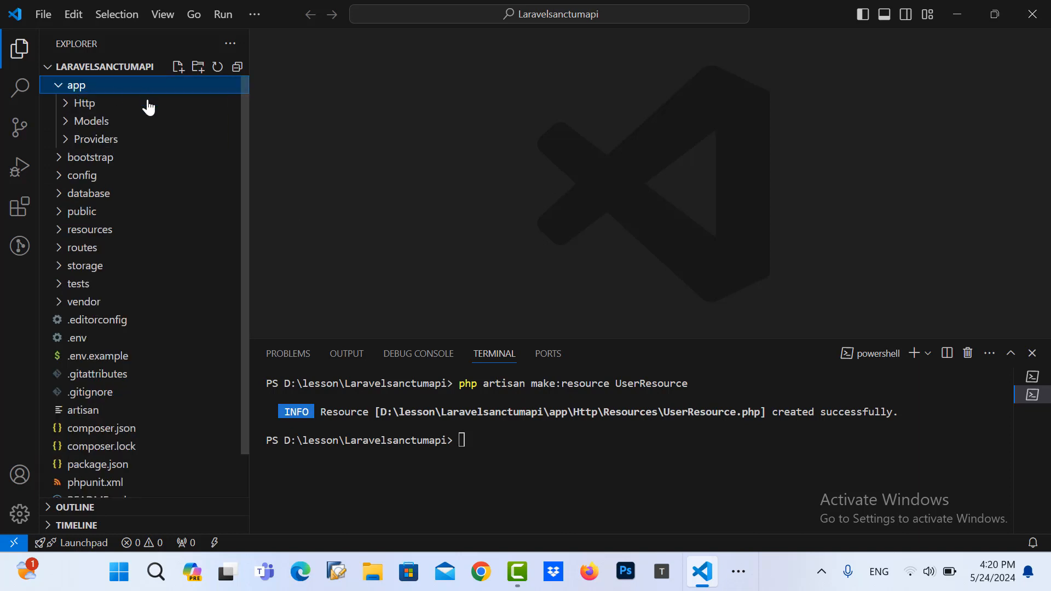
{"action": "left_click", "coordinate": [84, 103]}
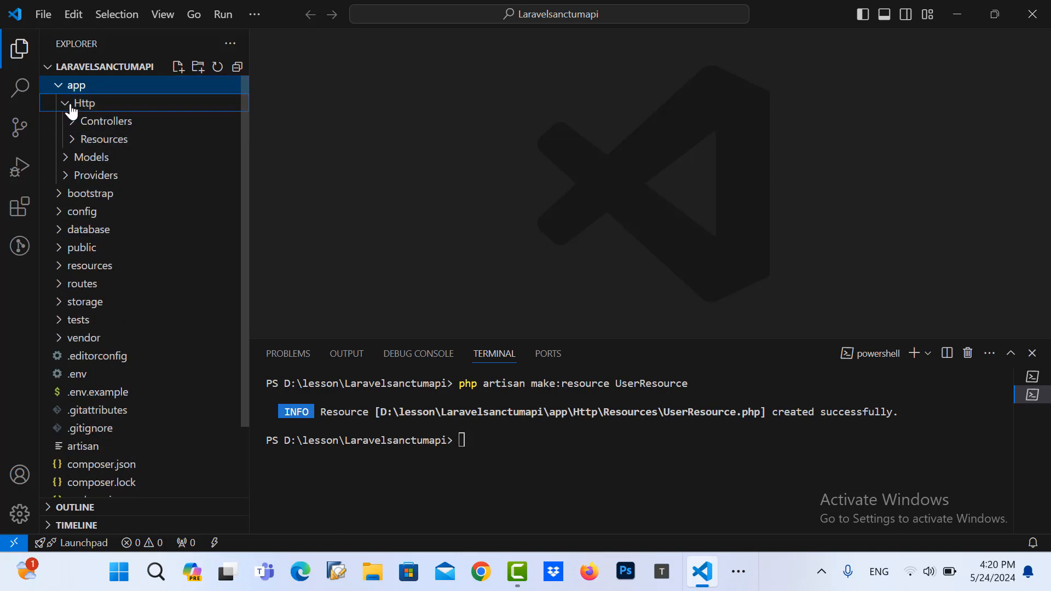
{"action": "mouse_move", "coordinate": [96, 110]}
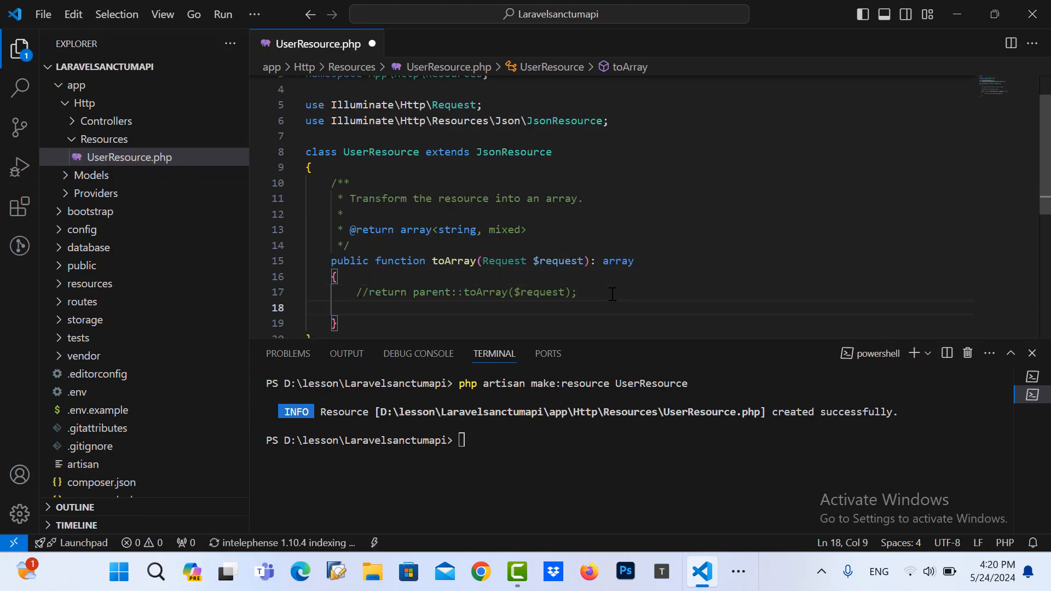
- Begin the toArray return array with 'id' => $this->id
{"action": "type", "text": "return"}
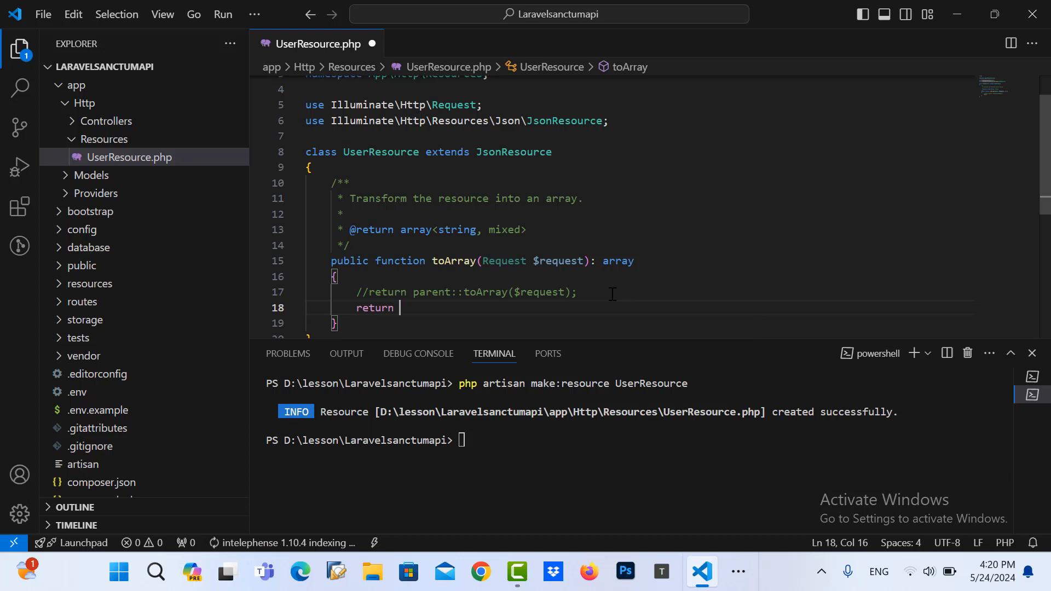
{"action": "type", "text": "["}
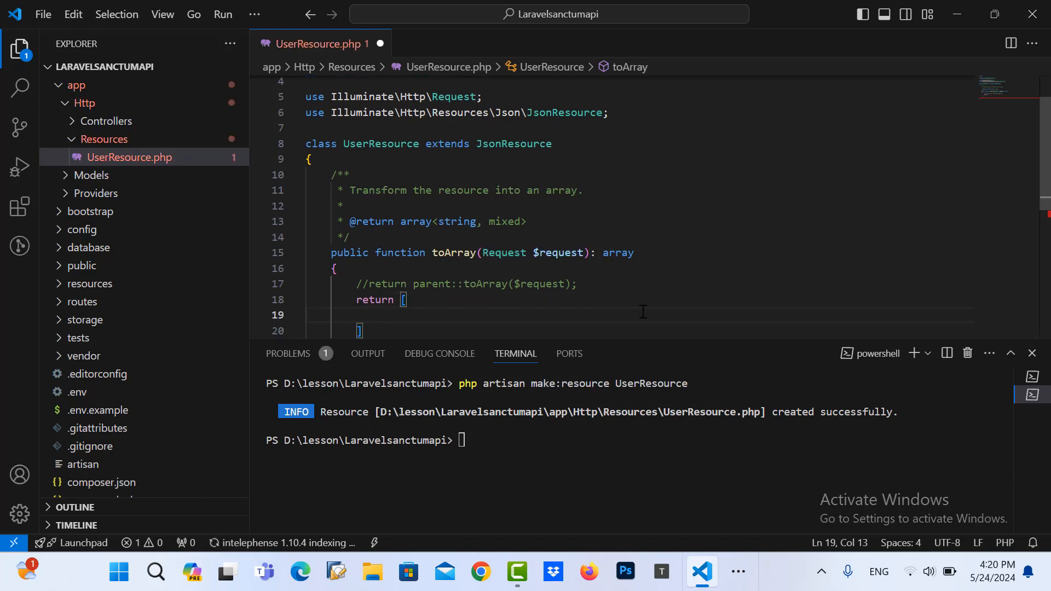
{"action": "type", "text": "'id'"}
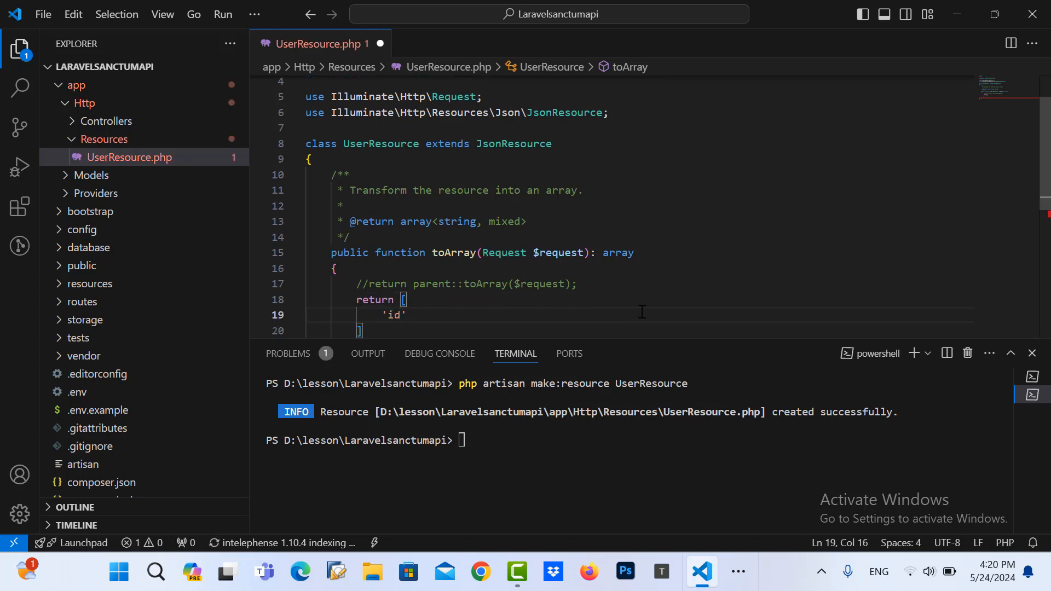
{"action": "type", "text": "="}
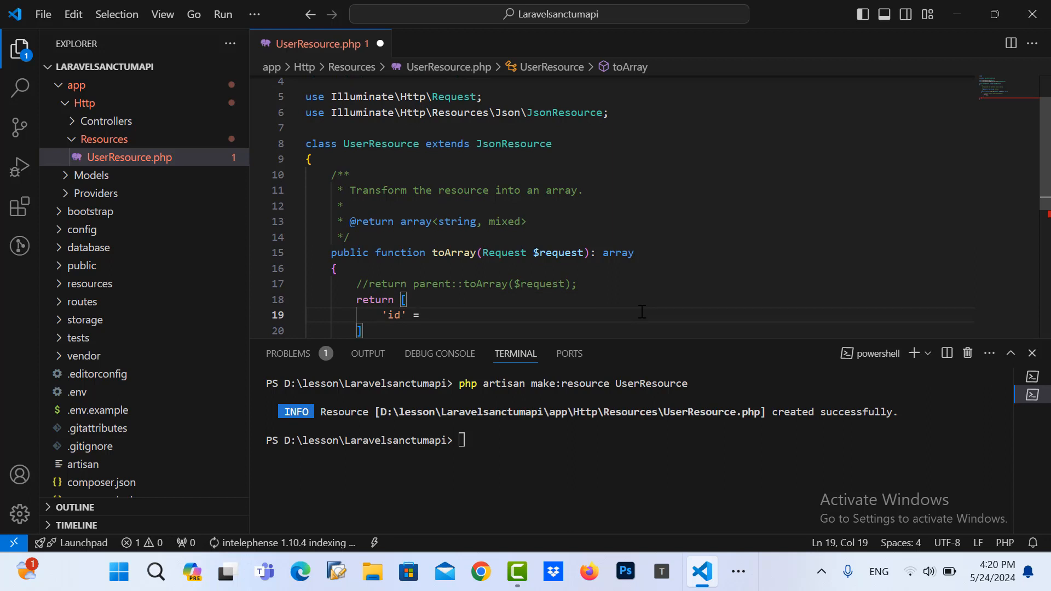
{"action": "type", "text": ">"}
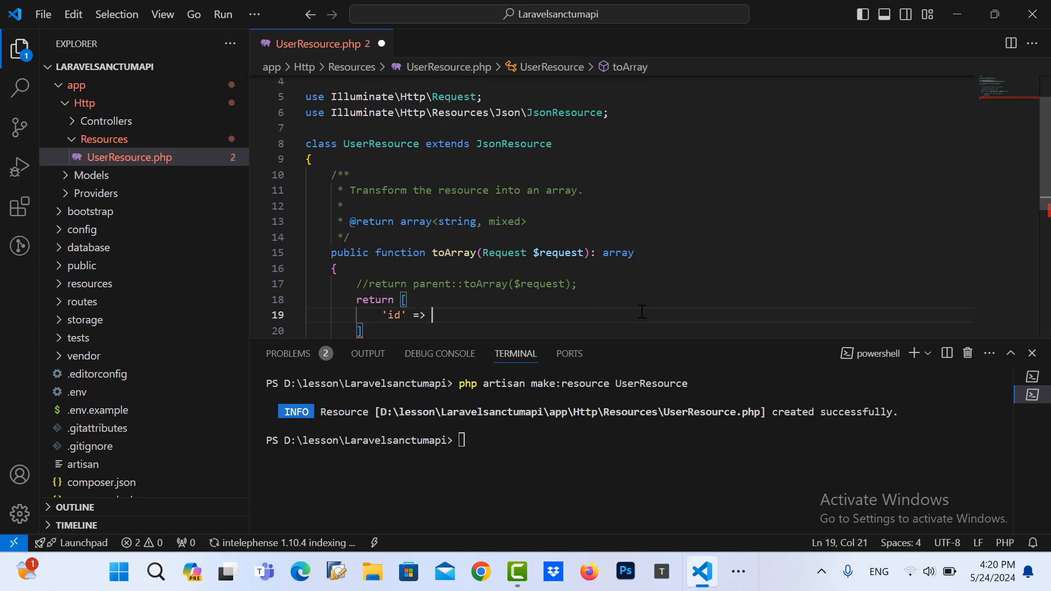
{"action": "type", "text": "$"}
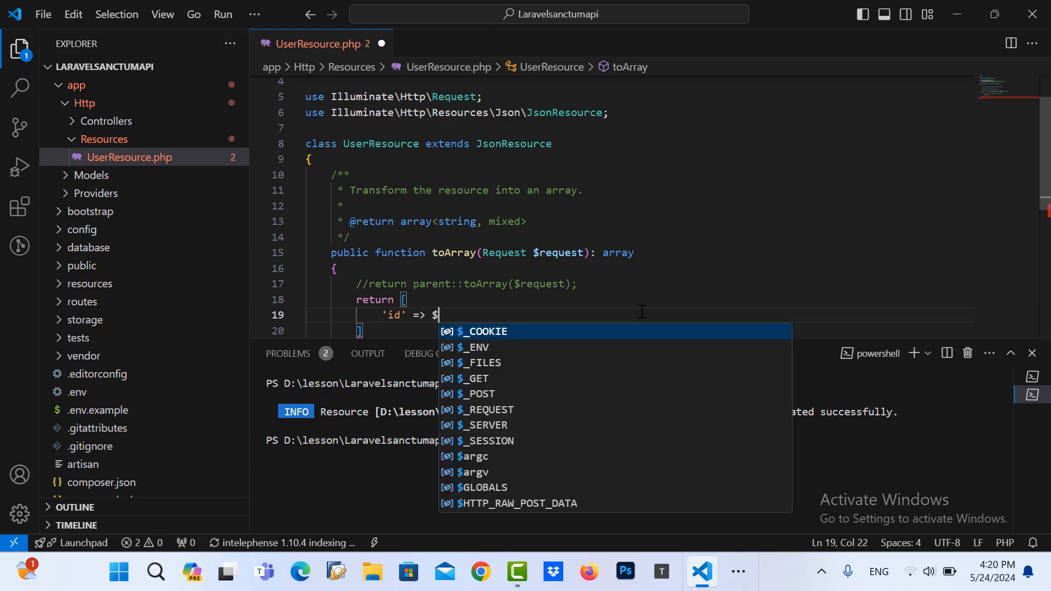
{"action": "type", "text": "this->i"}
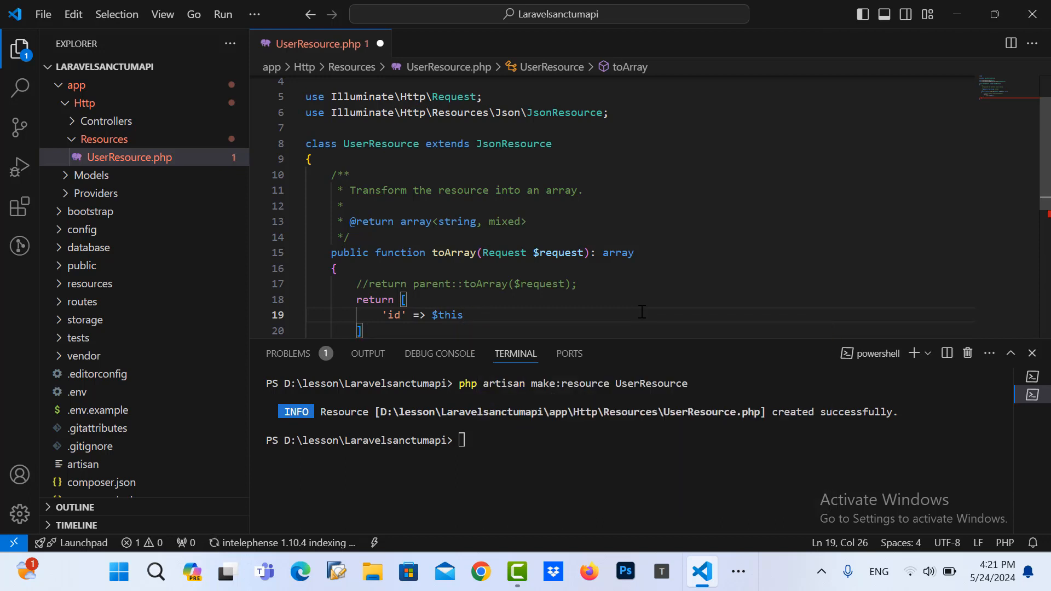
{"action": "type", "text": "->id,"}
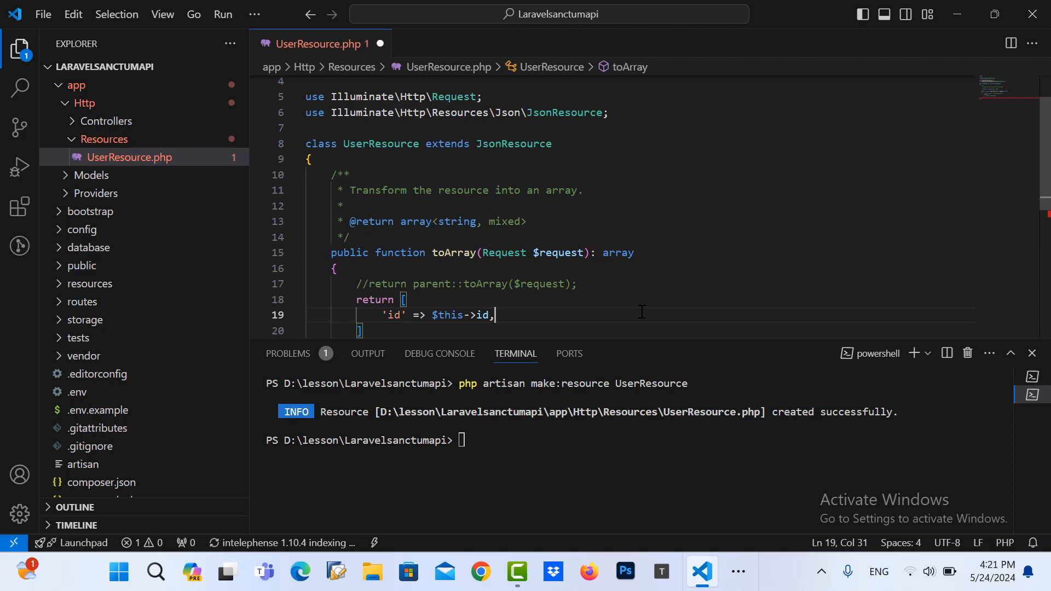
{"action": "scroll", "scroll_direction": "down", "scroll_amount": 3}
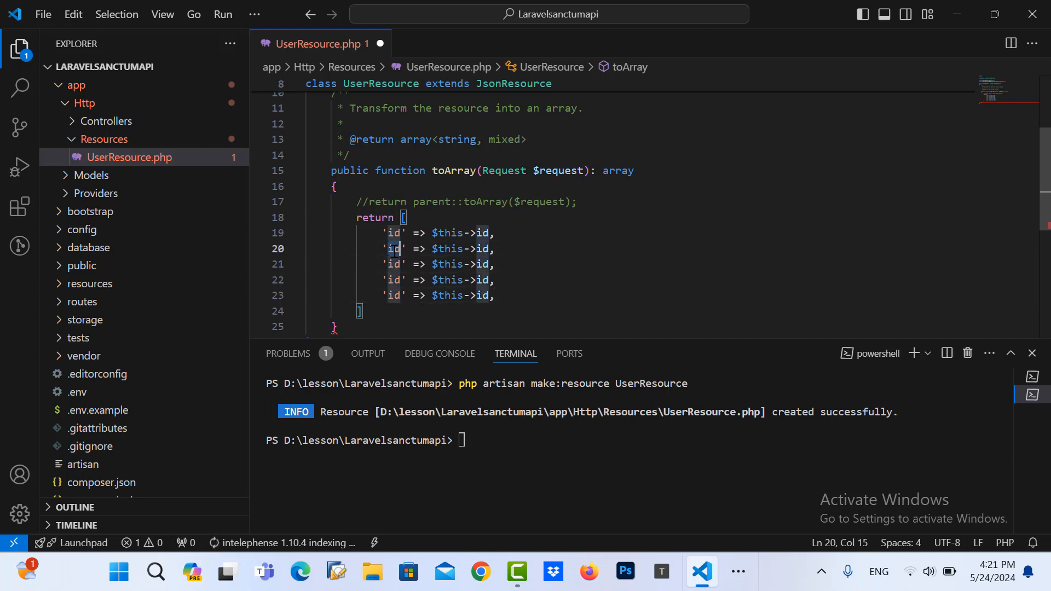
- Add name, email, created_at and updated_at entries and close the returned array
{"action": "type", "text": "name"}
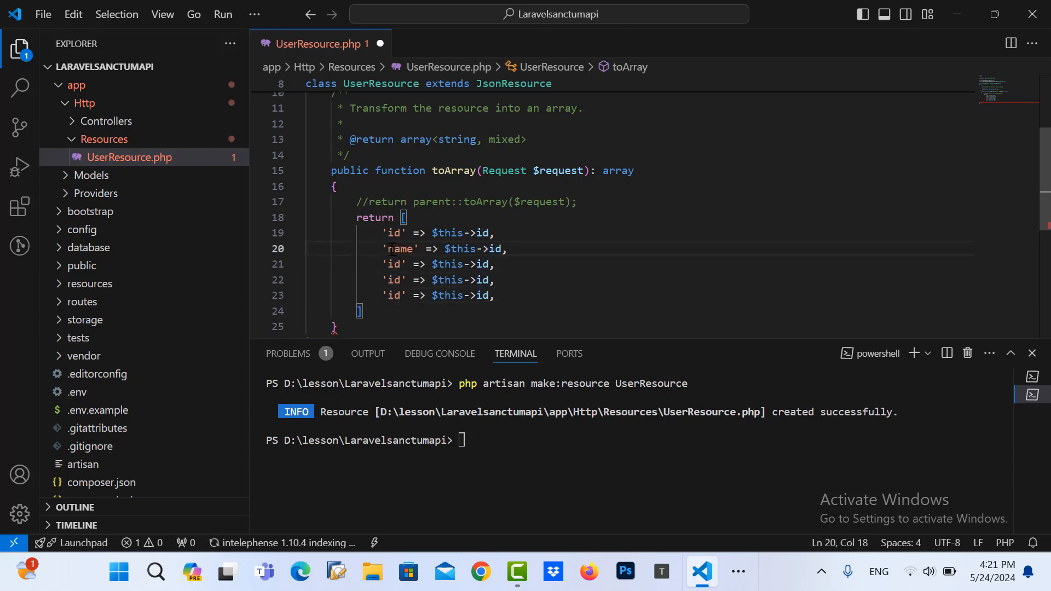
{"action": "type", "text": "name"}
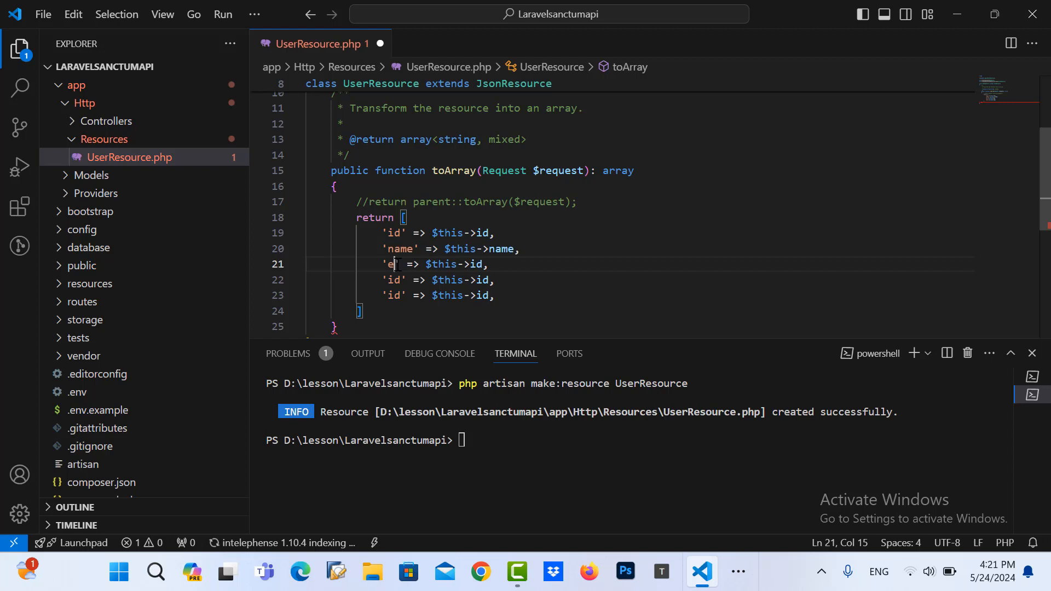
{"action": "type", "text": "mail"}
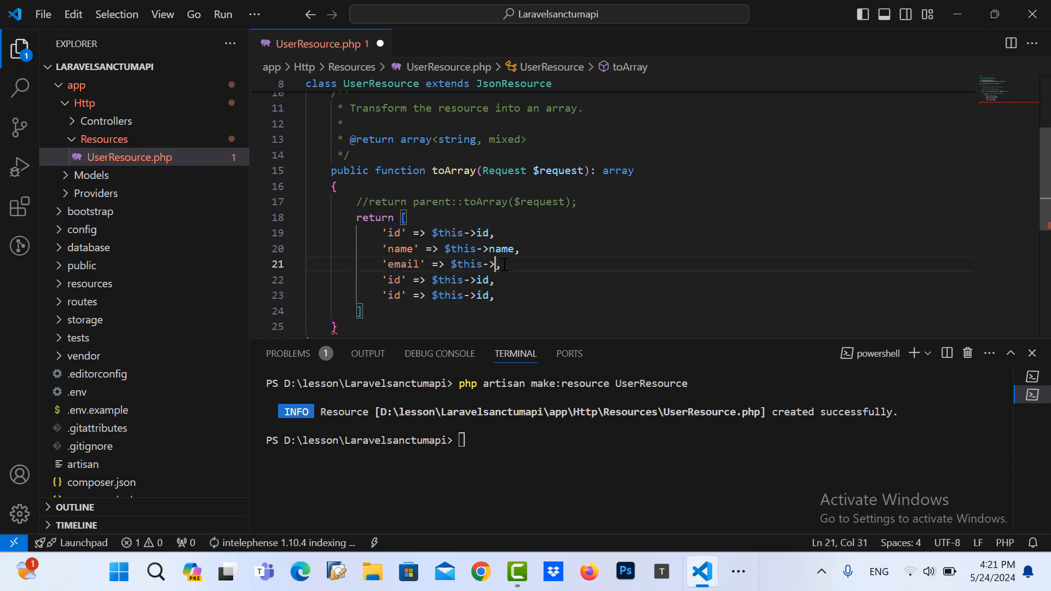
{"action": "type", "text": "email,"}
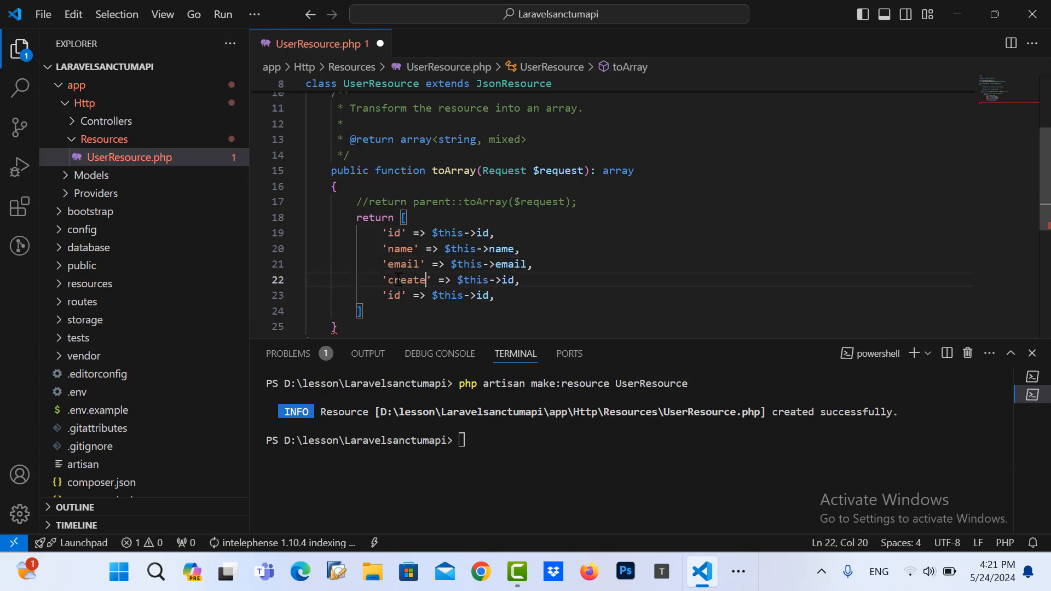
{"action": "type", "text": "d"}
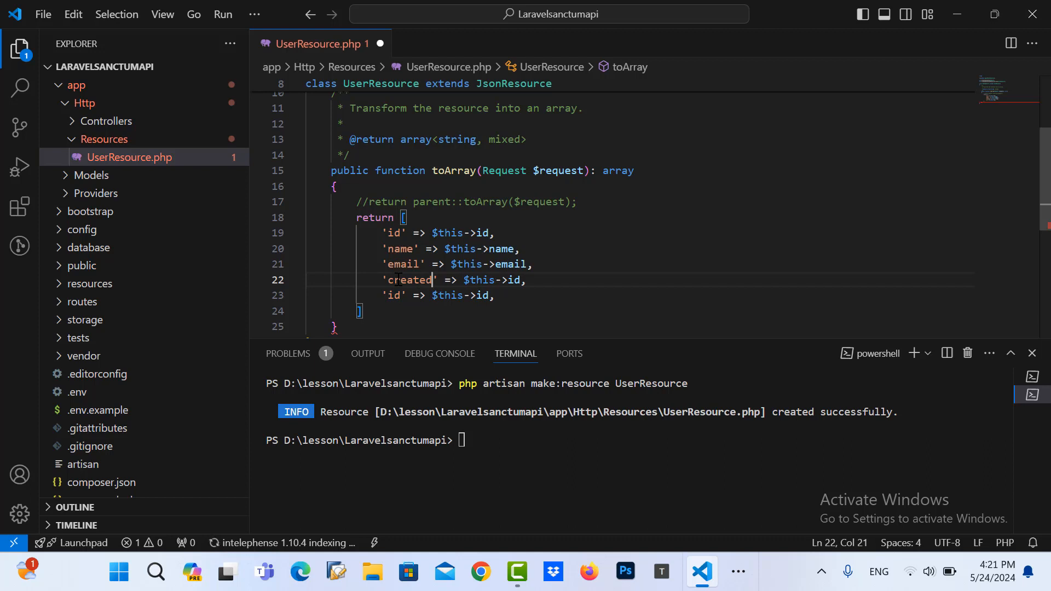
{"action": "type", "text": "_at"}
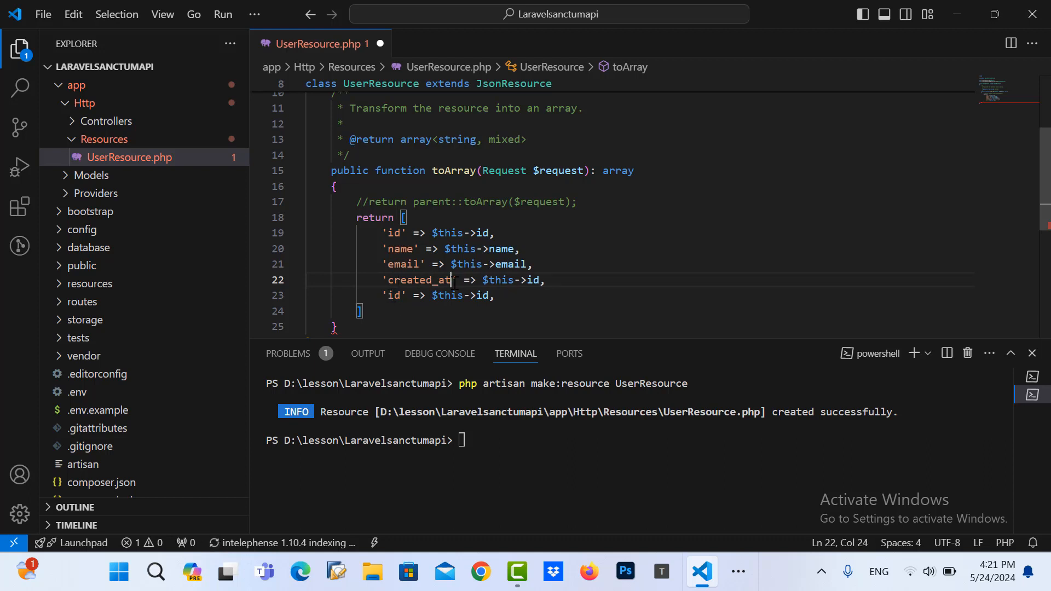
{"action": "double_click", "coordinate": [418, 280]}
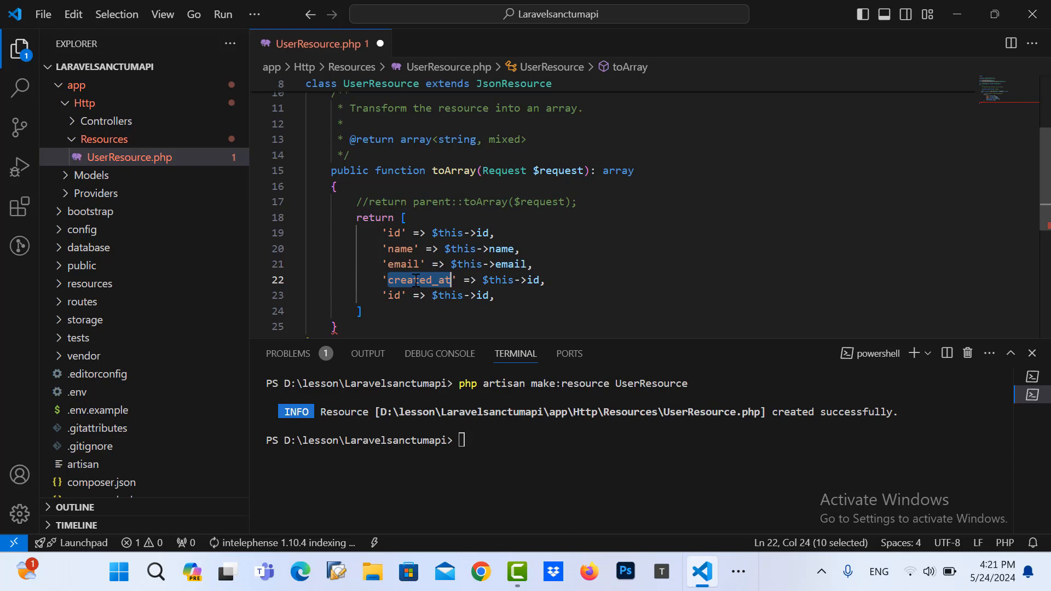
{"action": "type", "text": "created_at"}
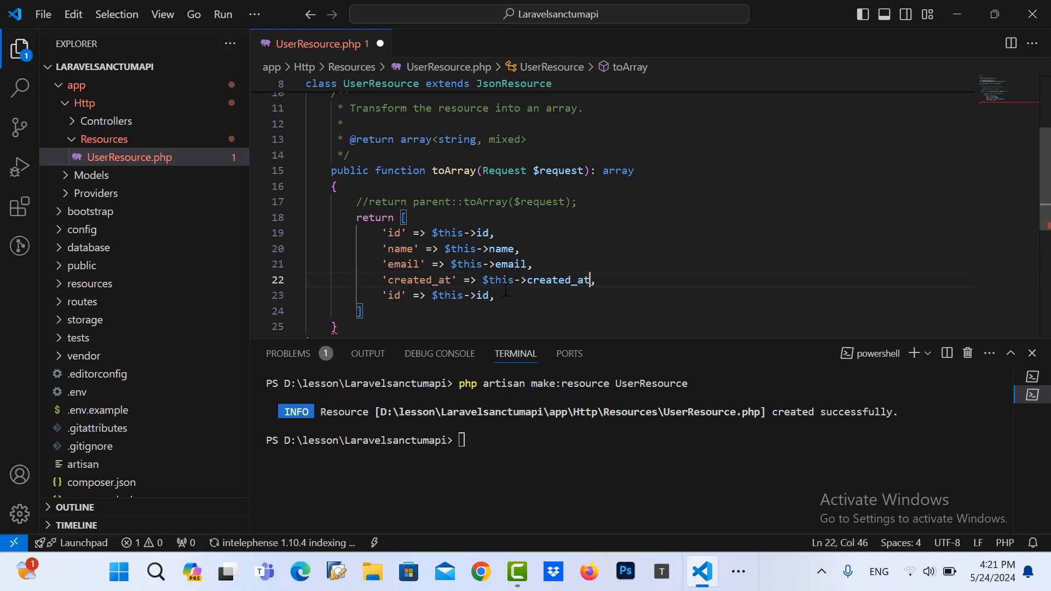
{"action": "type", "text": "u"}
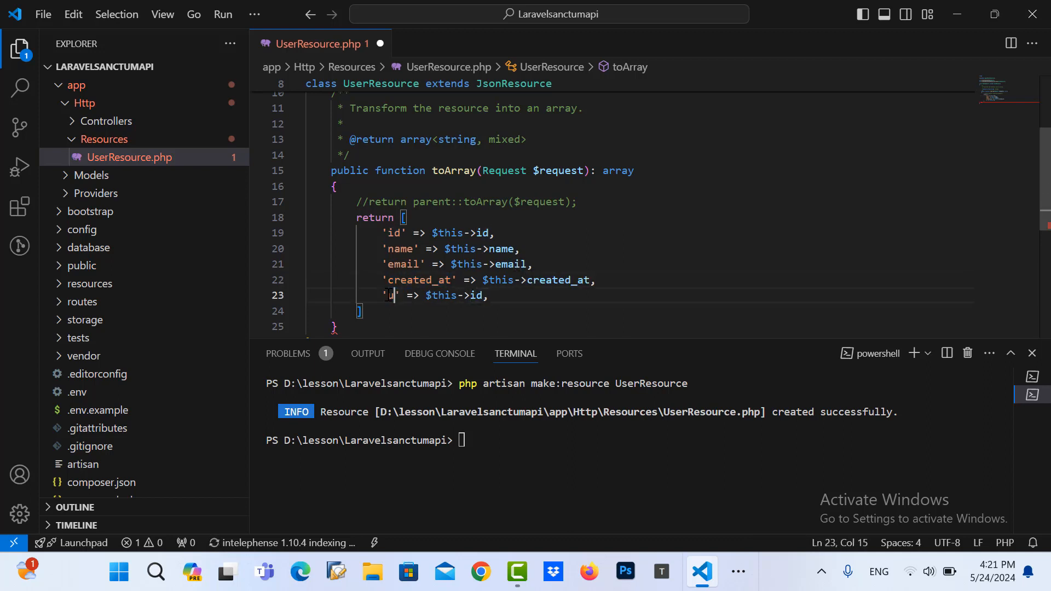
{"action": "type", "text": "pdated_at"}
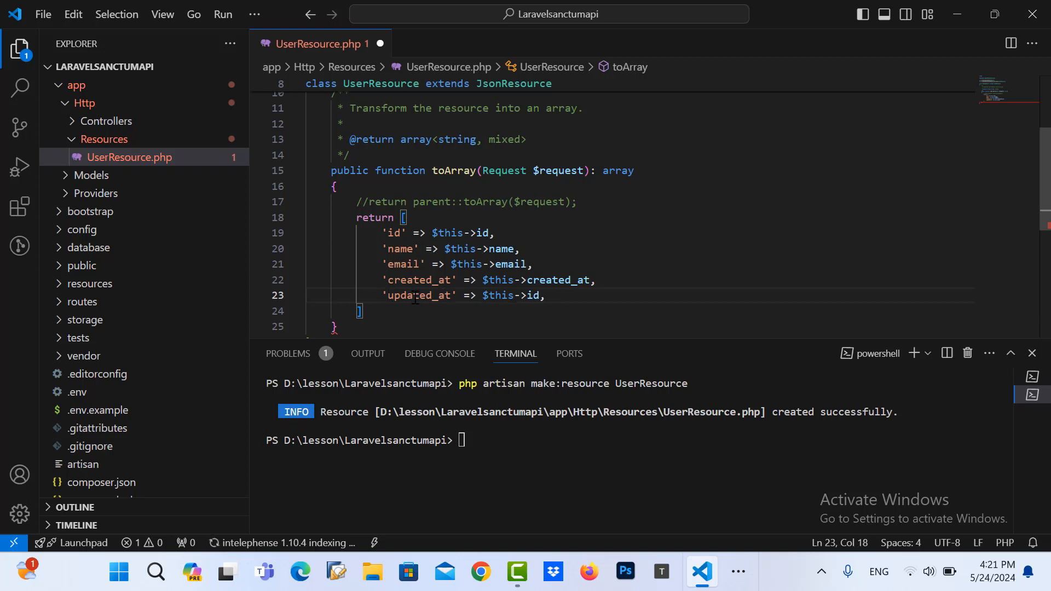
{"action": "double_click", "coordinate": [416, 295]}
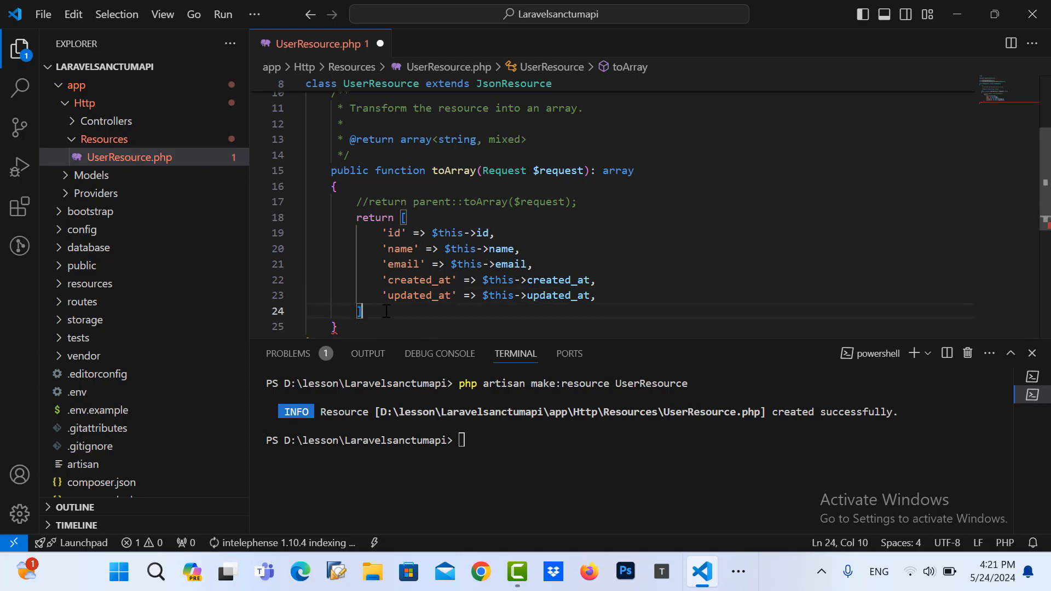
{"action": "type", "text": ";"}
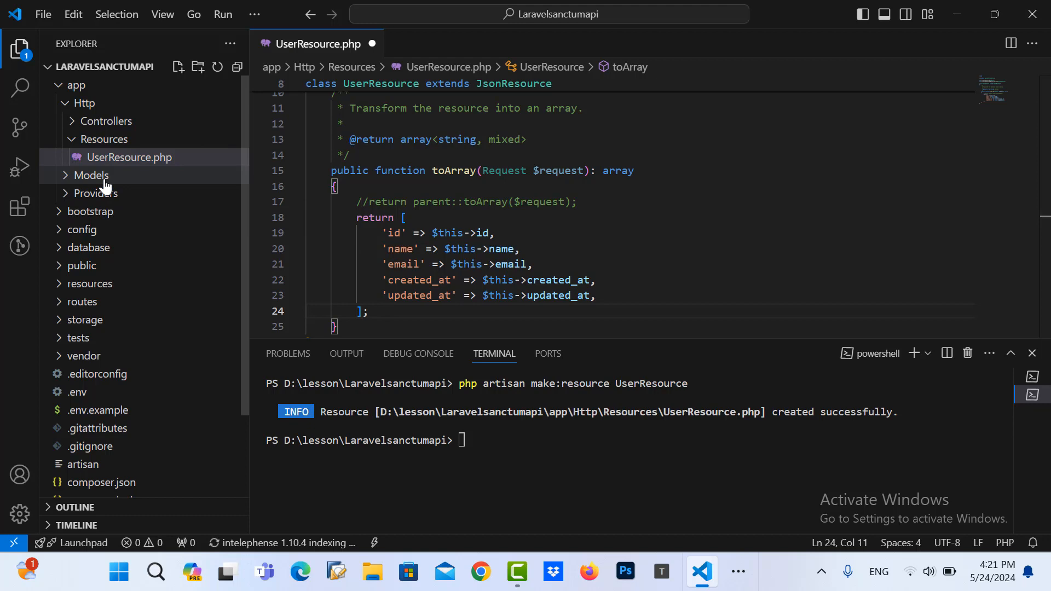
- View the User model's fillable attributes name, email and password
{"action": "left_click", "coordinate": [91, 175]}
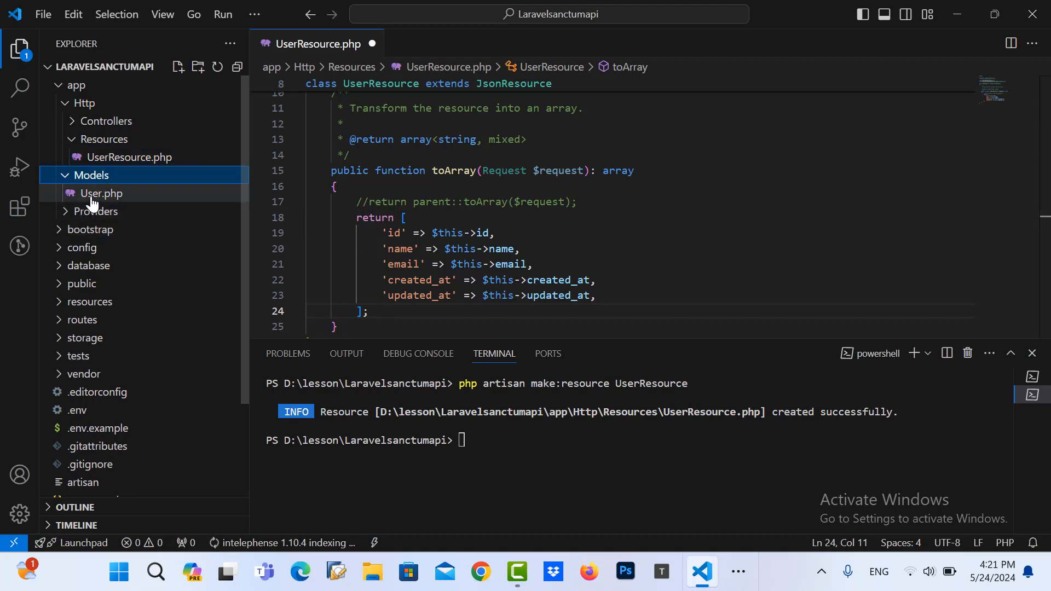
{"action": "double_click", "coordinate": [102, 192]}
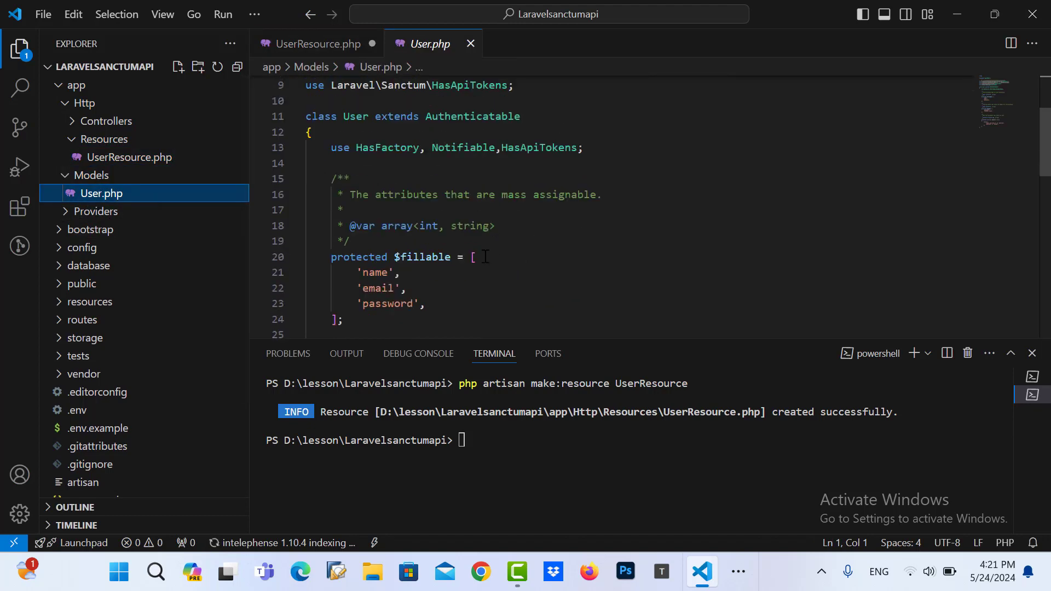
{"action": "left_click", "coordinate": [369, 273]}
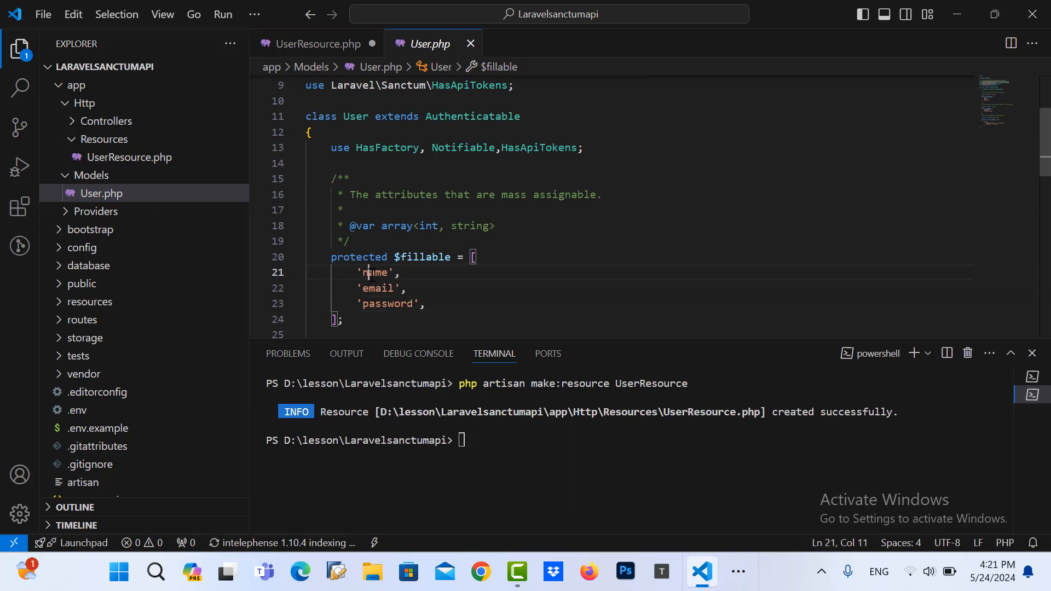
{"action": "double_click", "coordinate": [375, 273]}
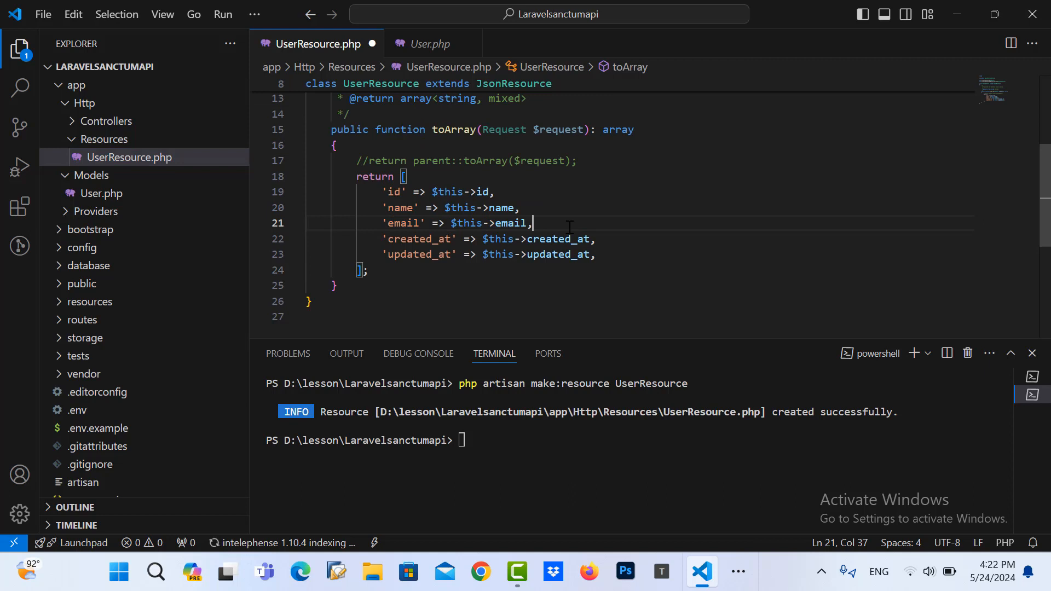
- Duplicate the email line as a 'password' => $this->password entry and save UserResource.php
{"action": "key", "text": "Enter"}
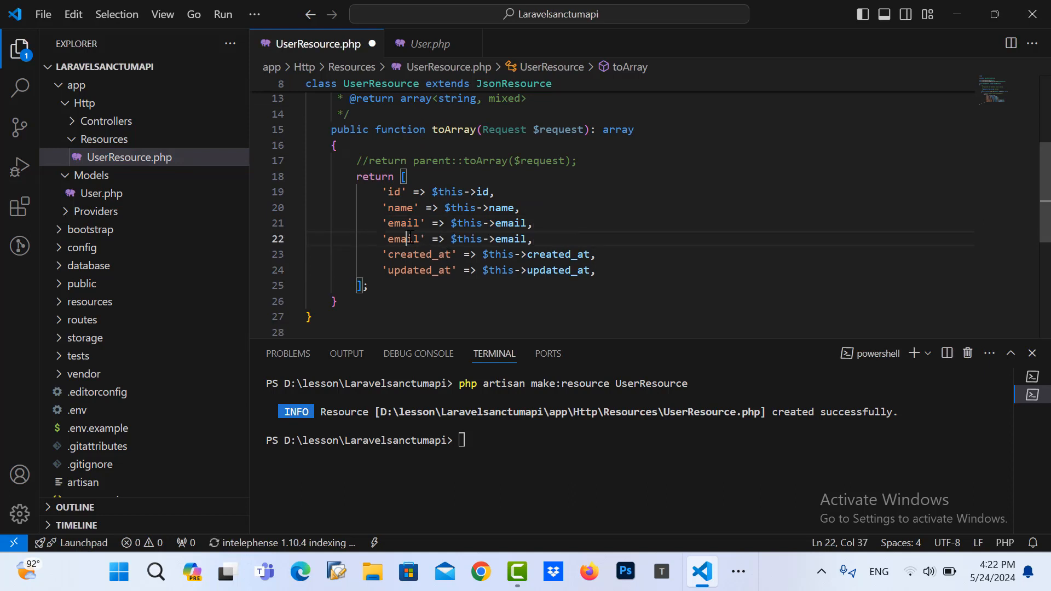
{"action": "type", "text": "password"}
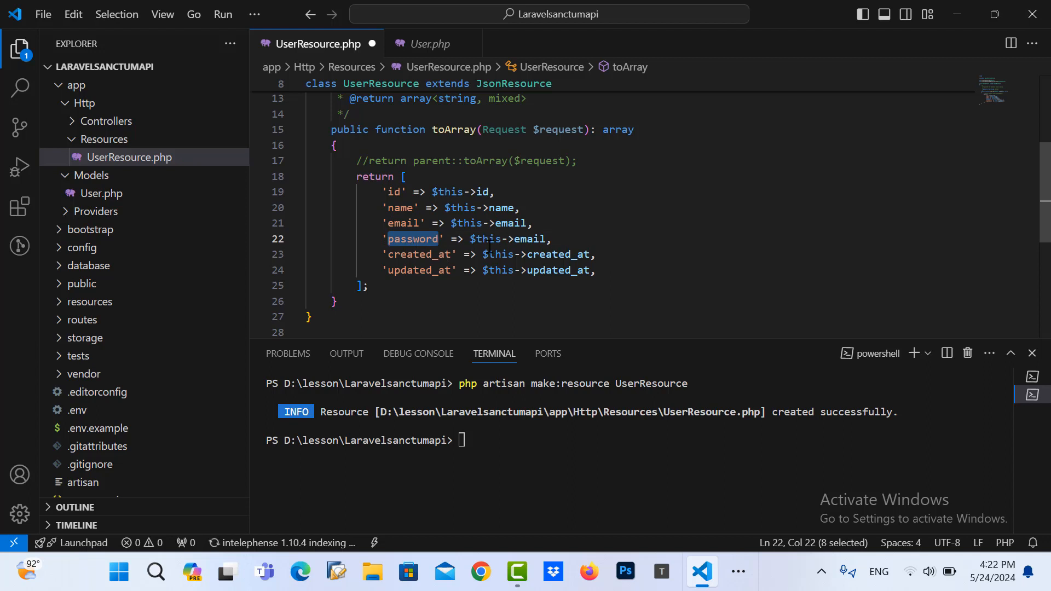
{"action": "type", "text": "password"}
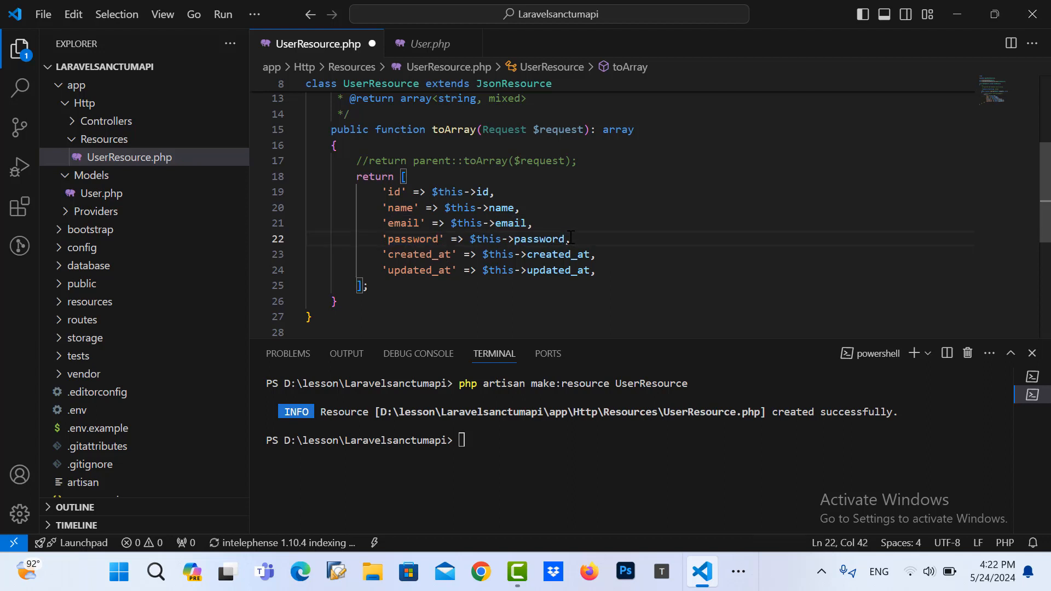
{"action": "left_click", "coordinate": [44, 15]}
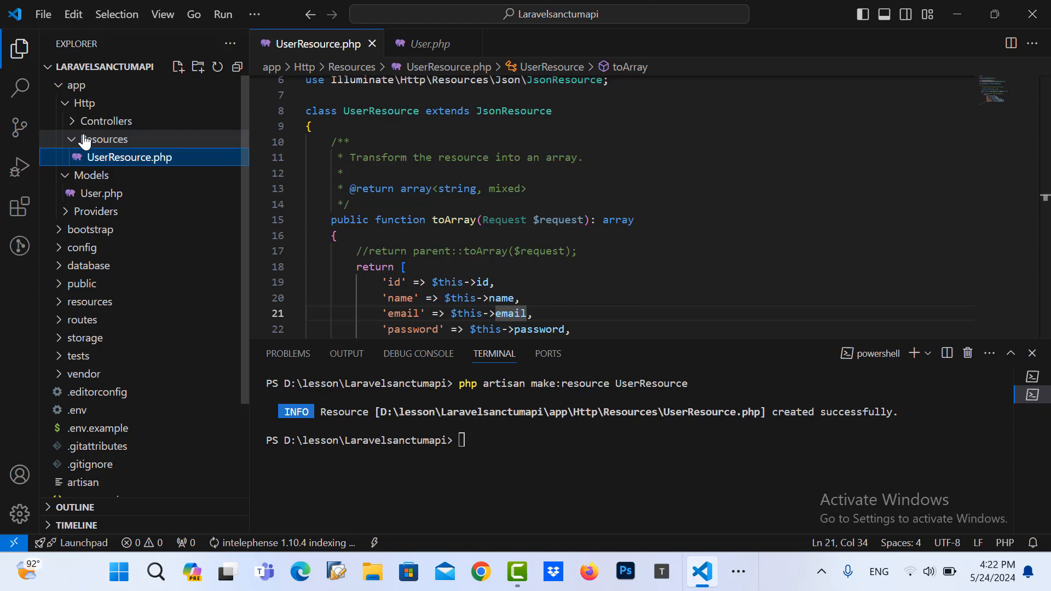
- Copy the userprofile function in AuthController.php below itself with the name removed
{"action": "left_click", "coordinate": [129, 139]}
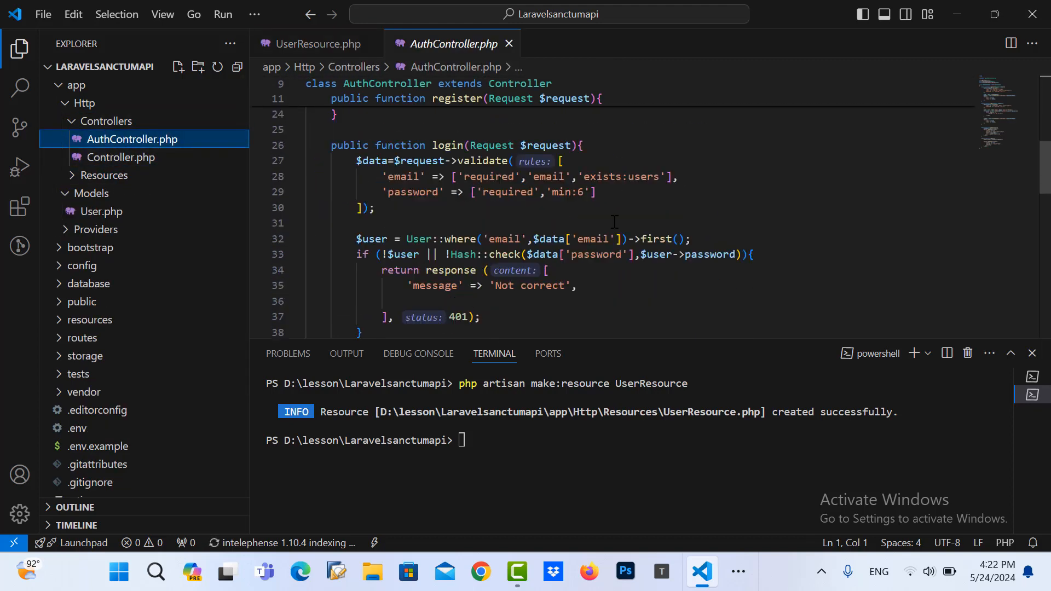
{"action": "scroll", "scroll_direction": "down", "scroll_amount": 3}
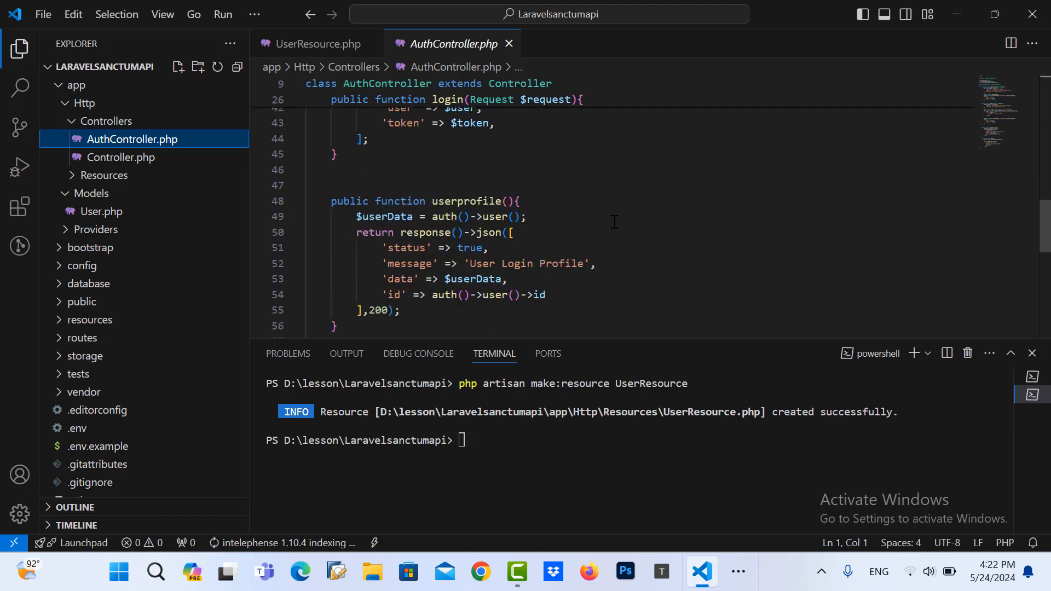
{"action": "scroll", "scroll_direction": "down", "scroll_amount": 3}
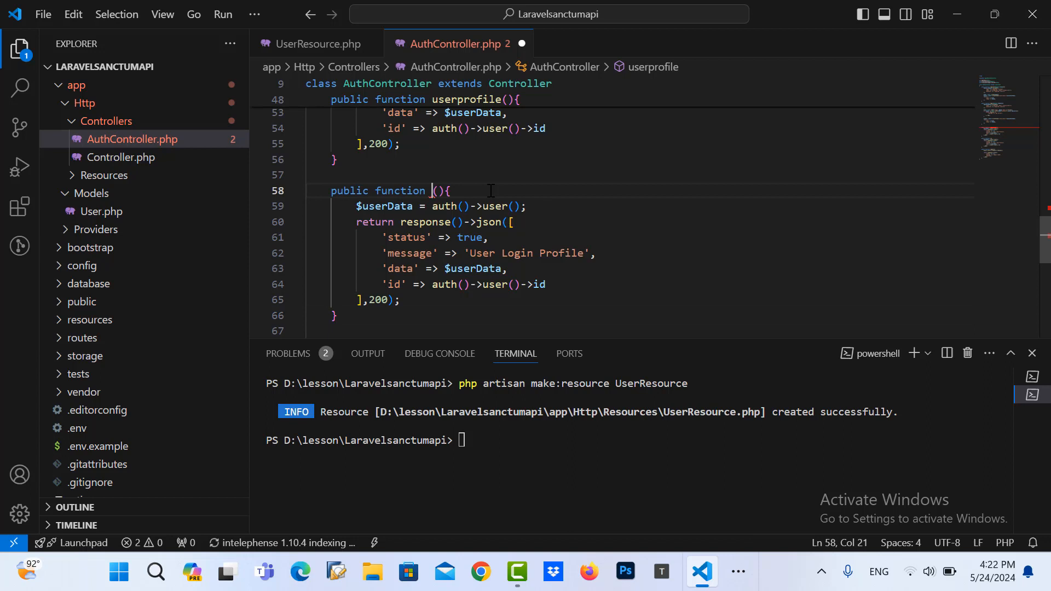
- Name the copied function userResource and remove the old auth()->user() lookup
{"action": "type", "text": "user"}
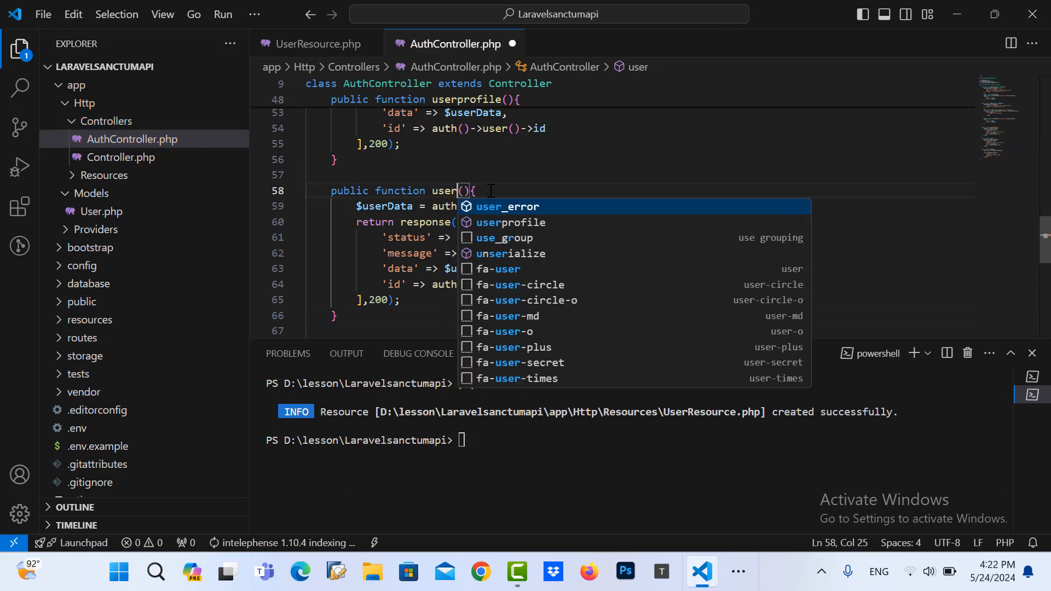
{"action": "type", "text": "re"}
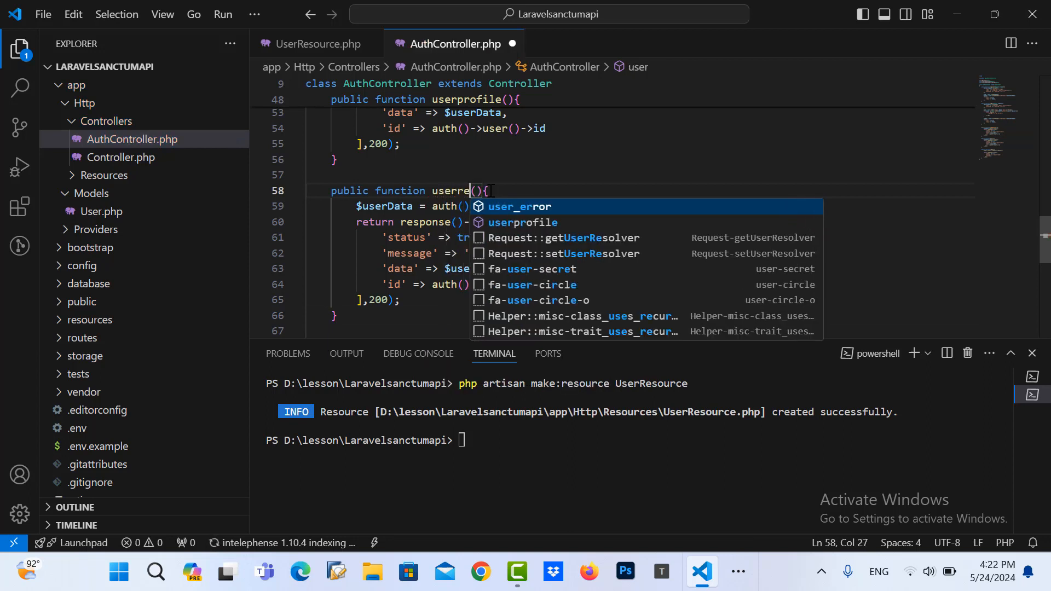
{"action": "type", "text": "Res"}
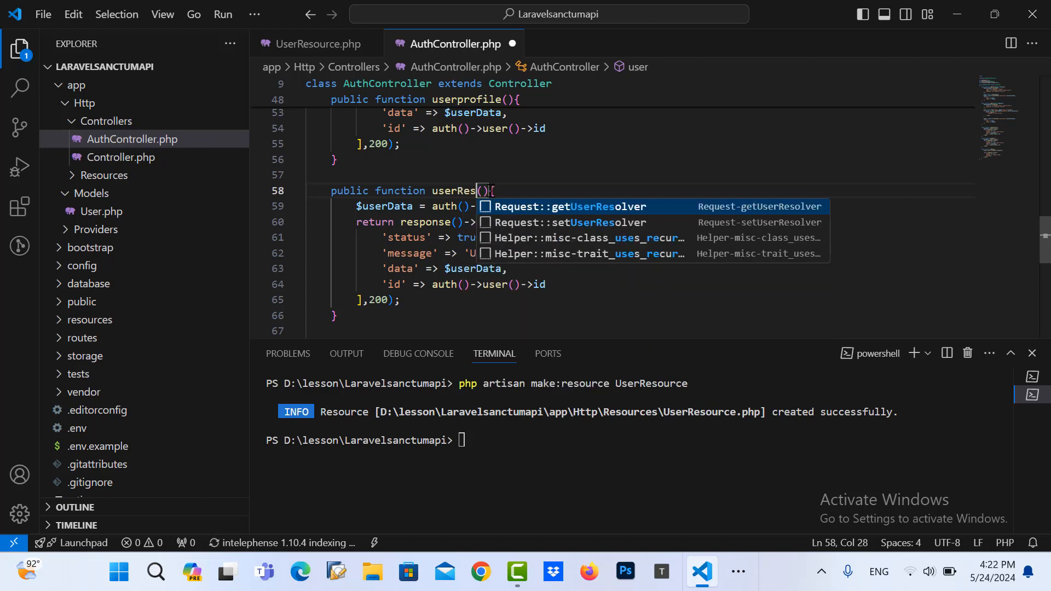
{"action": "type", "text": "ource"}
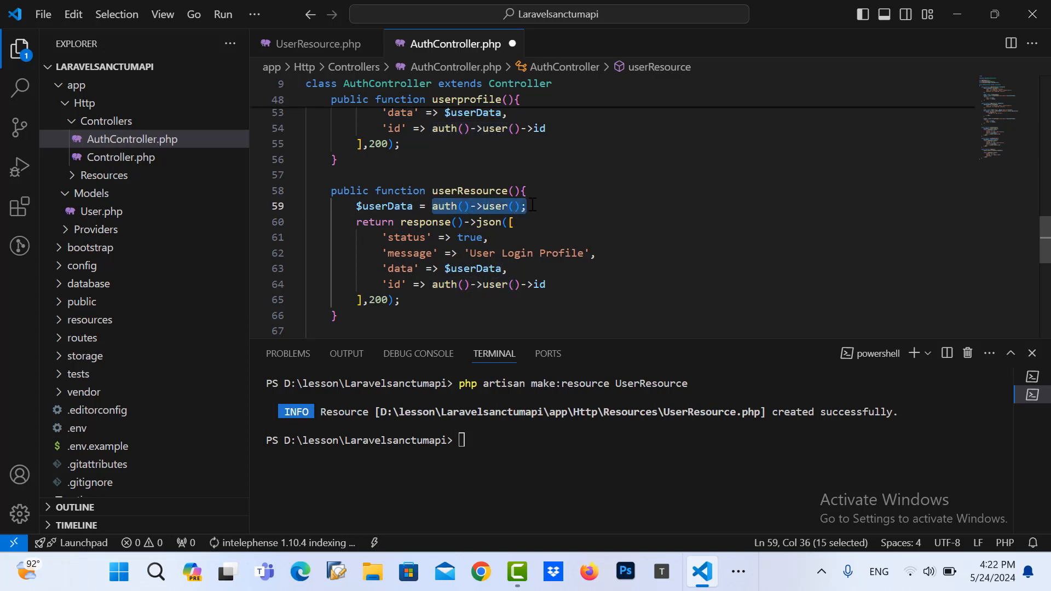
{"action": "key", "text": "Delete"}
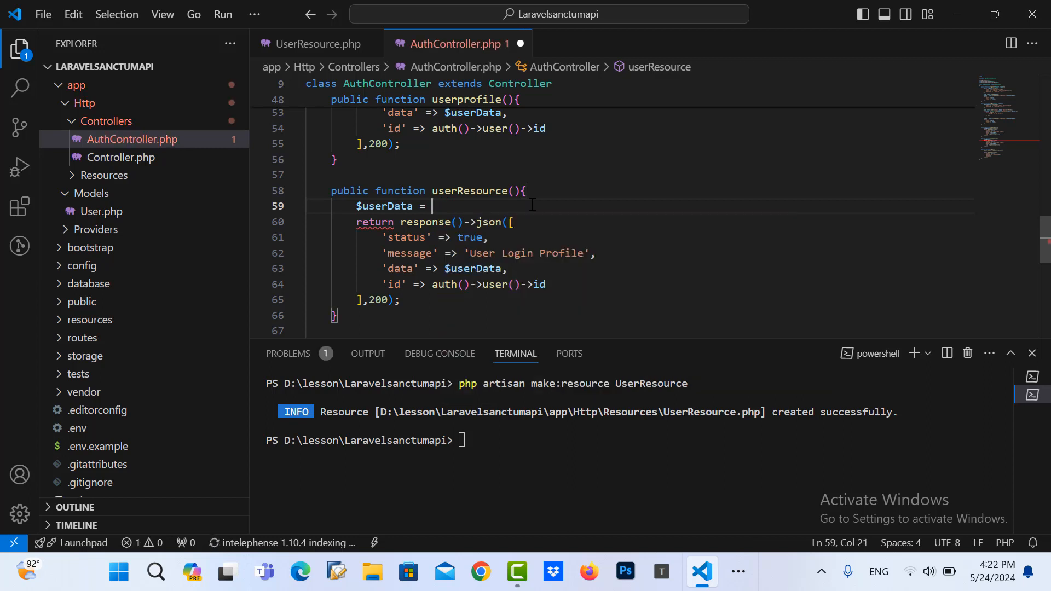
- Return new UserResource(User::findOrFail(auth()->user()->id)) as the user data
{"action": "type", "text": "new"}
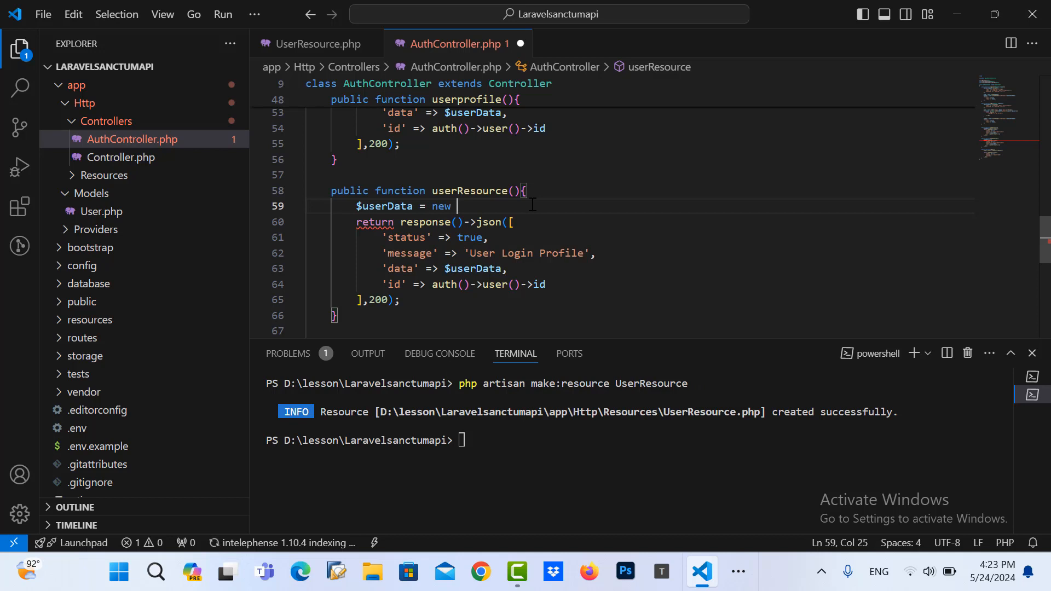
{"action": "type", "text": "UserResource("}
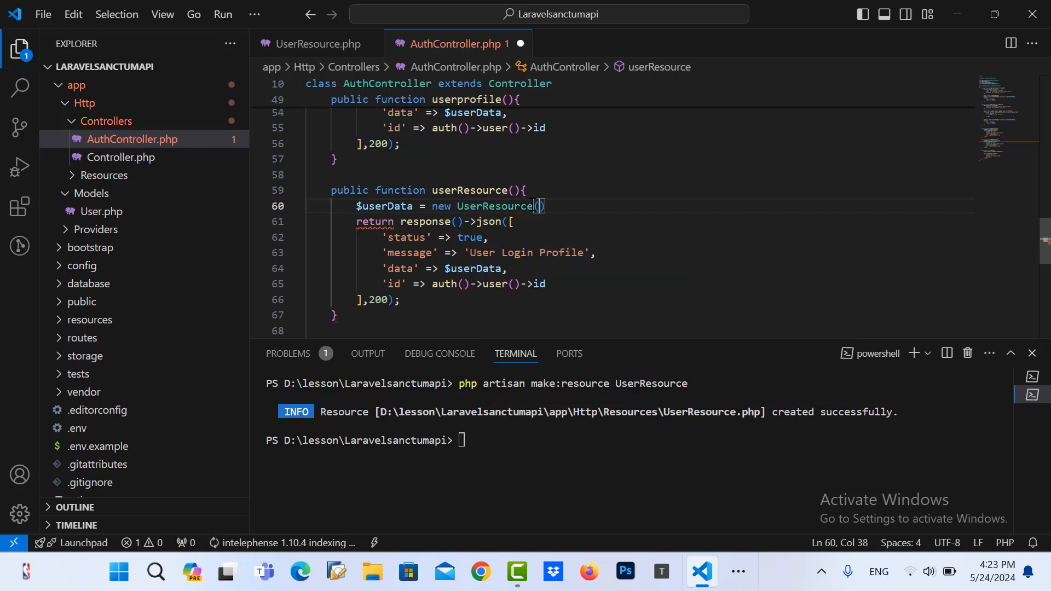
{"action": "type", "text": "User::"}
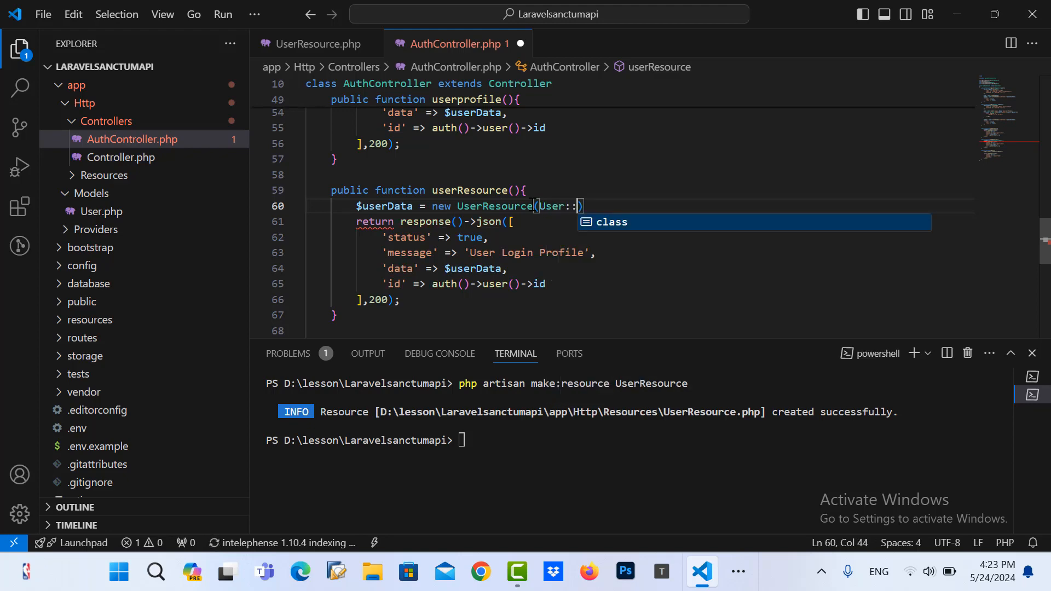
{"action": "type", "text": "findOn"}
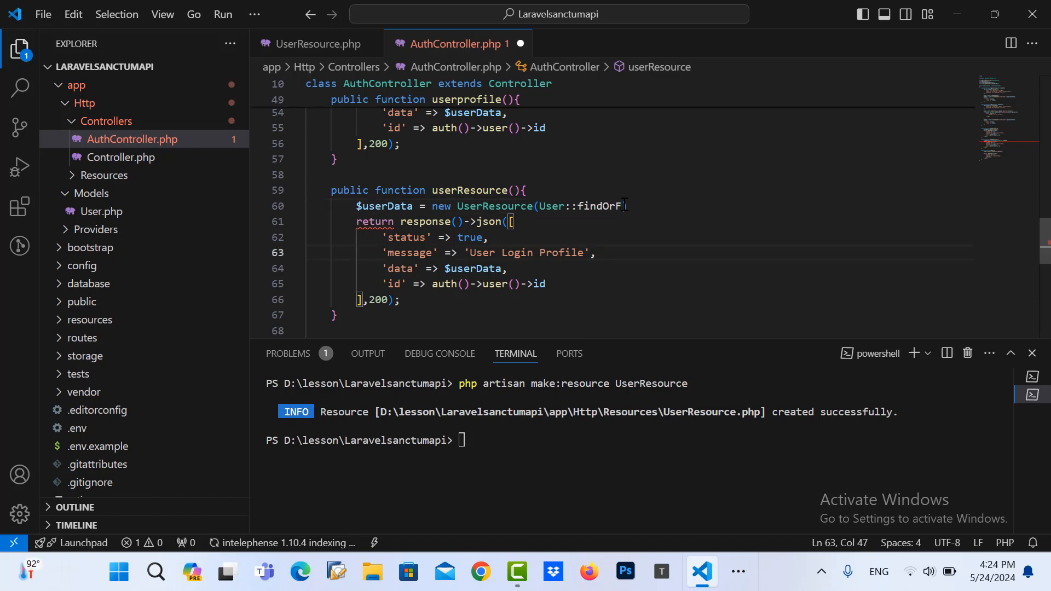
{"action": "type", "text": "ail)"}
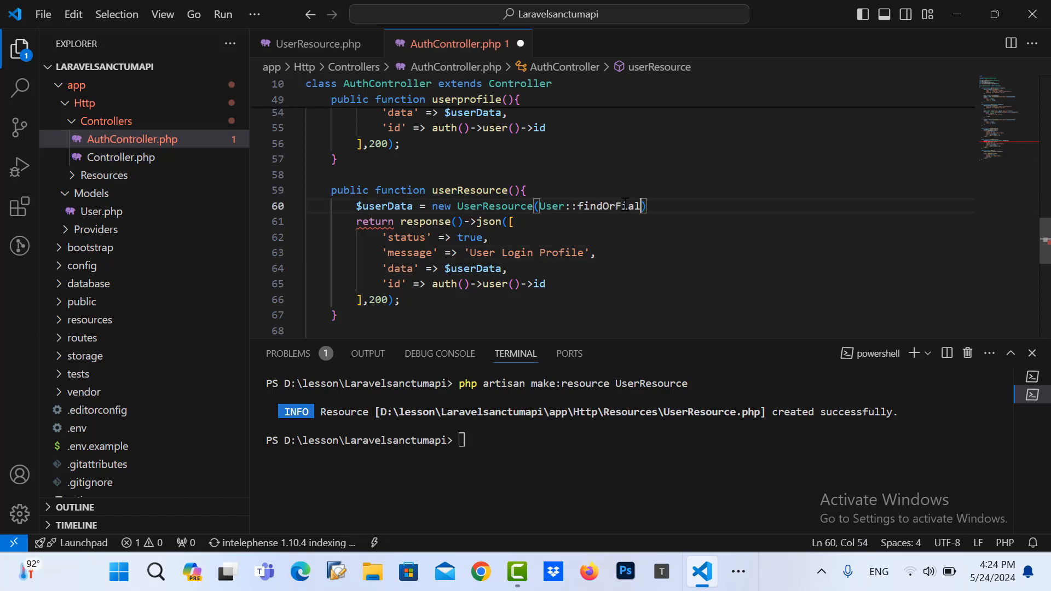
{"action": "type", "text": "("}
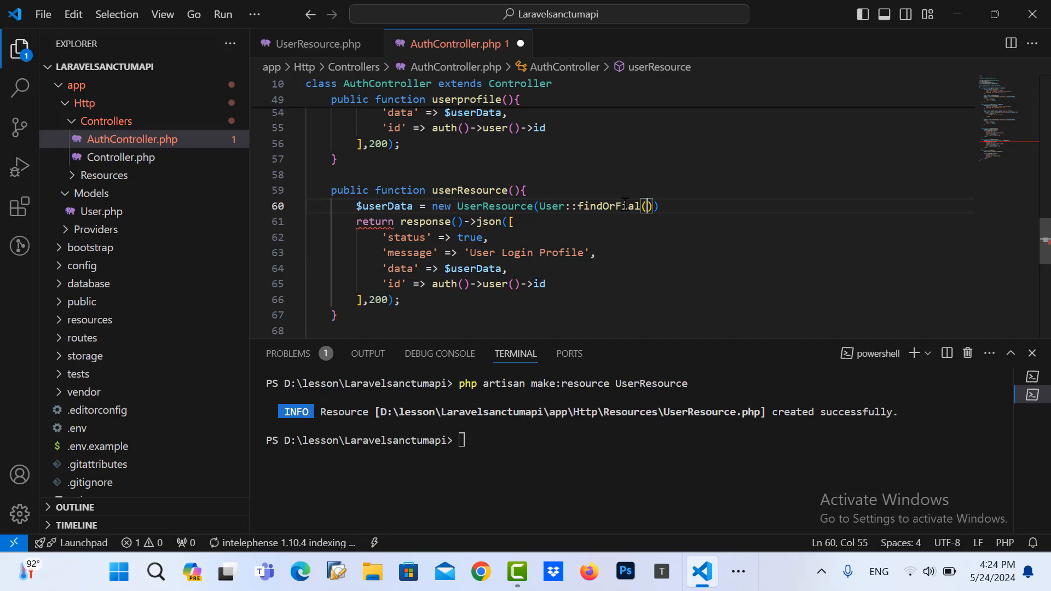
{"action": "type", "text": "$"}
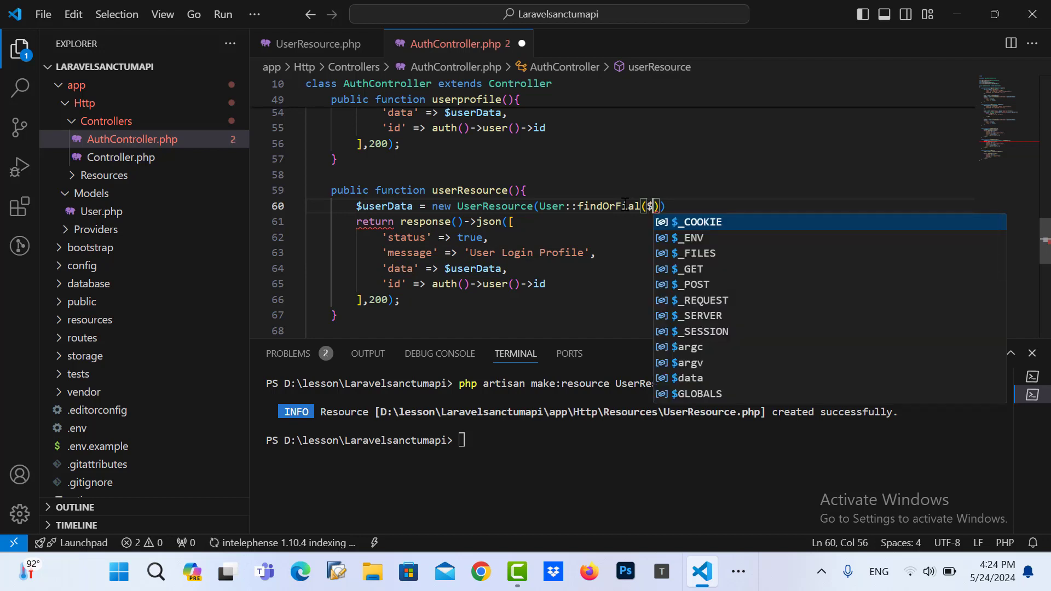
{"action": "type", "text": "id"}
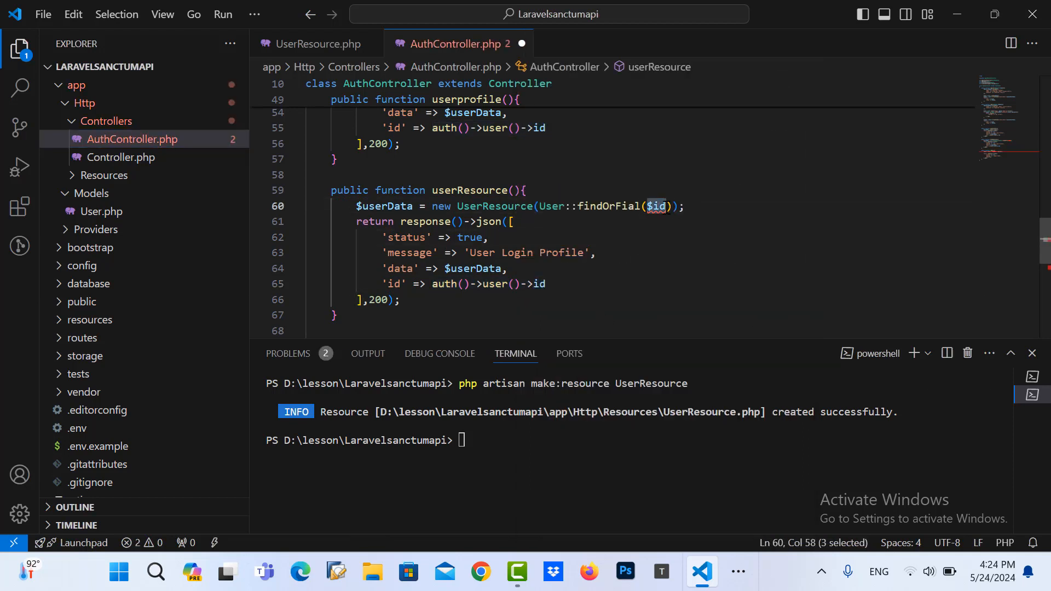
{"action": "type", "text": "auth()->user()->id"}
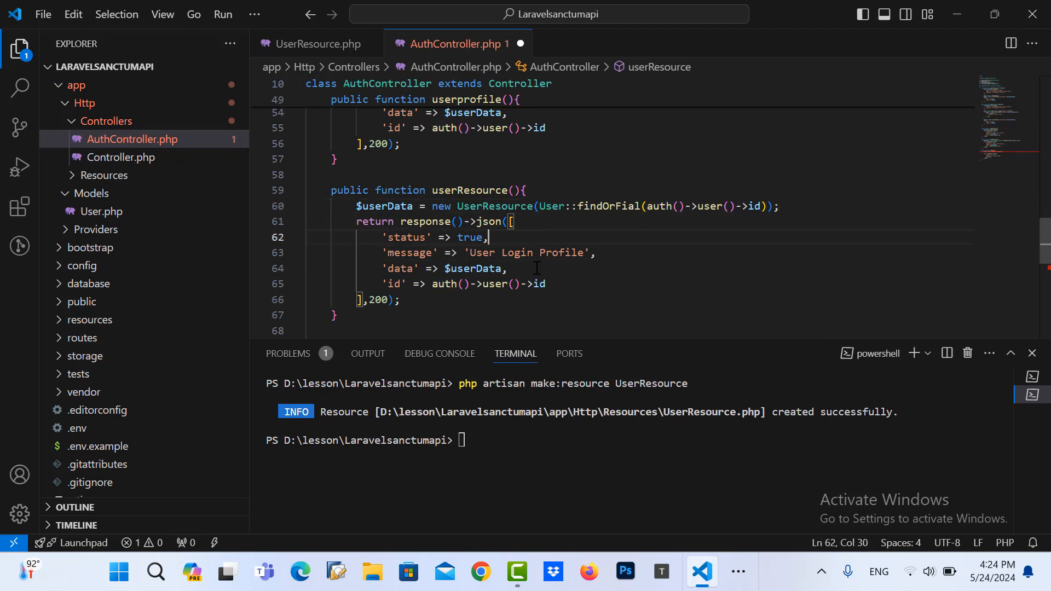
{"action": "double_click", "coordinate": [517, 251]}
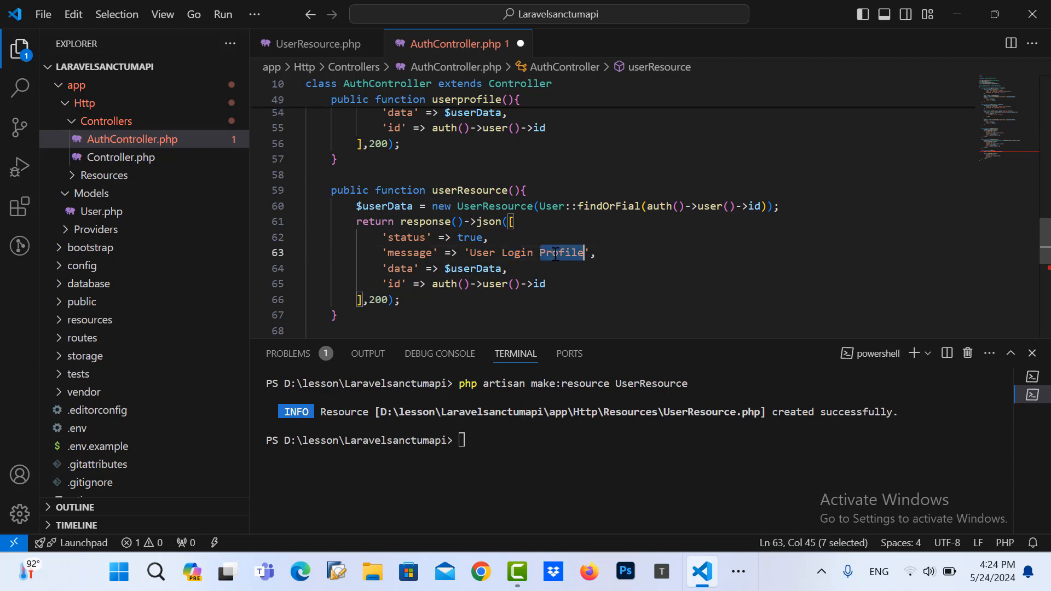
- Change the message to 'User Login Profile using API Resource' and save AuthController.php
{"action": "double_click", "coordinate": [517, 251]}
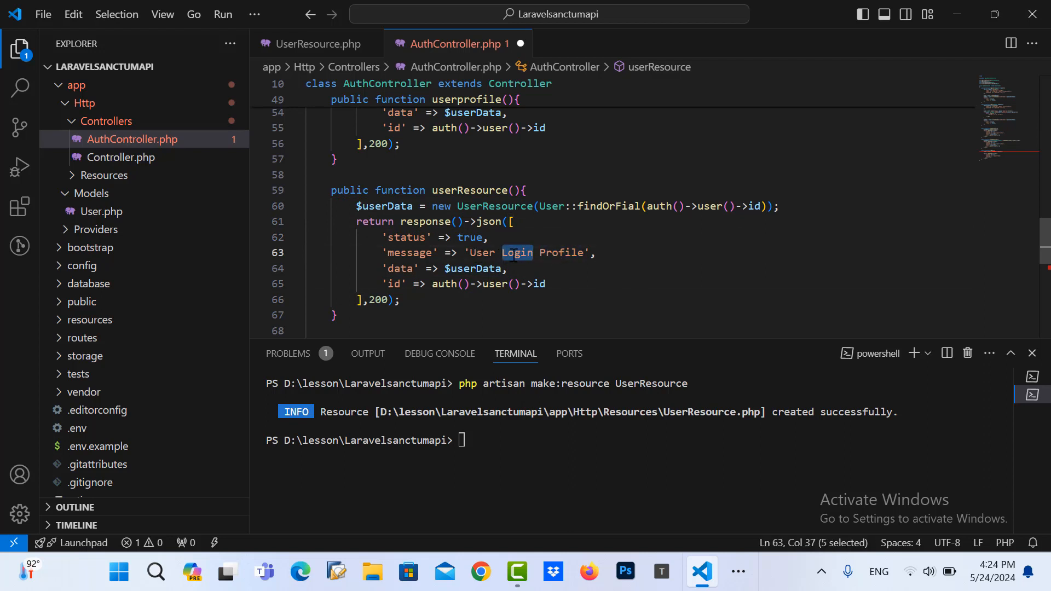
{"action": "key", "text": "Delete"}
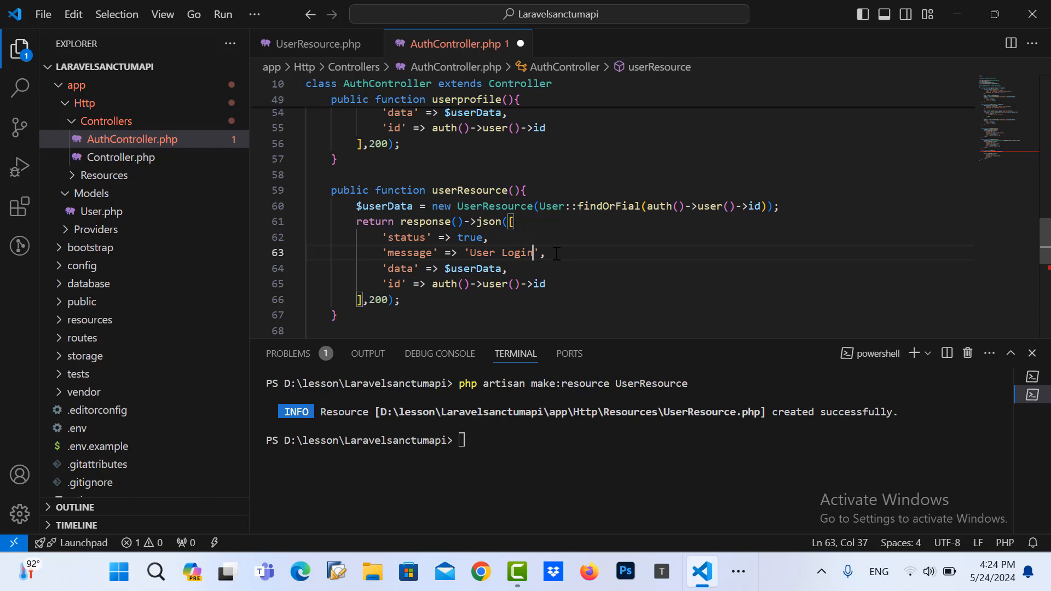
{"action": "type", "text": "p"}
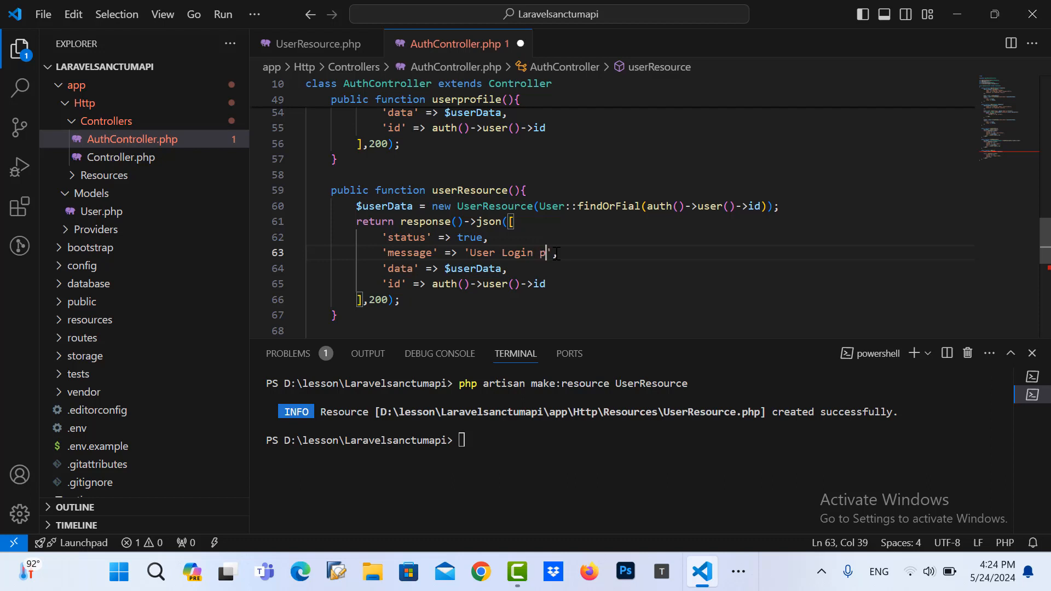
{"action": "type", "text": "rofi"}
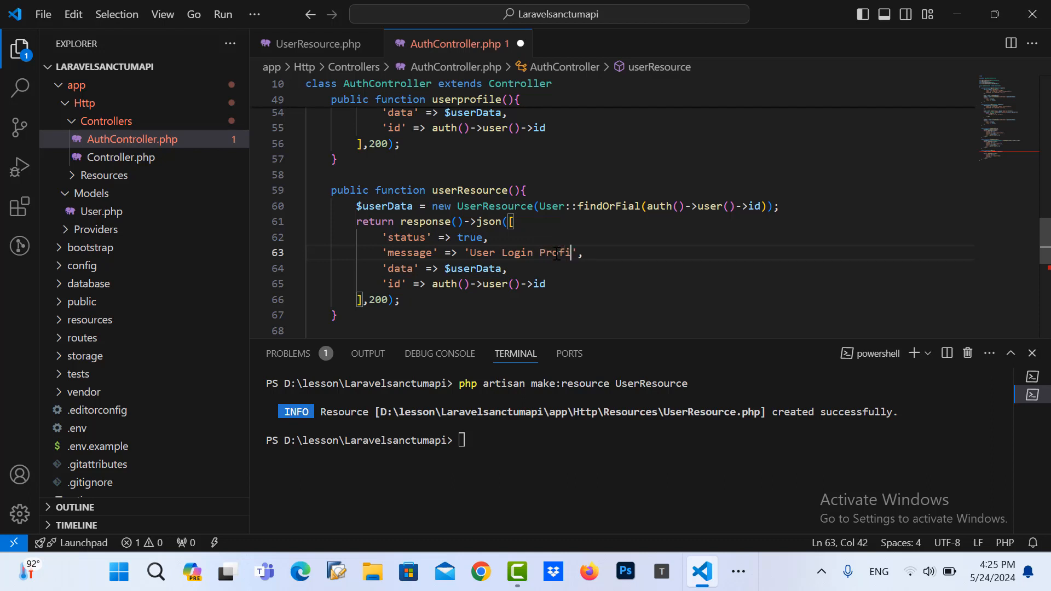
{"action": "type", "text": "le using re"}
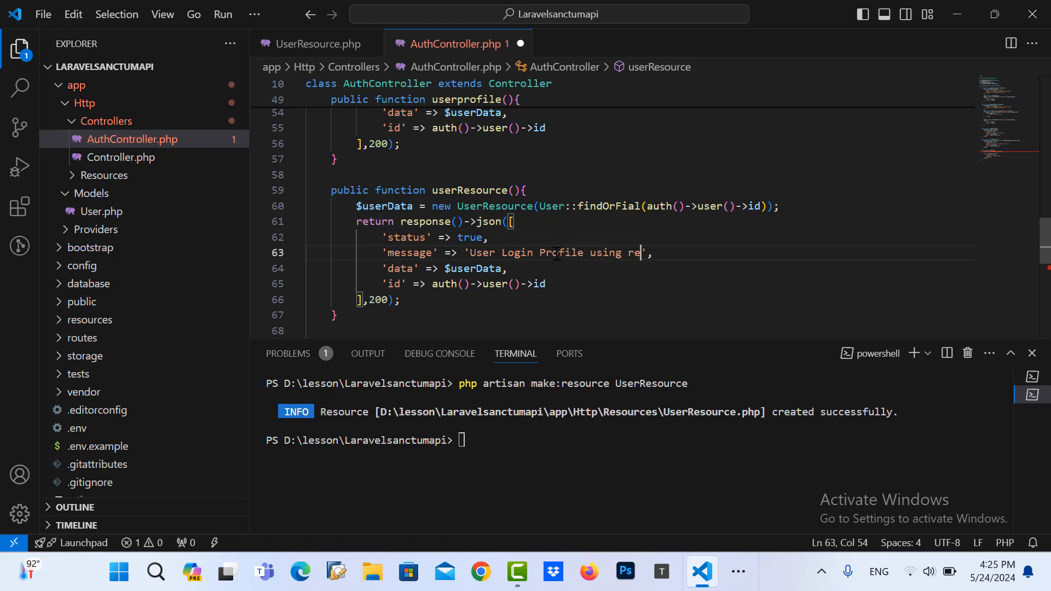
{"action": "type", "text": "API"}
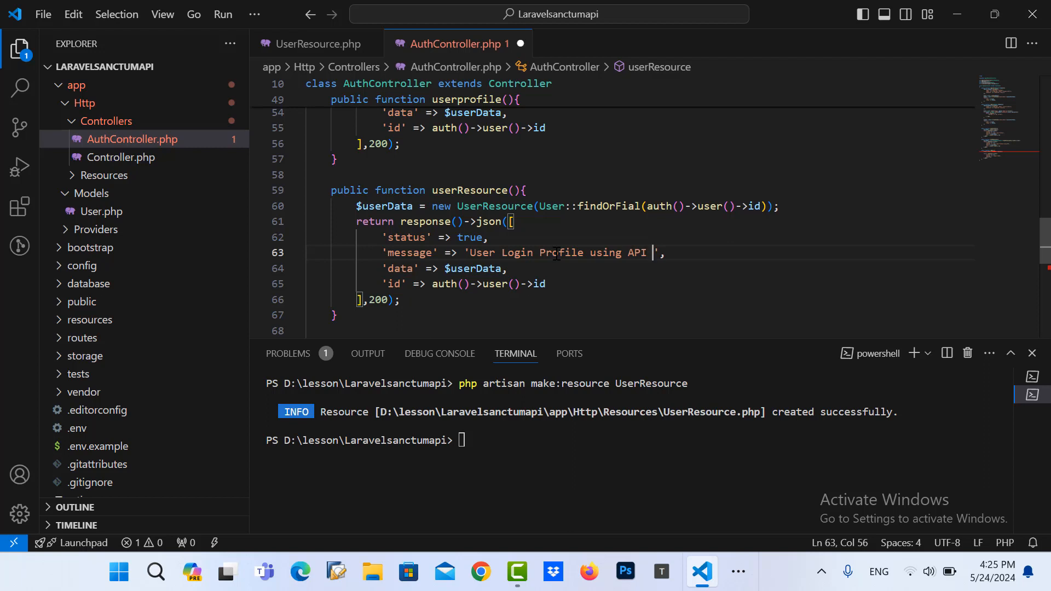
{"action": "type", "text": "Resource"}
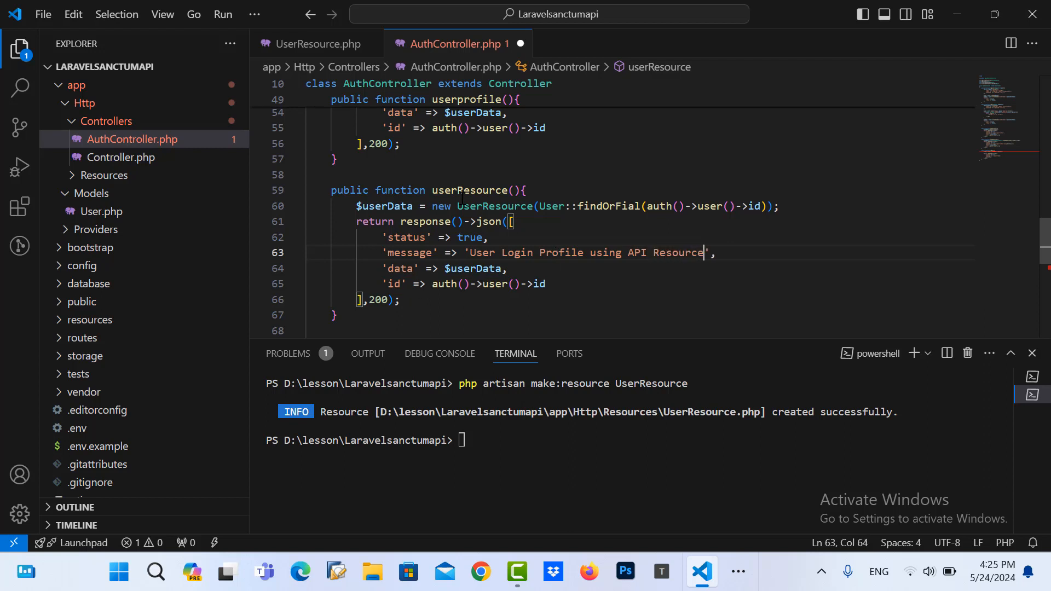
{"action": "double_click", "coordinate": [468, 190]}
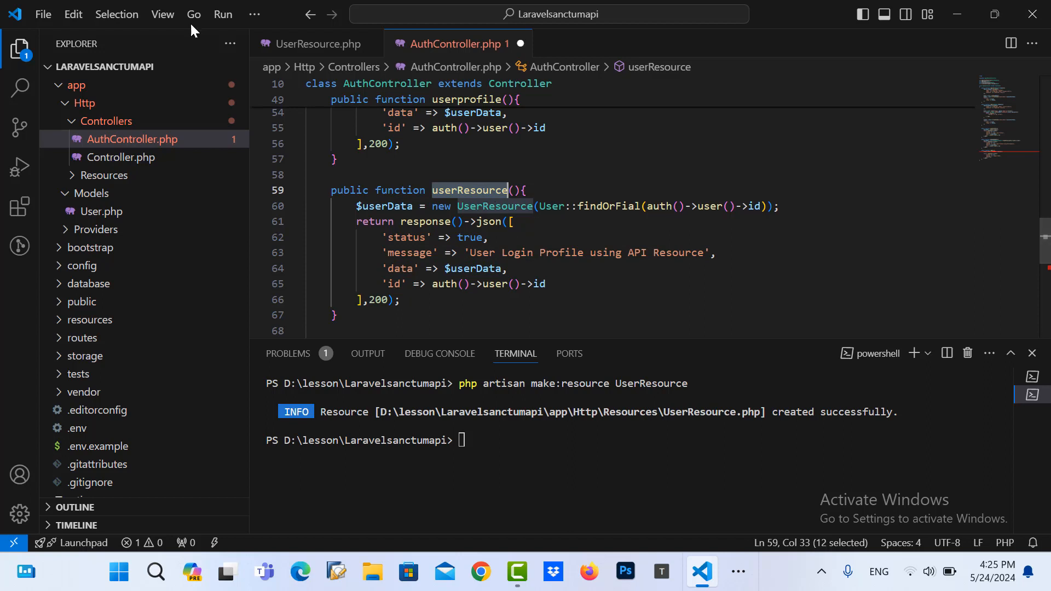
{"action": "left_click", "coordinate": [42, 14]}
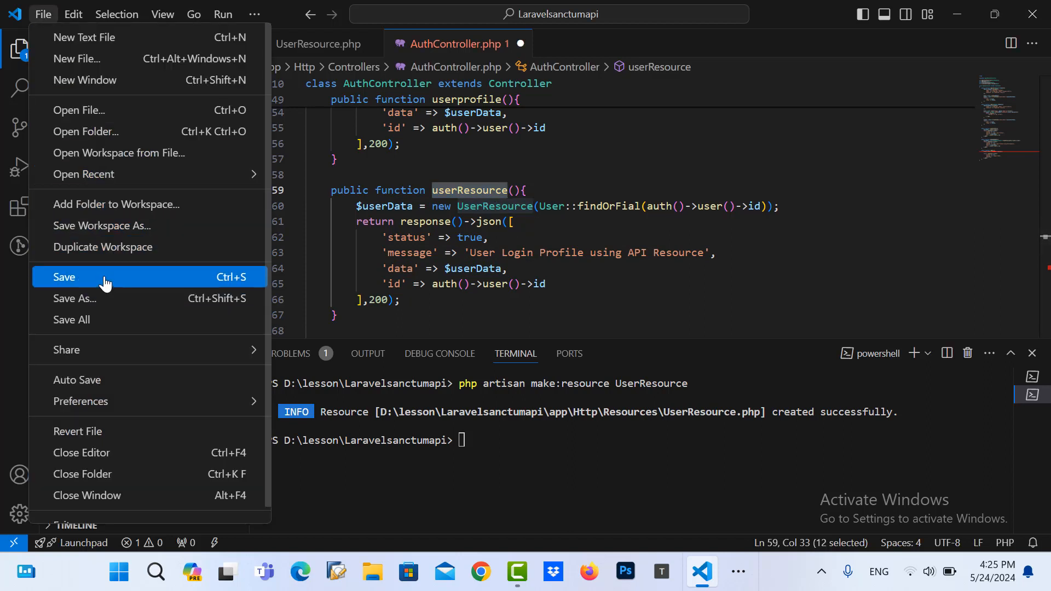
{"action": "left_click", "coordinate": [64, 277]}
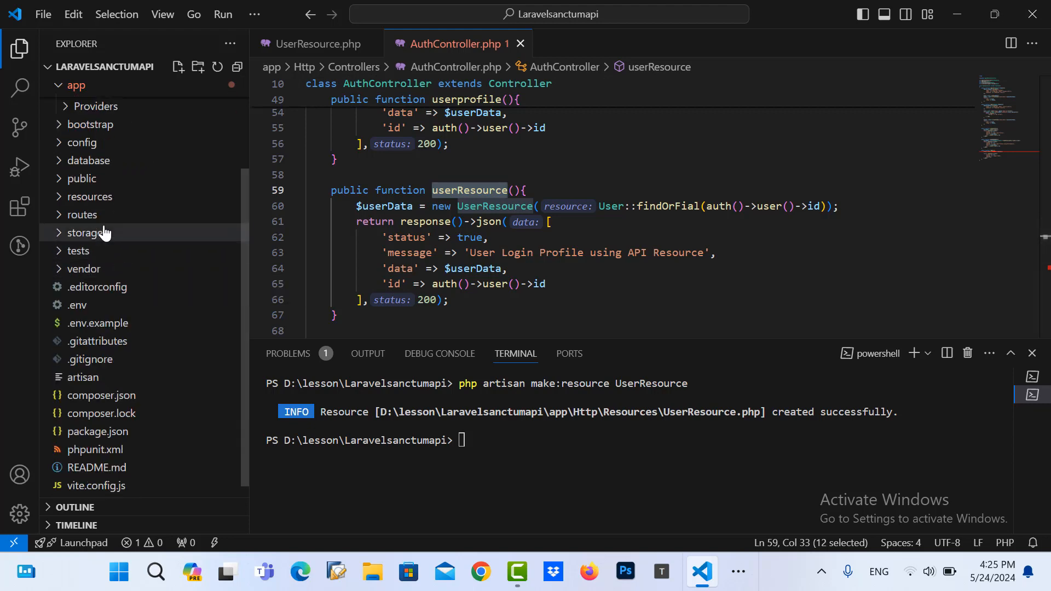
- Duplicate the userprofile route in routes/api.php as Route::get('userResource',[AuthController::class,'userResource'])
{"action": "left_click", "coordinate": [81, 215]}
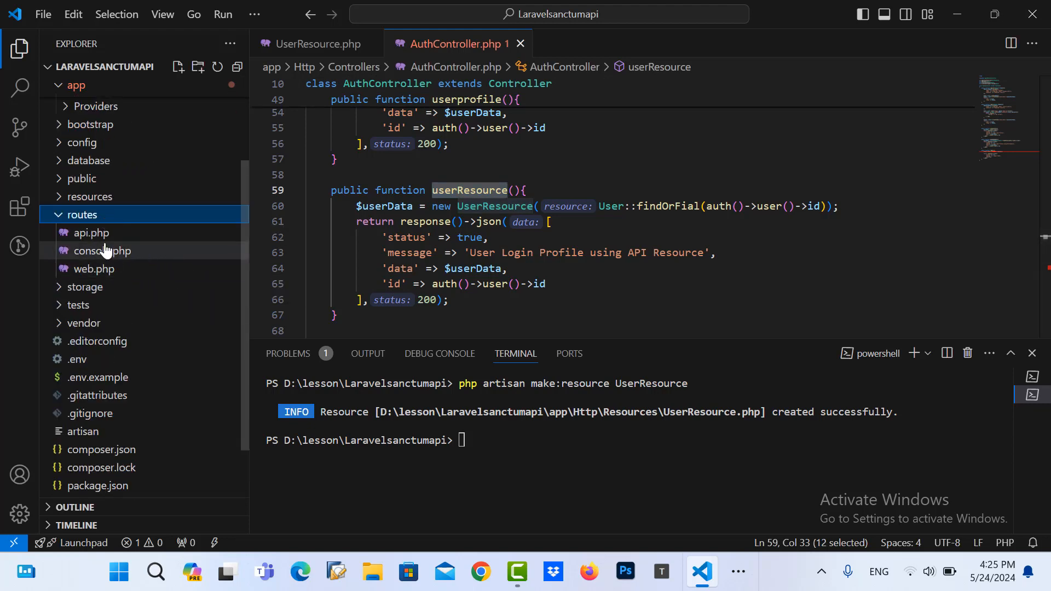
{"action": "left_click", "coordinate": [91, 232]}
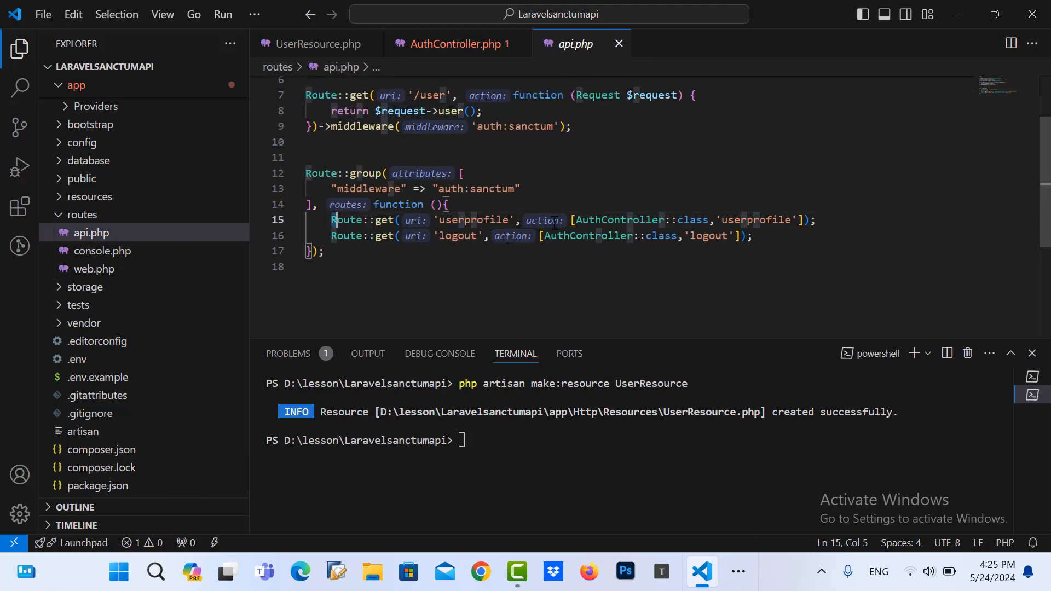
{"action": "left_click_drag", "start_coordinate": [332, 220], "coordinate": [815, 220]}
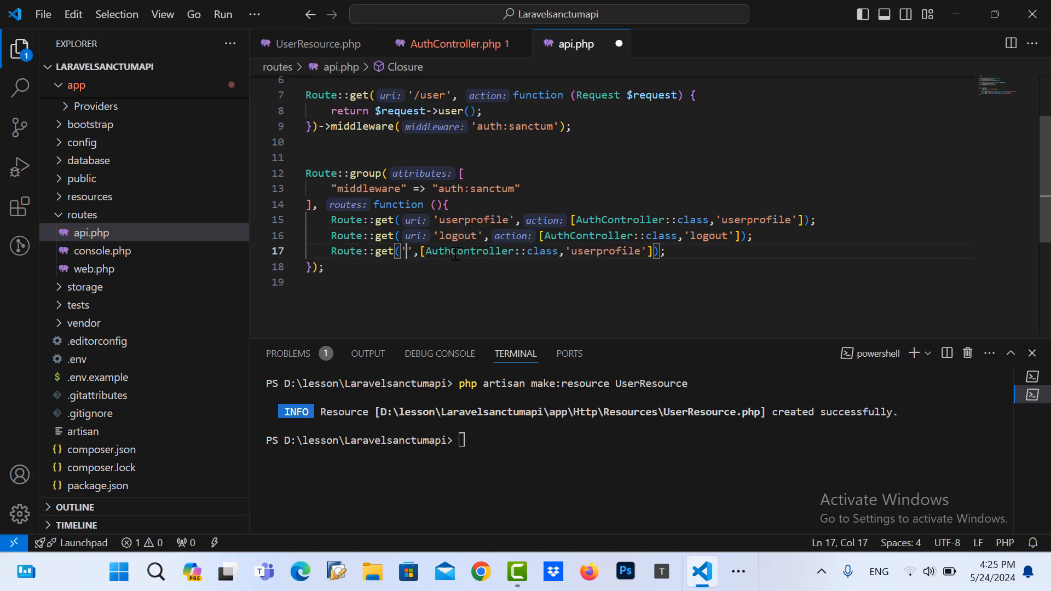
{"action": "type", "text": "userResource"}
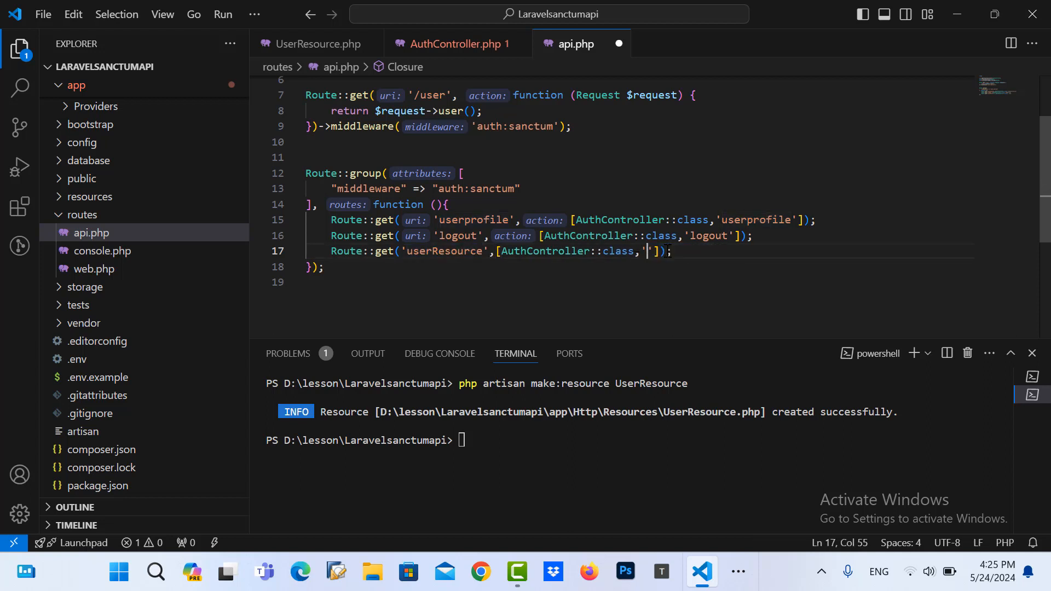
{"action": "type", "text": "userResource"}
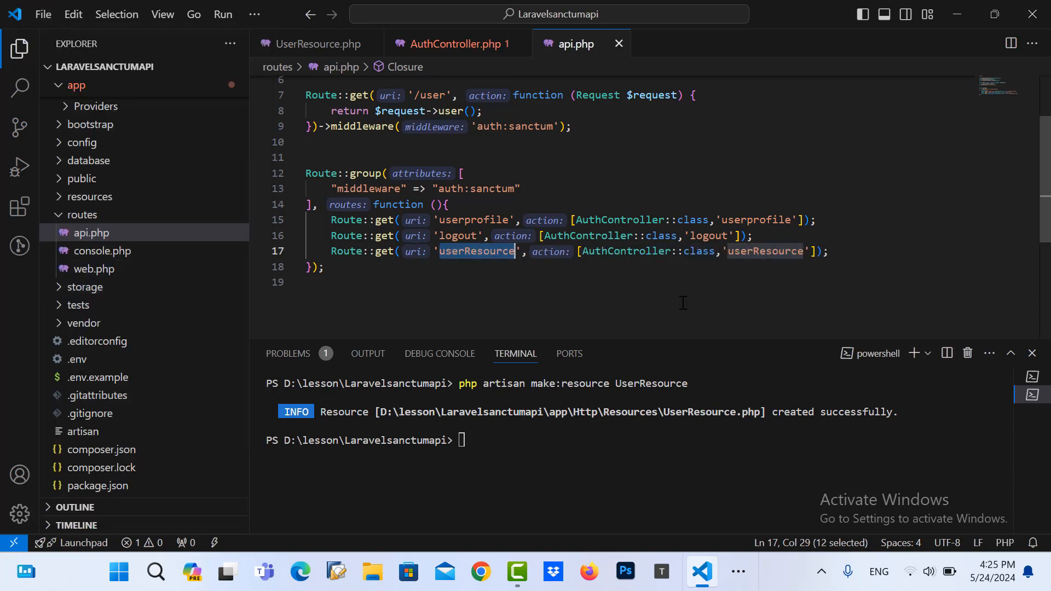
{"action": "mouse_move", "coordinate": [738, 571]}
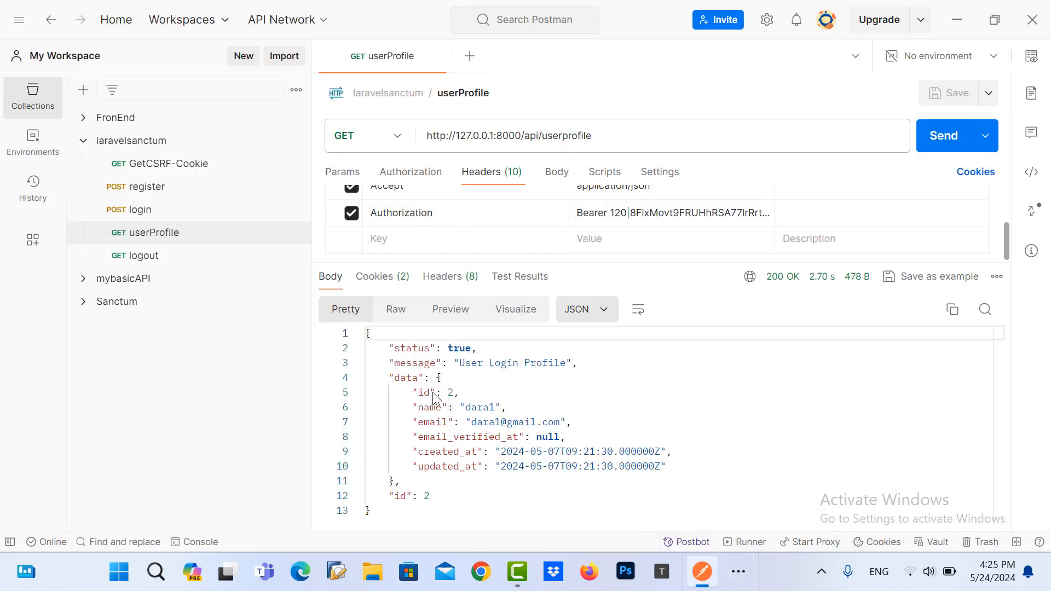
{"action": "mouse_move", "coordinate": [304, 149]}
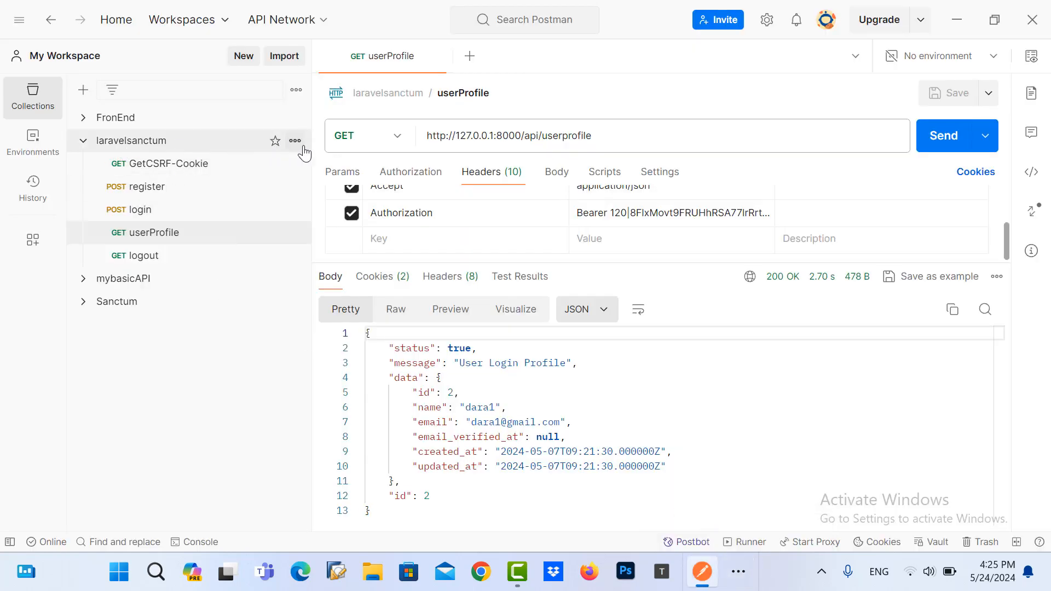
- Add a new request named User Resource to the laravelsanctum collection
{"action": "left_click", "coordinate": [294, 140]}
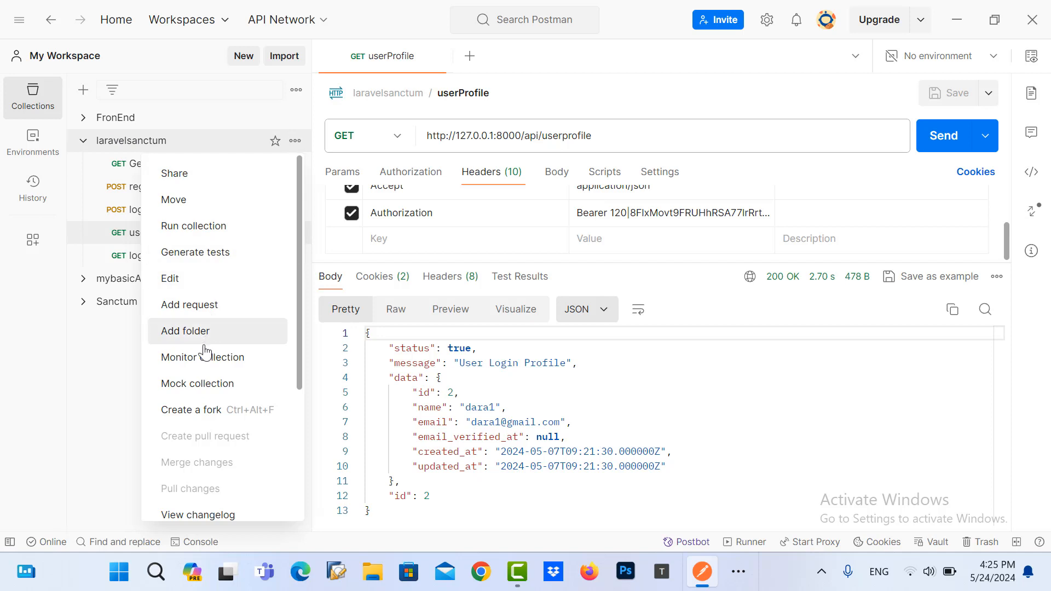
{"action": "left_click", "coordinate": [189, 305]}
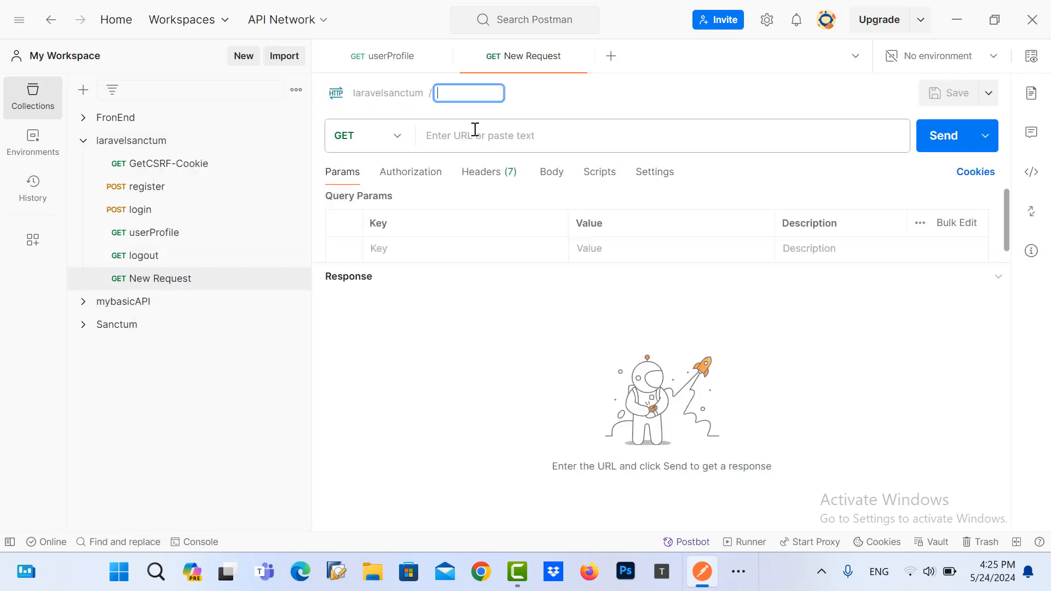
{"action": "type", "text": "User Resource"}
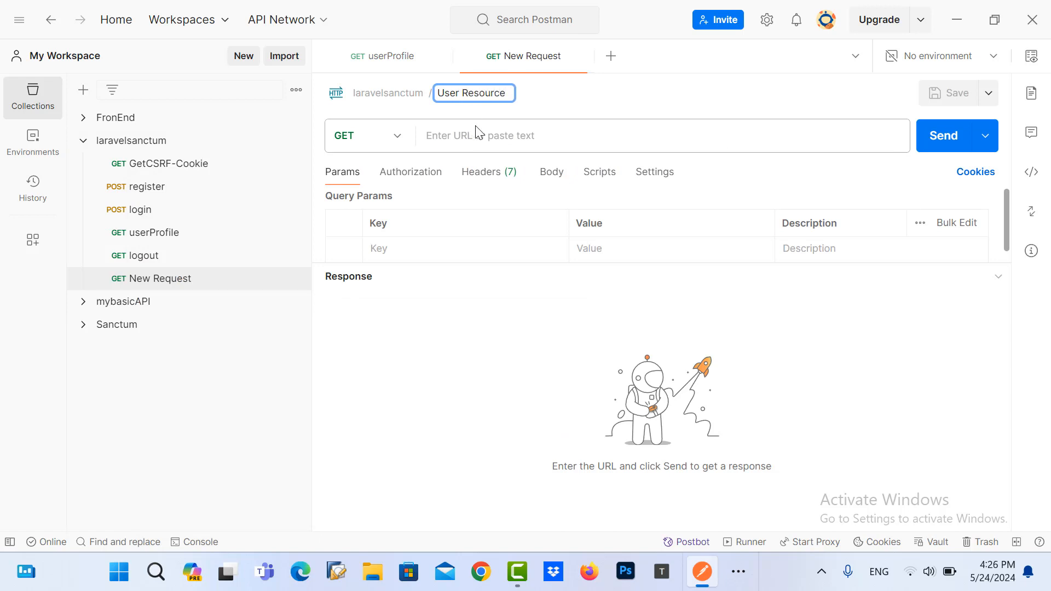
{"action": "left_click", "coordinate": [391, 56]}
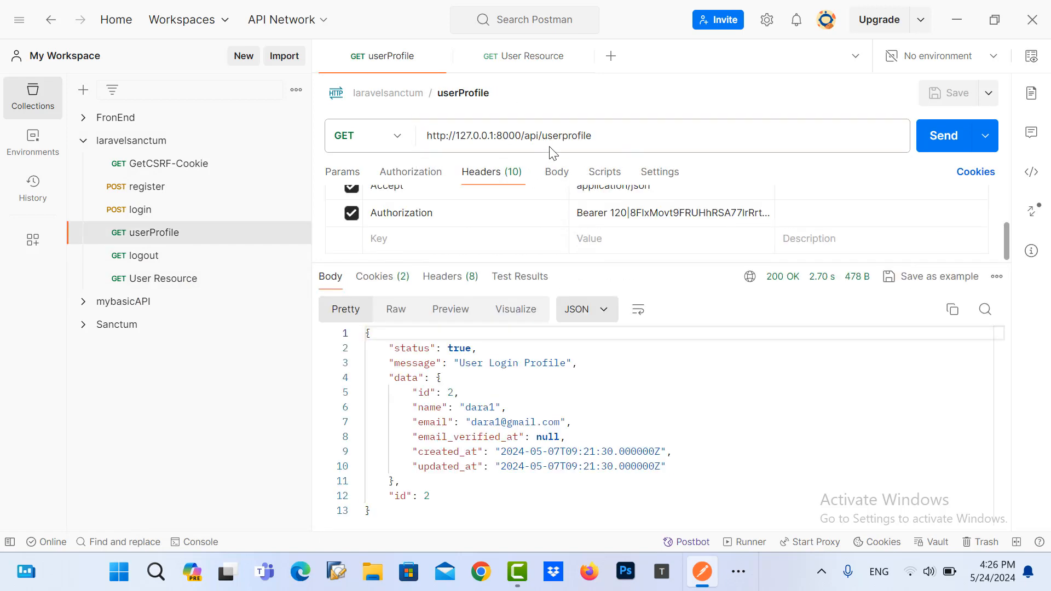
{"action": "right_click", "coordinate": [552, 136]}
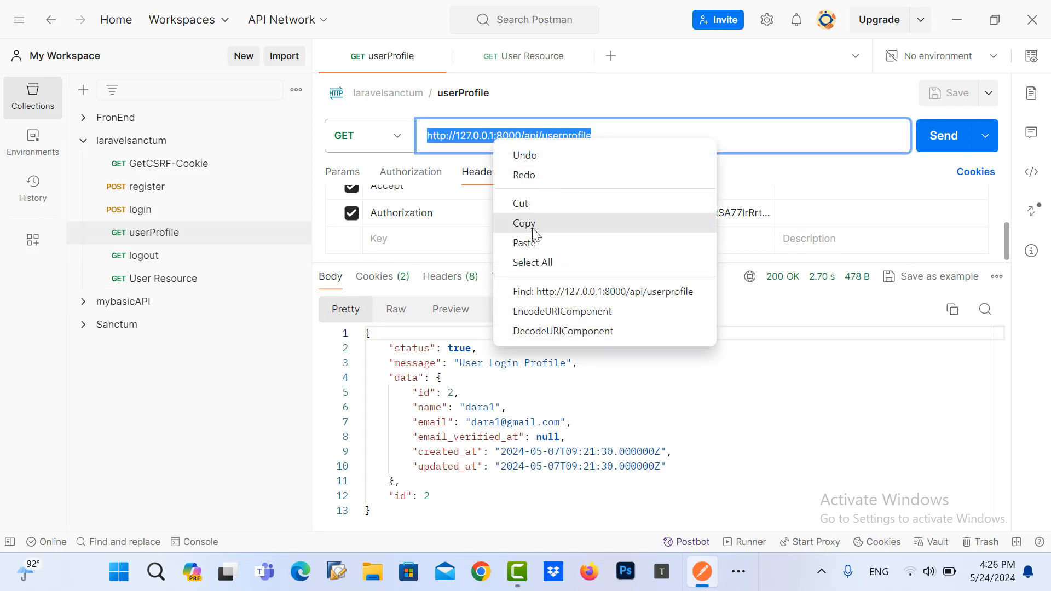
{"action": "left_click", "coordinate": [523, 55]}
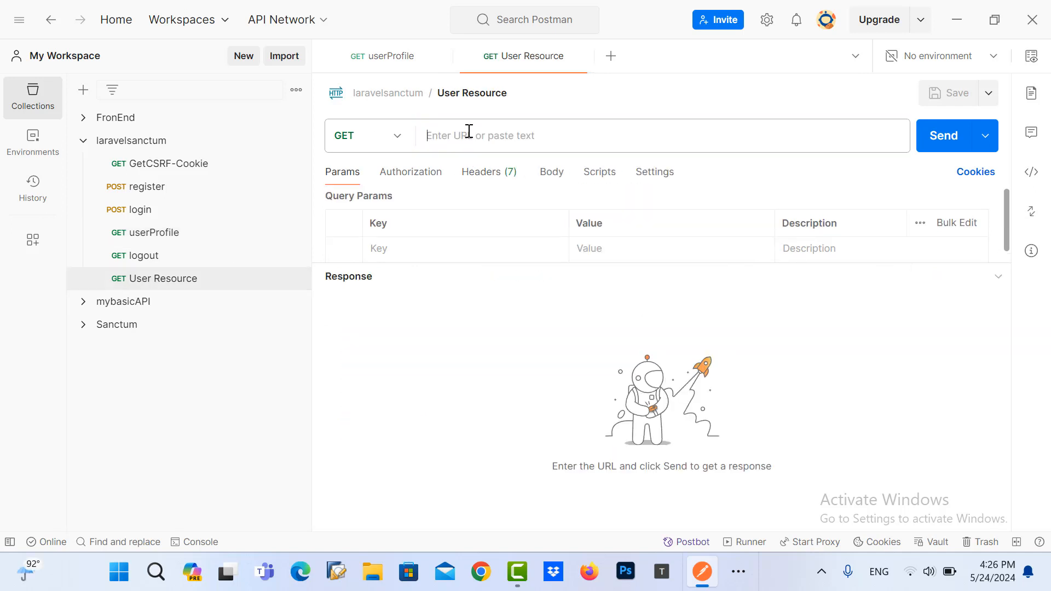
{"action": "type", "text": "http://127.0.0.1:8000/api/userprofile"}
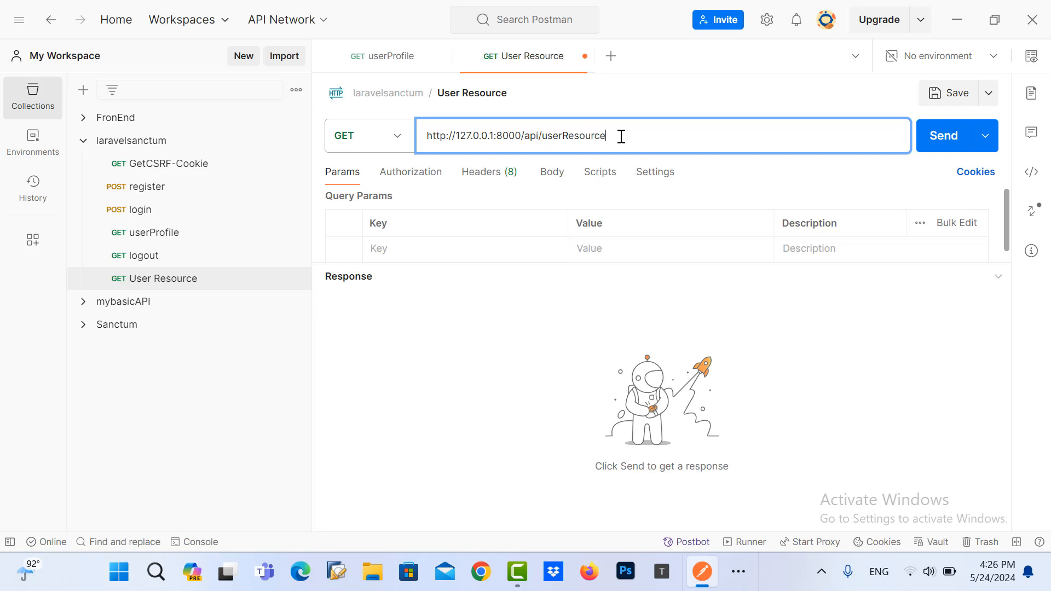
- Set an Accept: application/json header on the User Resource request
{"action": "left_click", "coordinate": [490, 172]}
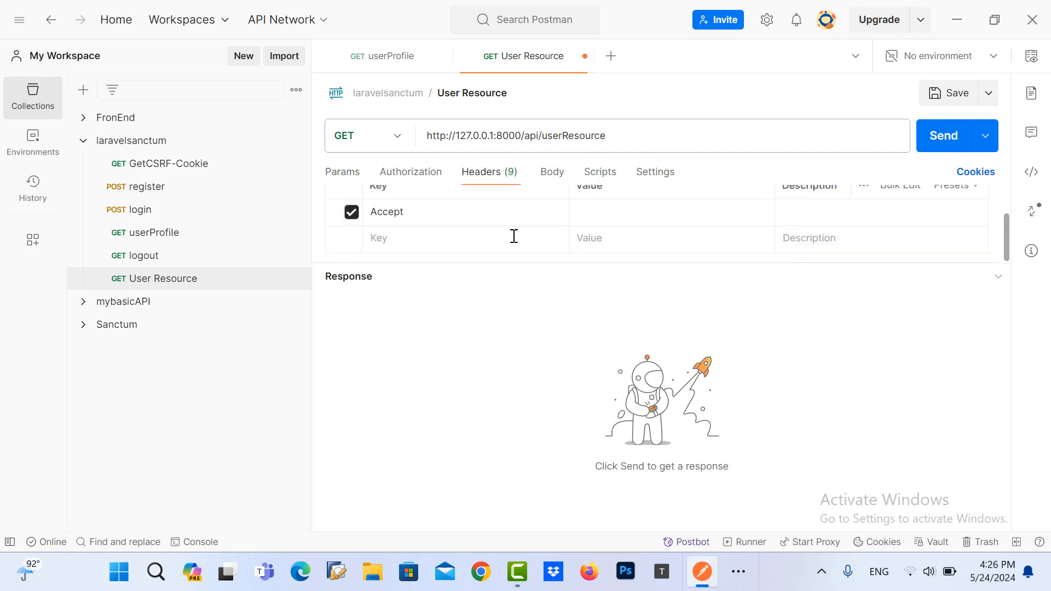
{"action": "left_click", "coordinate": [657, 222]}
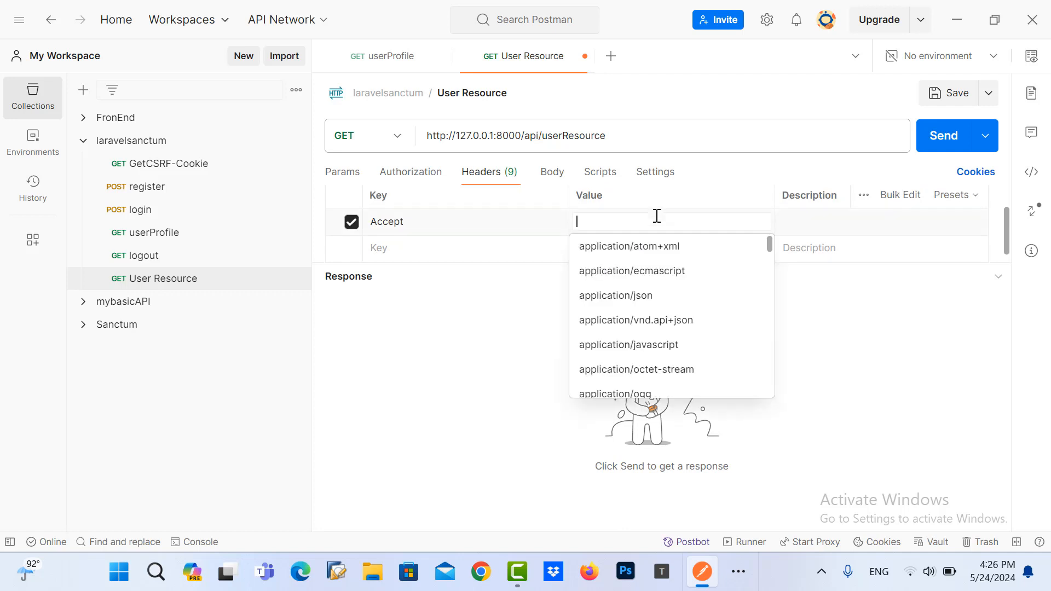
{"action": "type", "text": "a"}
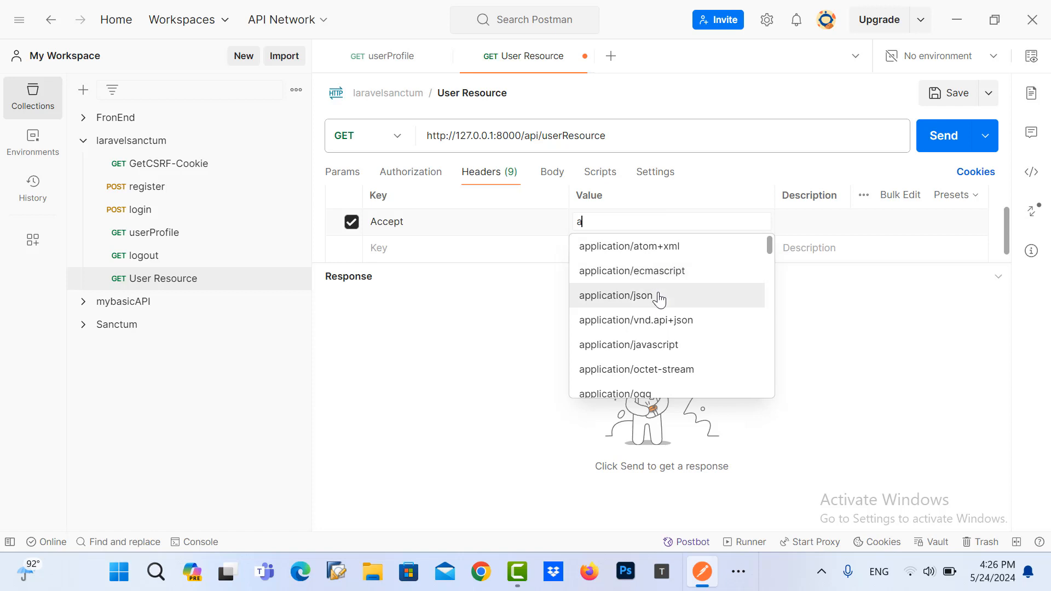
{"action": "left_click", "coordinate": [616, 296]}
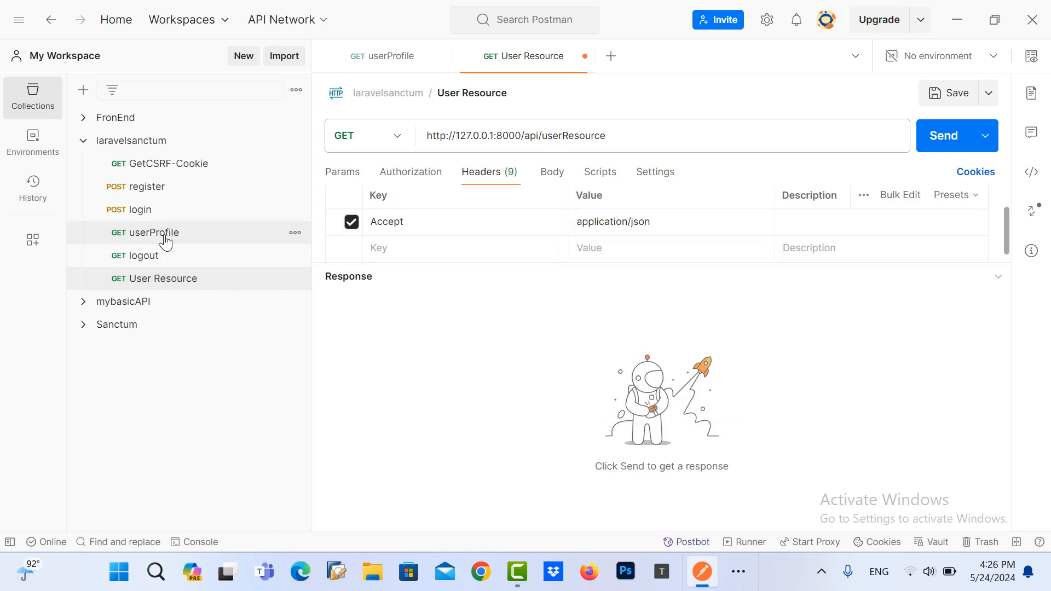
{"action": "left_click", "coordinate": [392, 56]}
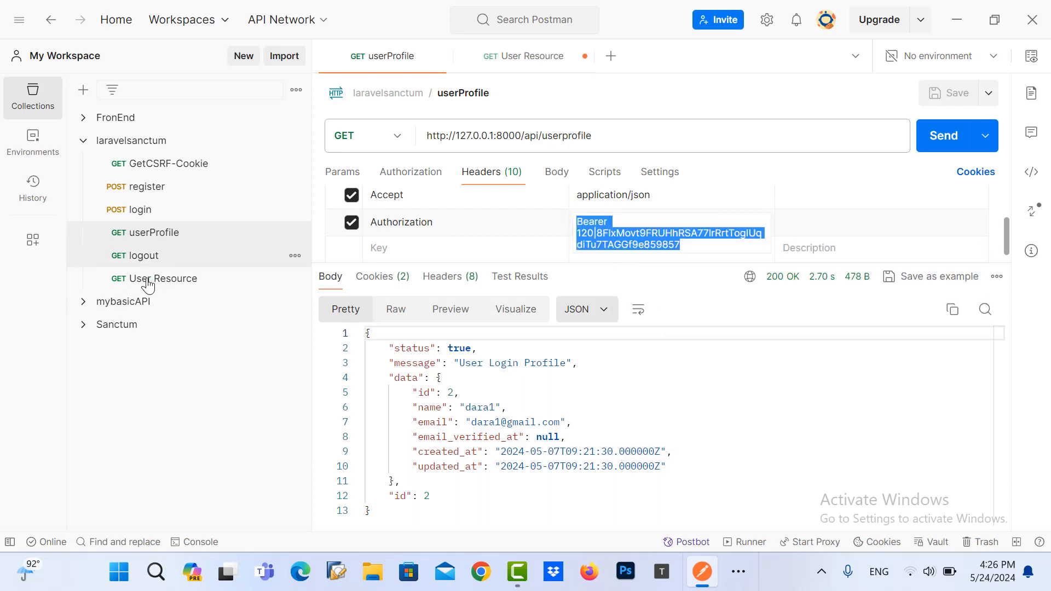
{"action": "left_click", "coordinate": [533, 56]}
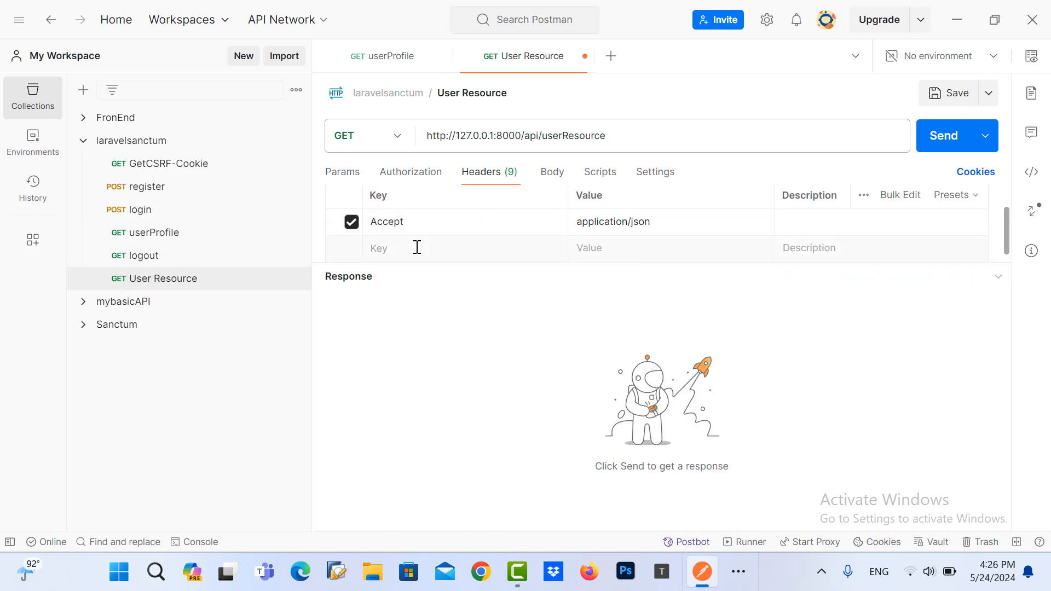
{"action": "type", "text": "ath"}
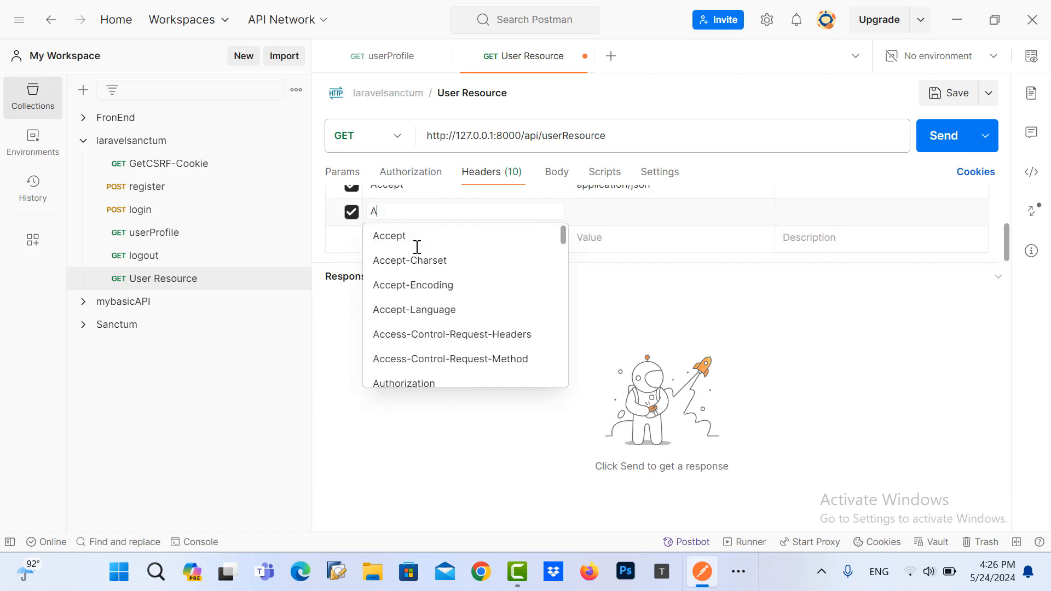
{"action": "type", "text": "u"}
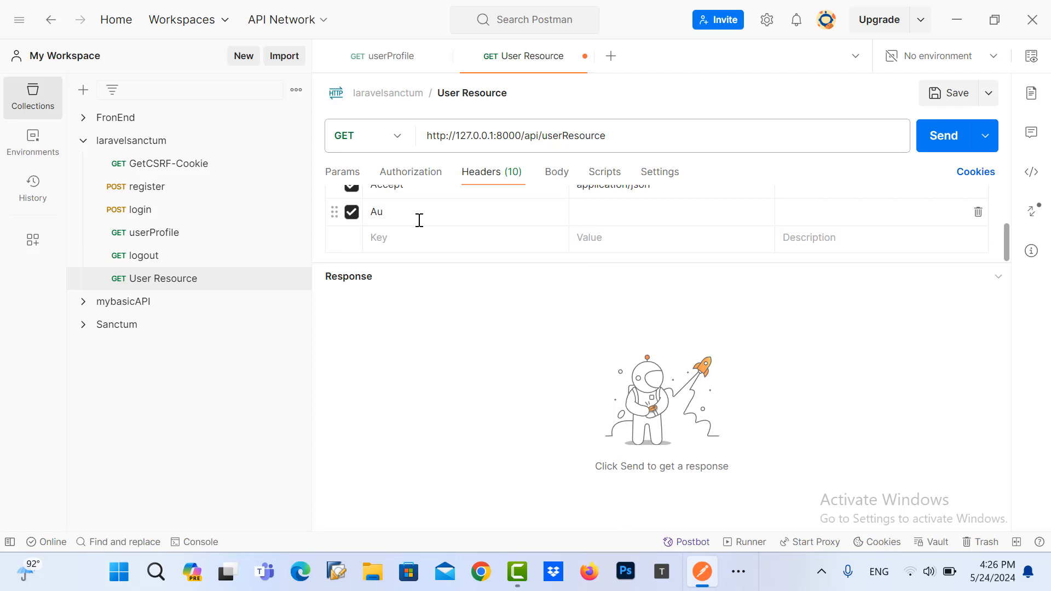
{"action": "type", "text": "th"}
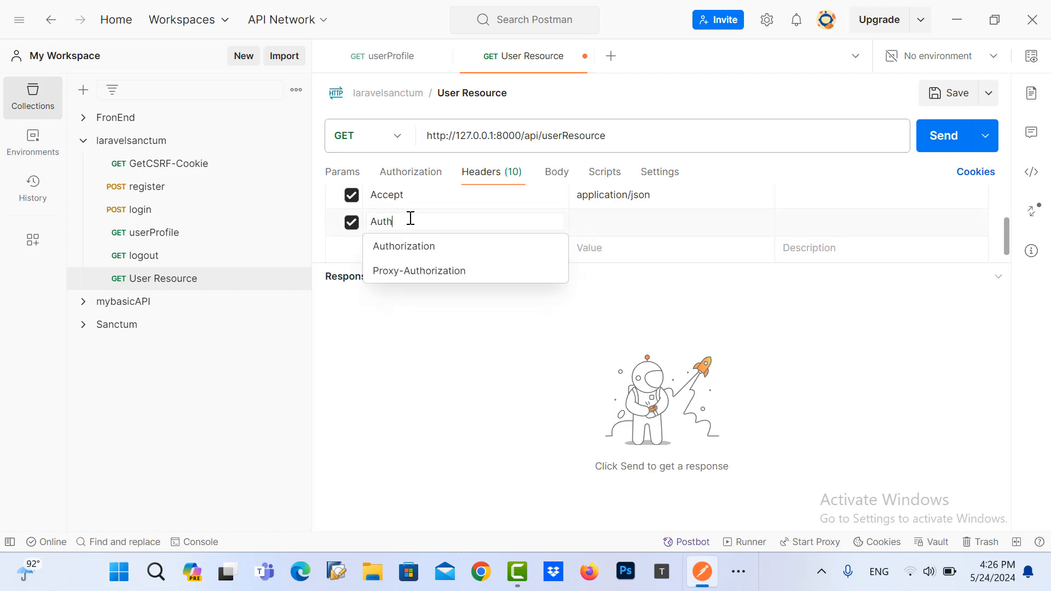
{"action": "left_click", "coordinate": [403, 246]}
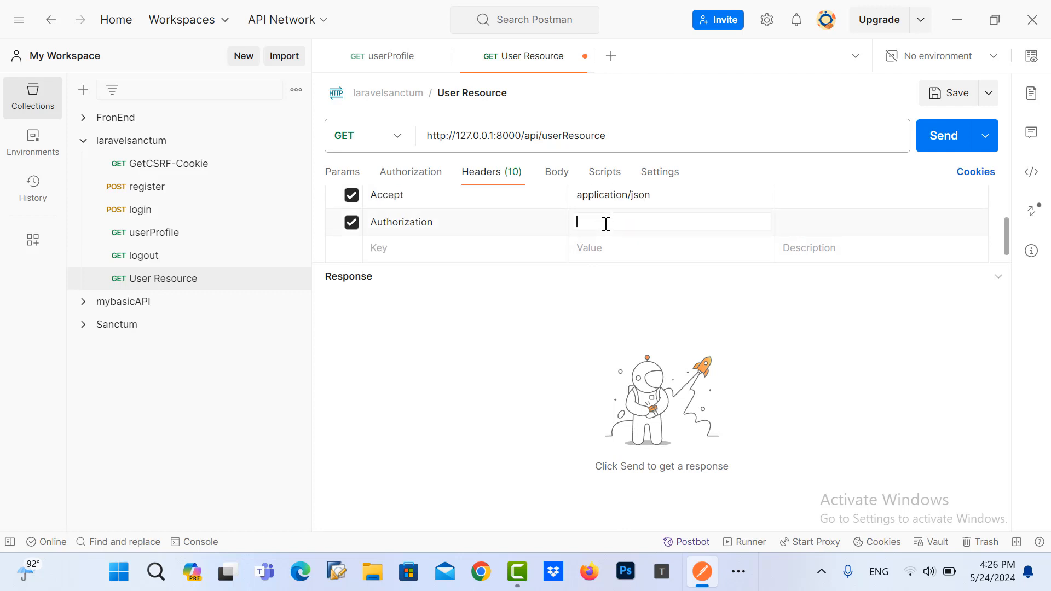
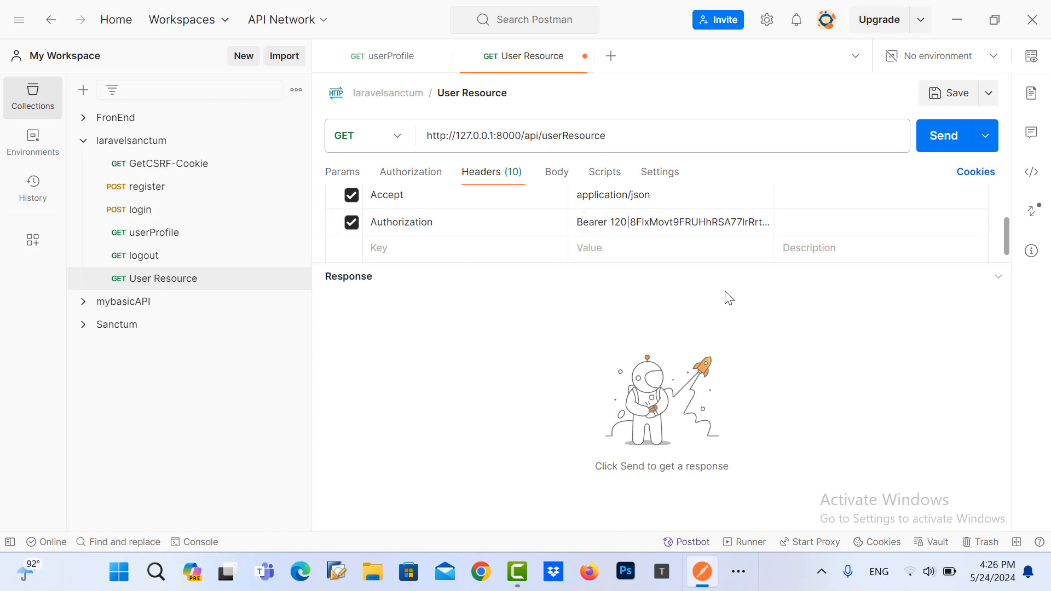
{"action": "mouse_move", "coordinate": [1010, 99]}
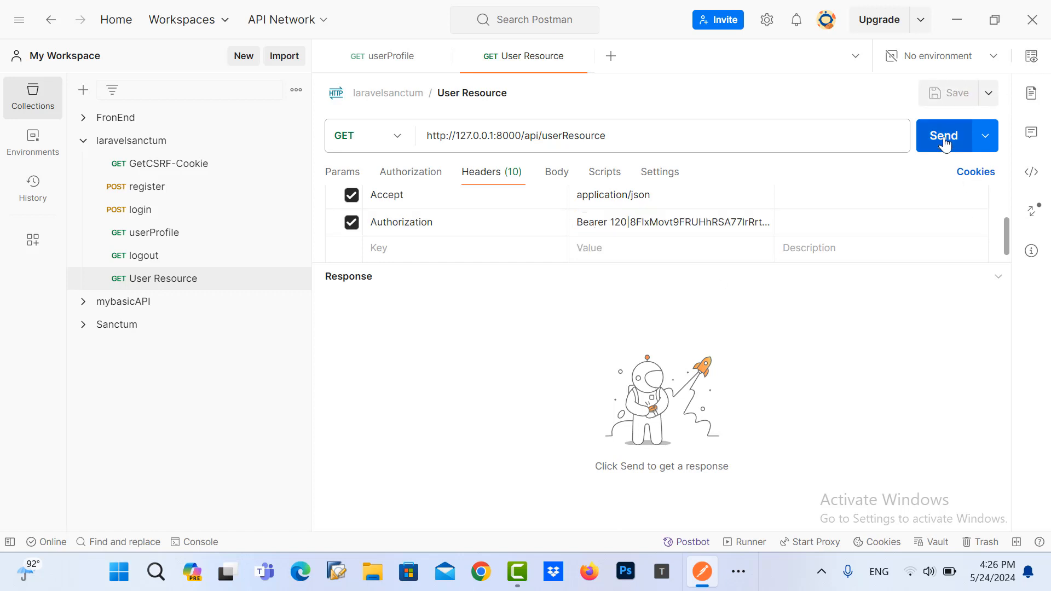
- Send the request and inspect the 500 error's undefined method findOrFial
{"action": "left_click", "coordinate": [944, 136]}
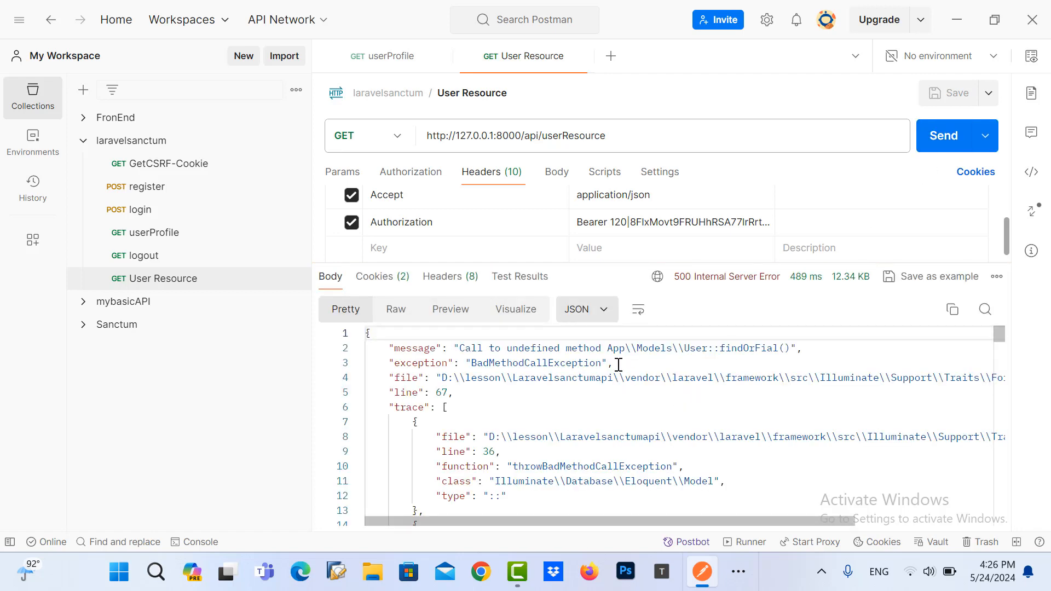
{"action": "mouse_move", "coordinate": [754, 357]}
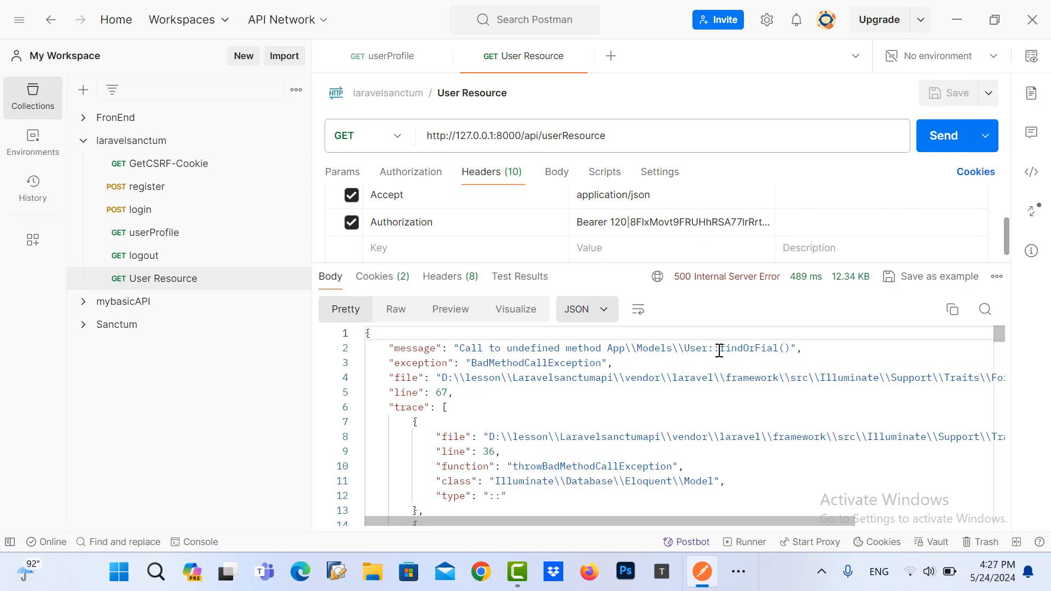
{"action": "double_click", "coordinate": [750, 348]}
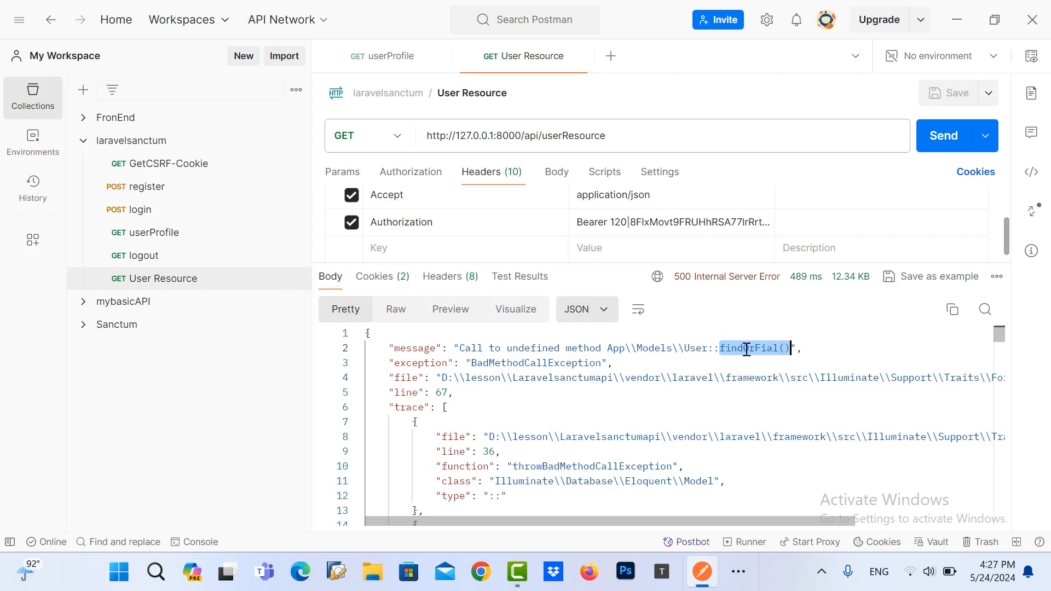
{"action": "mouse_move", "coordinate": [738, 572]}
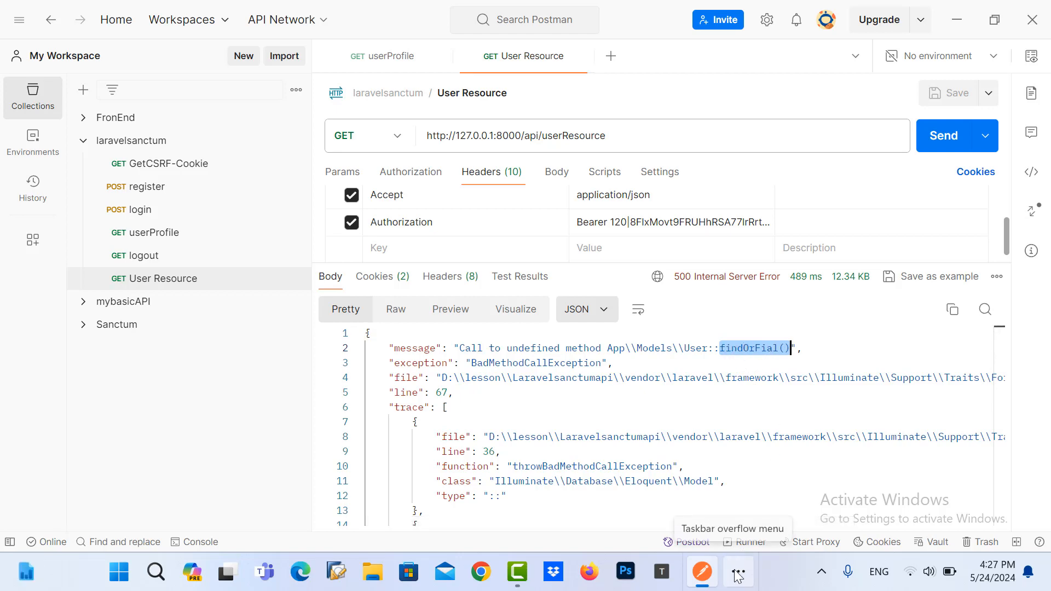
- Fix findOrFial to findOrFail in AuthController.php's userResource method
{"action": "left_click", "coordinate": [702, 572]}
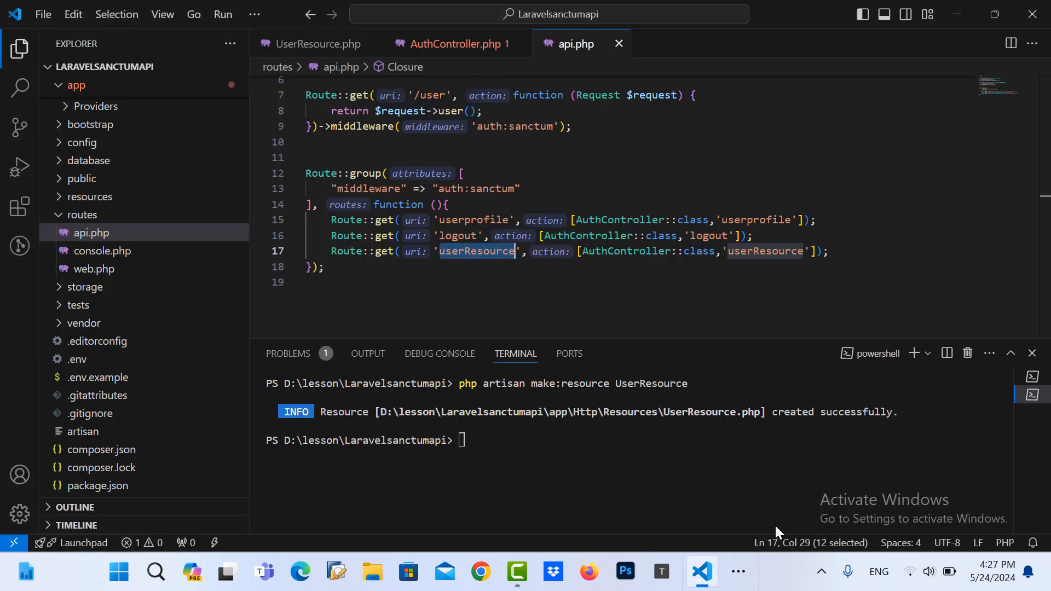
{"action": "left_click", "coordinate": [453, 44]}
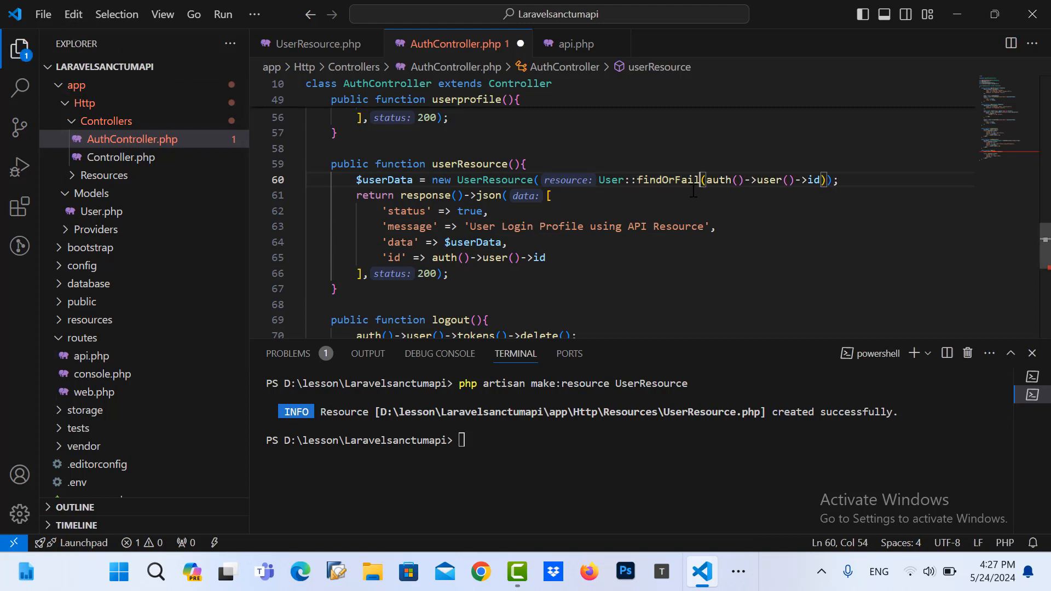
{"action": "left_click", "coordinate": [43, 14]}
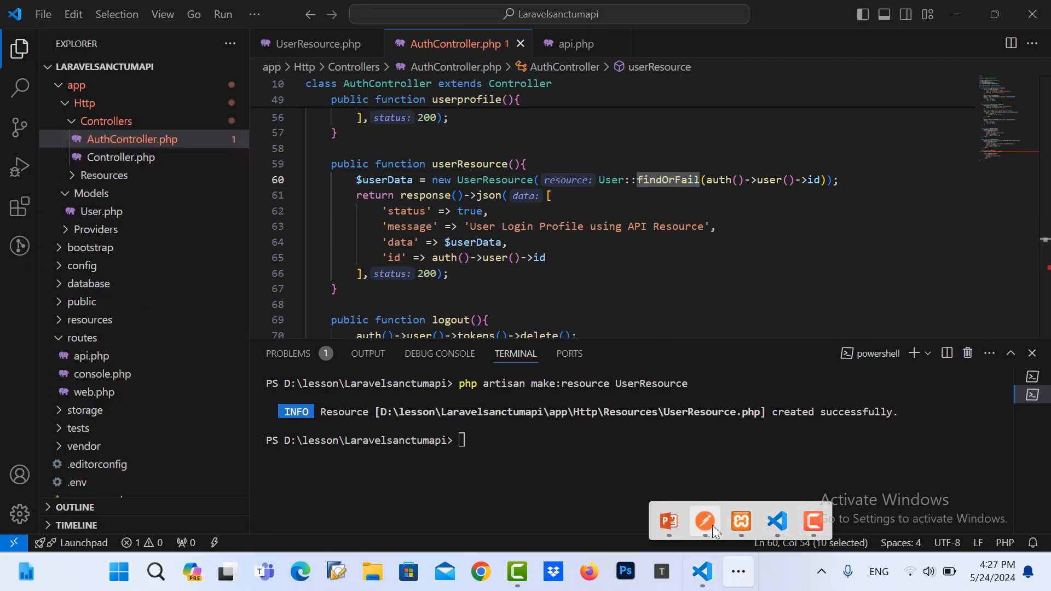
- Resend User Resource and review the 200 OK response with user data and hashed password
{"action": "left_click", "coordinate": [703, 521]}
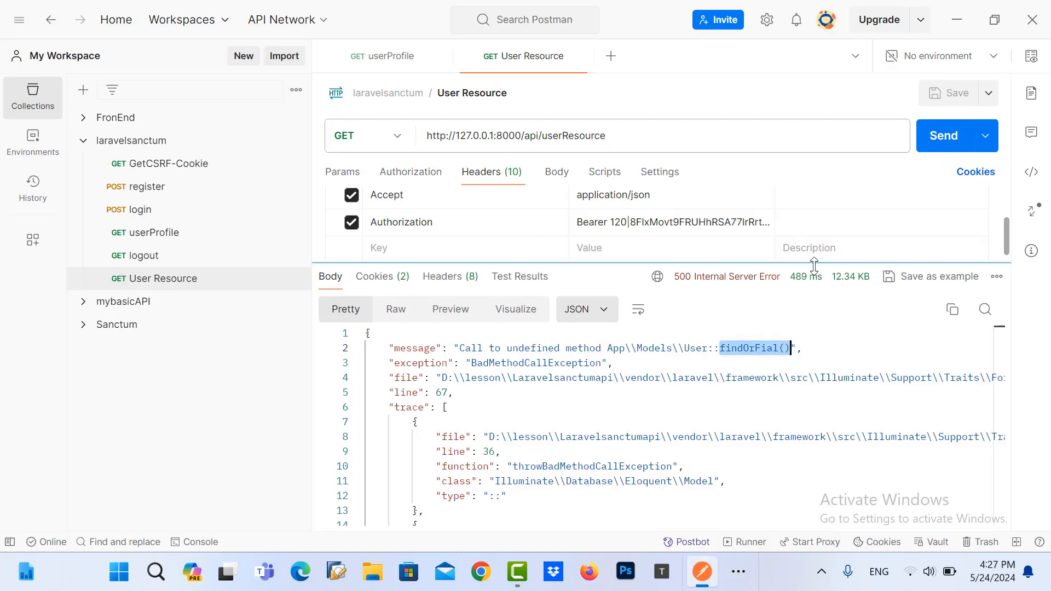
{"action": "left_click", "coordinate": [957, 136]}
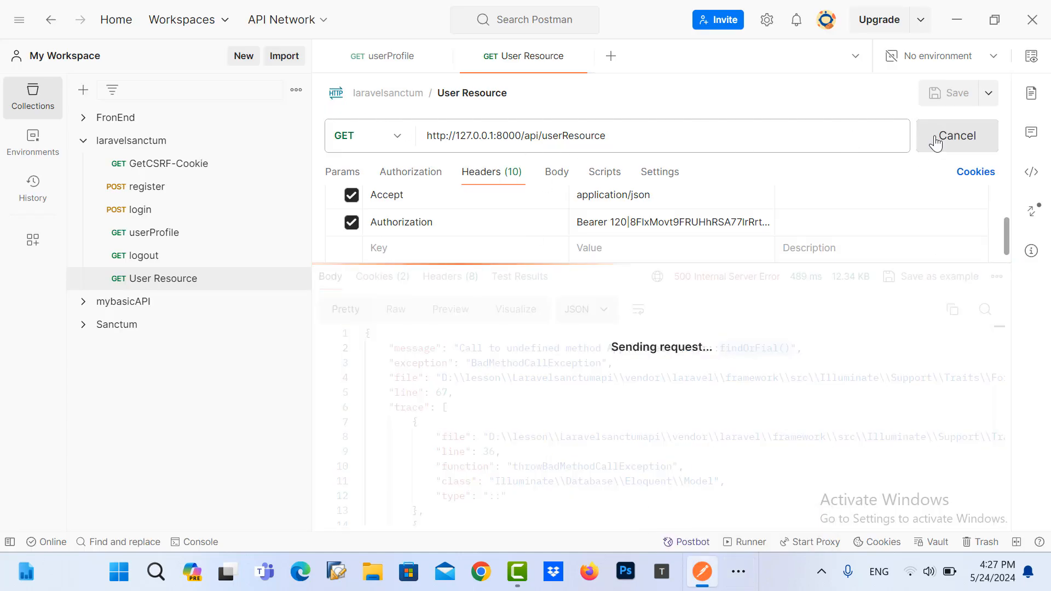
{"action": "left_click", "coordinate": [944, 136]}
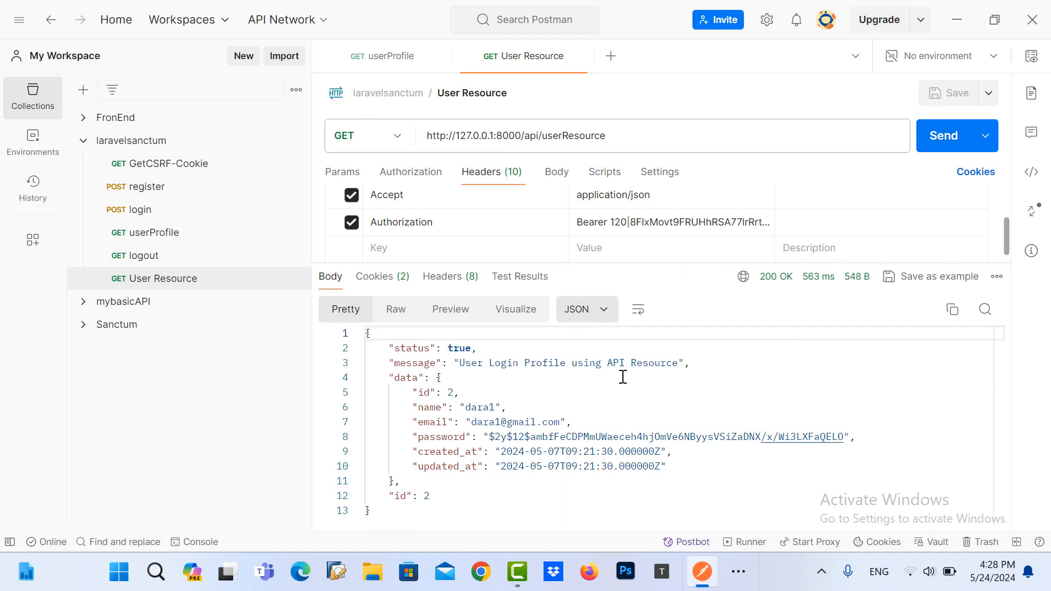
{"action": "mouse_move", "coordinate": [498, 397]}
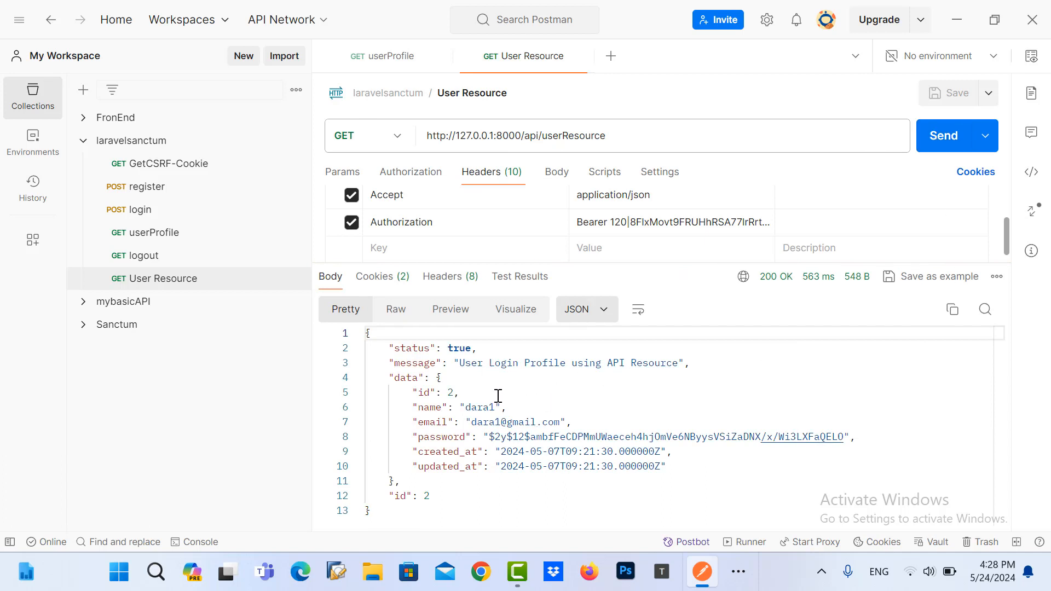
{"action": "mouse_move", "coordinate": [633, 129]}
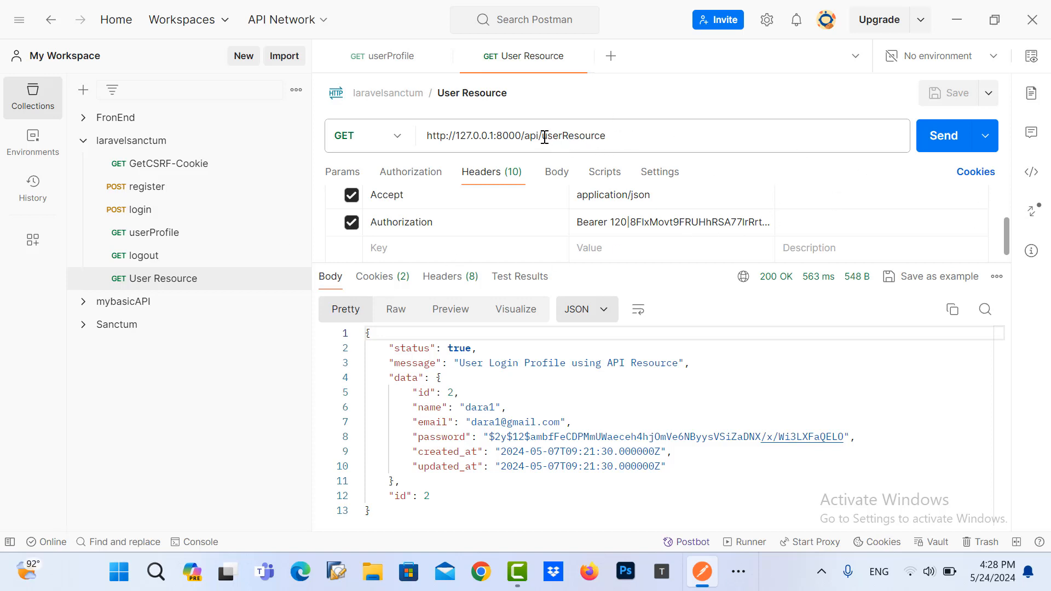
{"action": "double_click", "coordinate": [573, 136]}
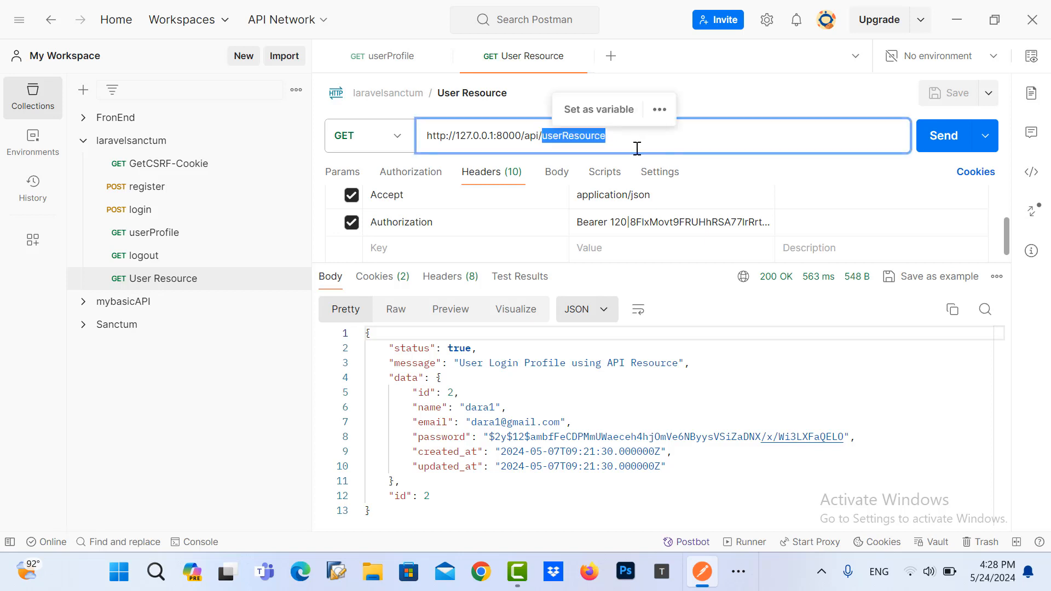
{"action": "mouse_move", "coordinate": [720, 311]}
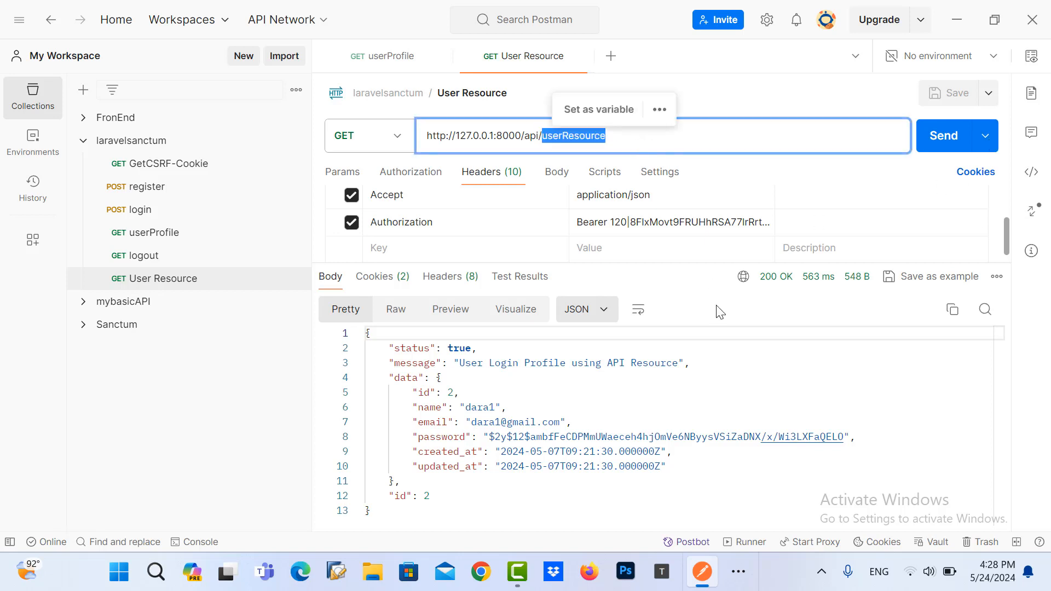
{"action": "mouse_move", "coordinate": [719, 350]}
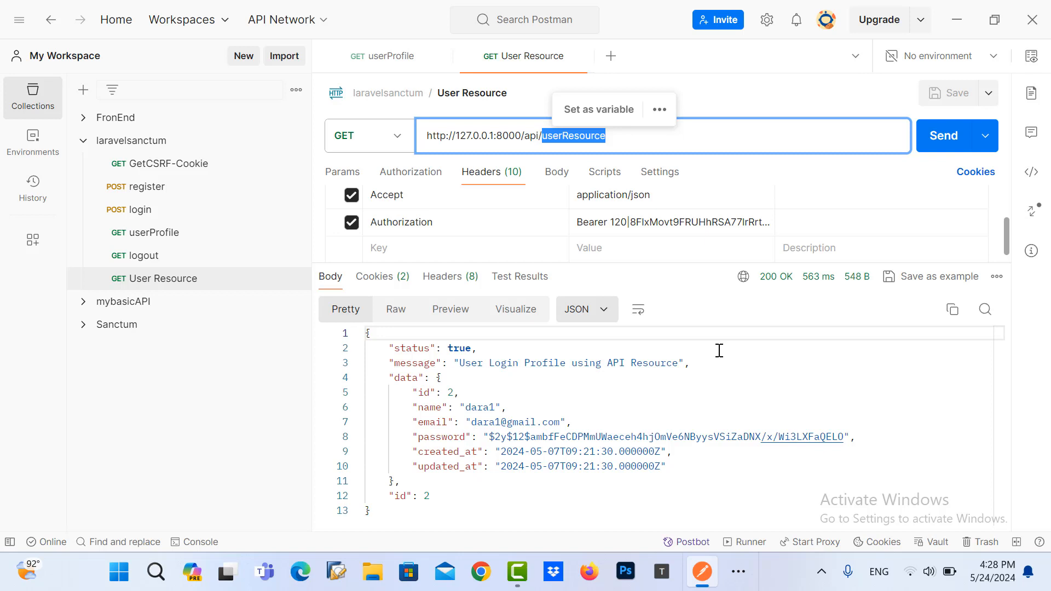
{"action": "mouse_move", "coordinate": [648, 345]}
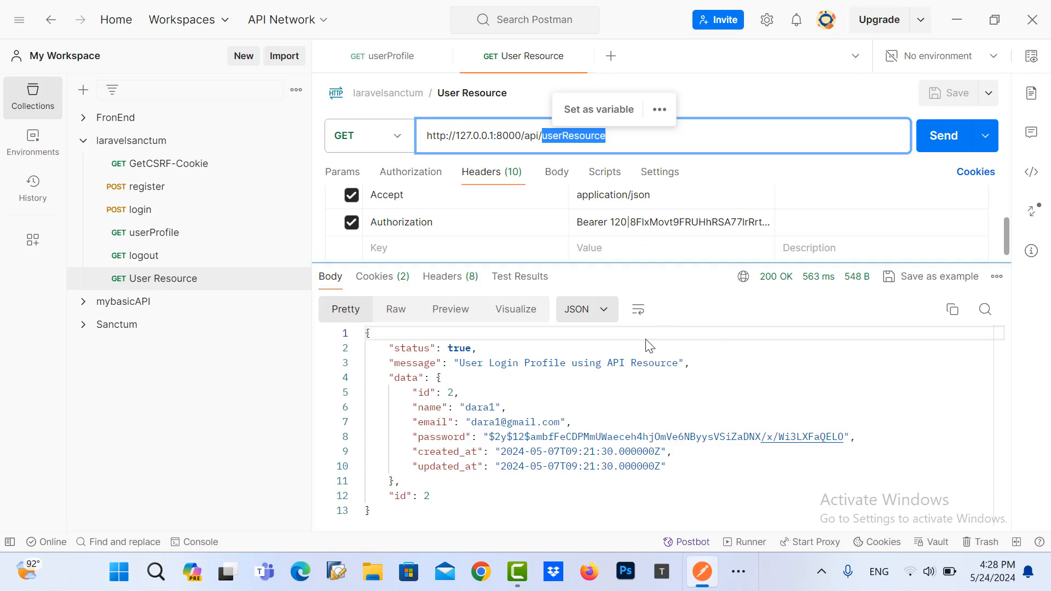
{"action": "mouse_move", "coordinate": [540, 280]}
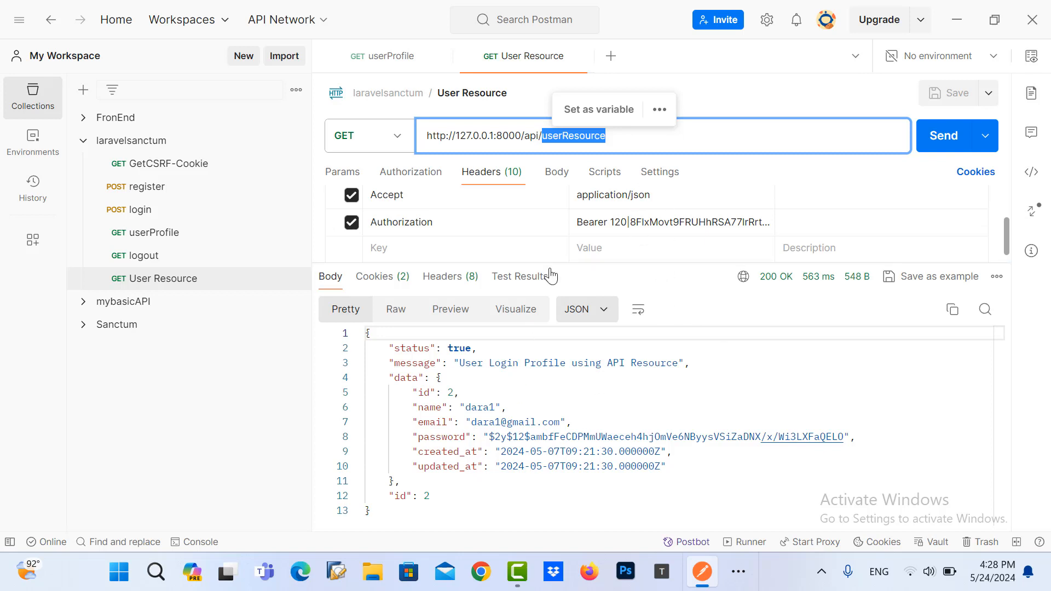